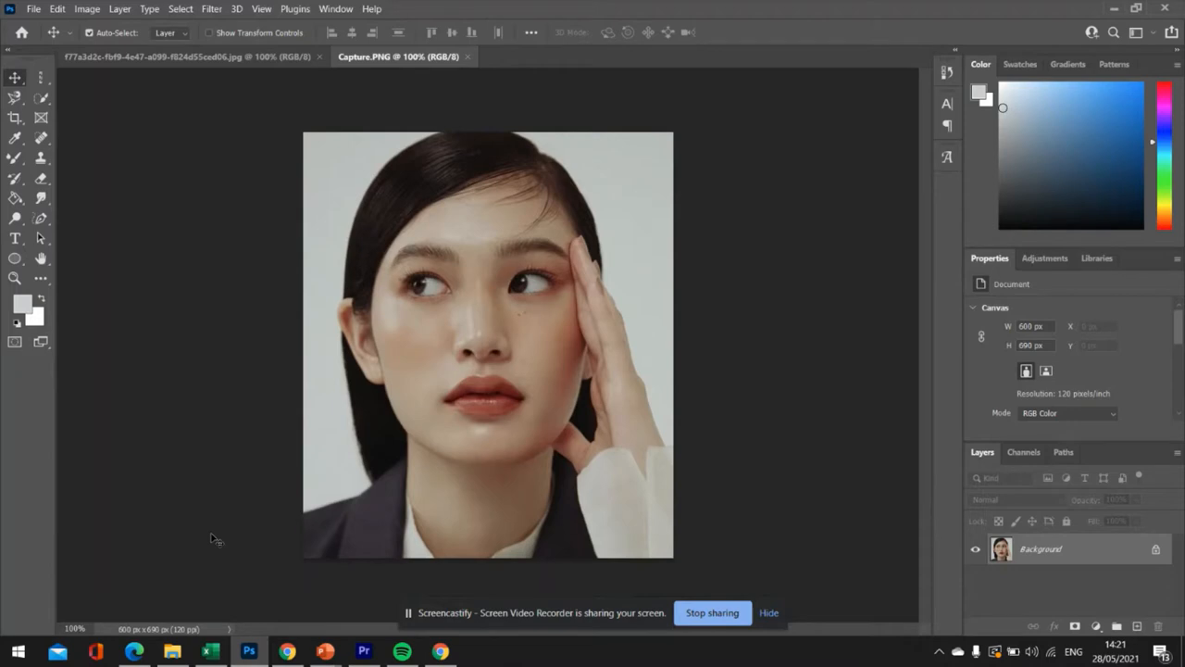
pyautogui.moveTo(207, 555)
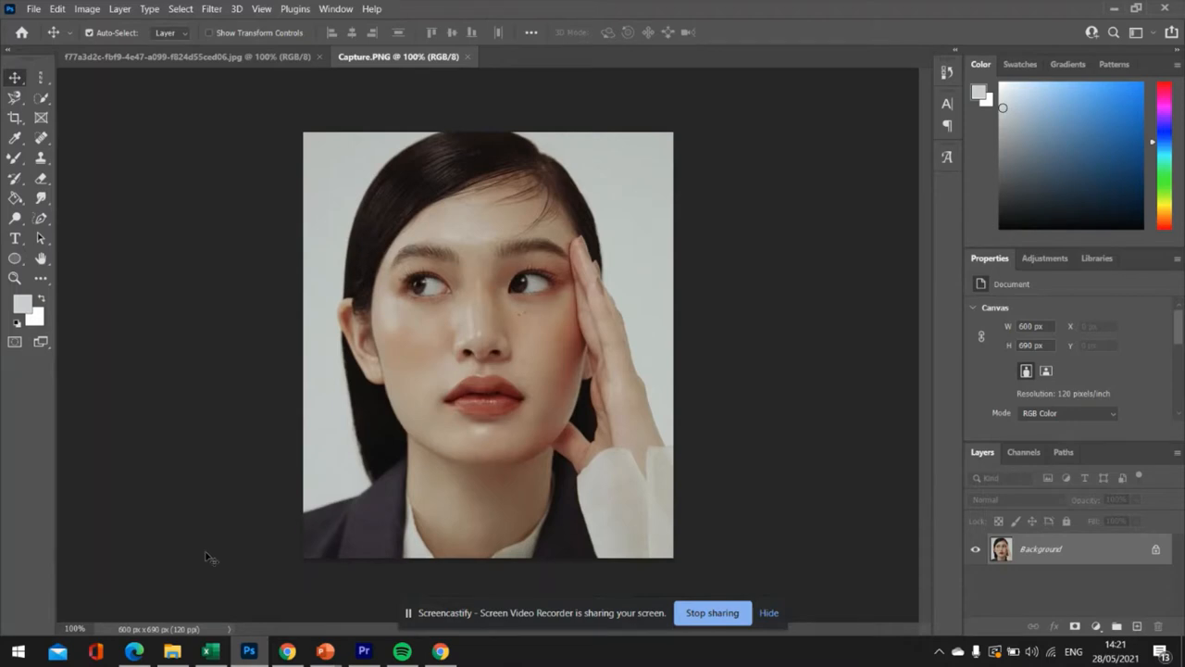
pyautogui.moveTo(522, 311)
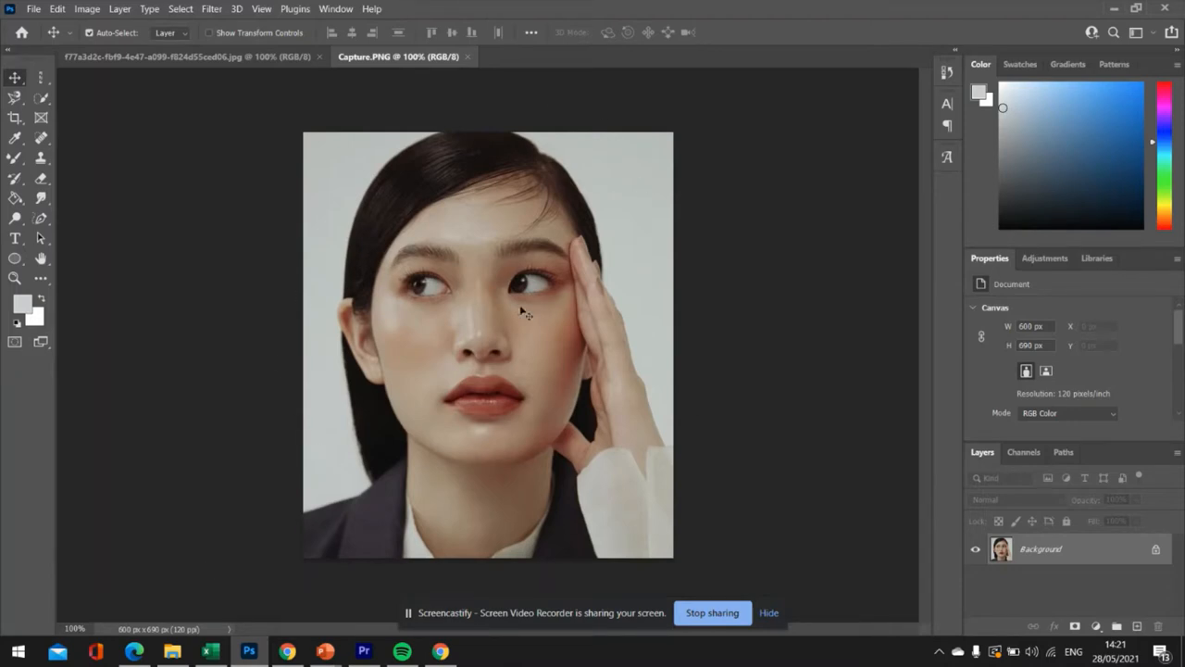
# - Switch to Chrome to browse the Alex Garant image search results
pyautogui.click(133, 652)
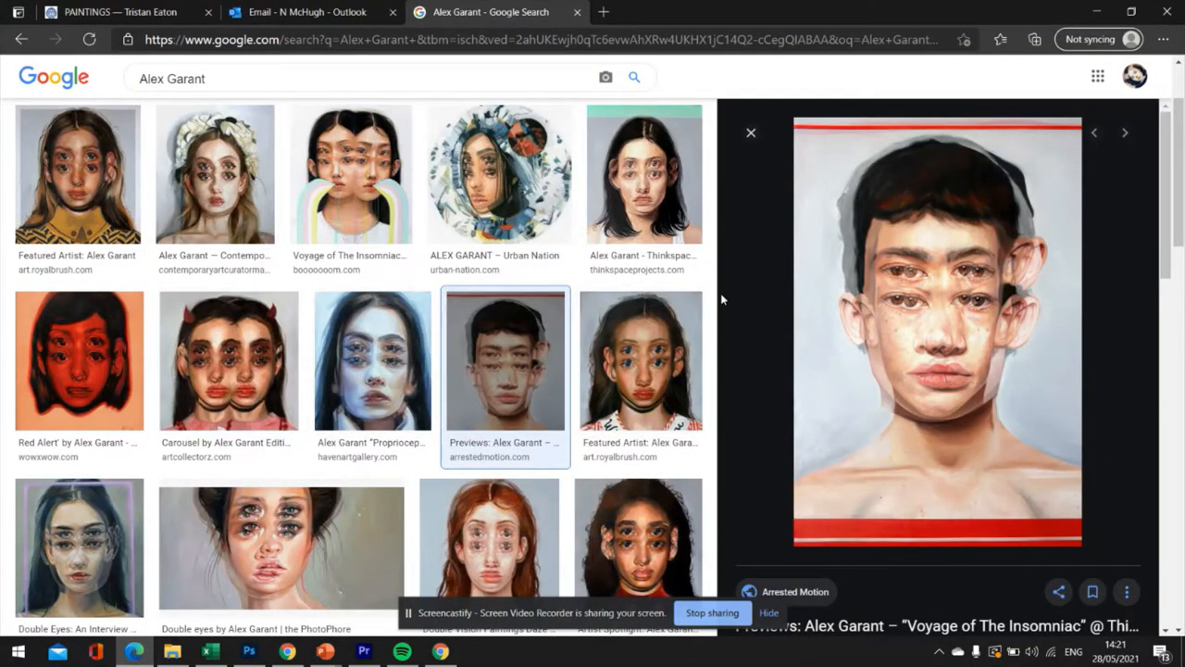
pyautogui.moveTo(878, 296)
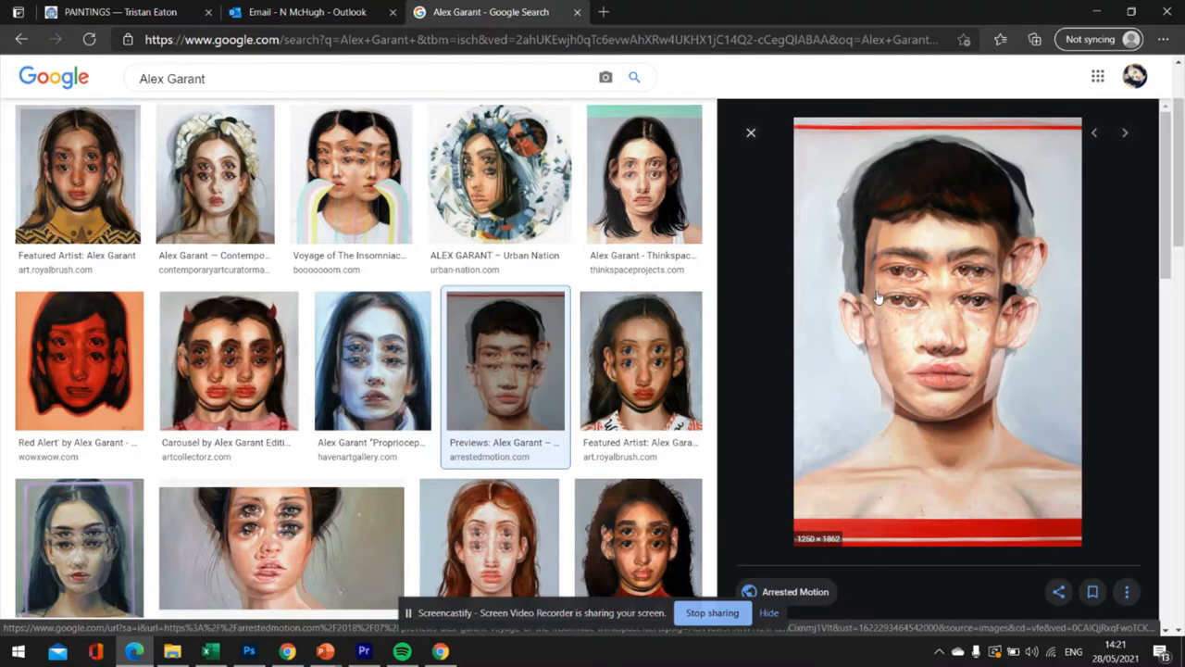
pyautogui.moveTo(281, 546)
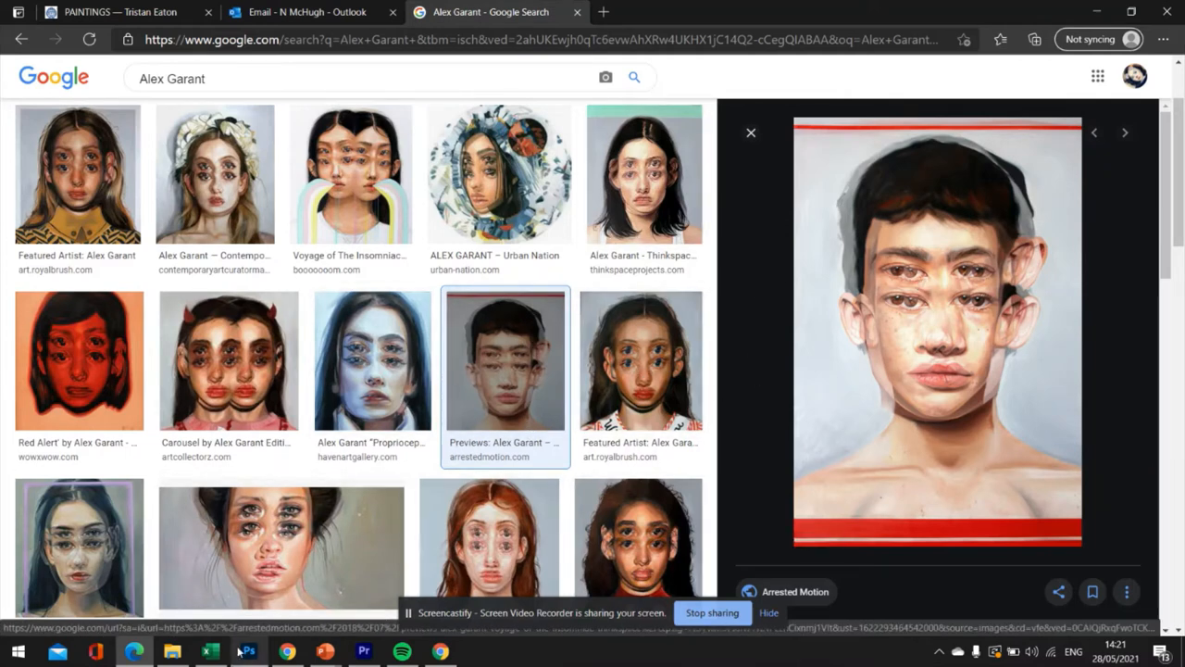
# - Unlock the Background layer and brush-select the pale backdrop around the woman to delete it
pyautogui.click(248, 652)
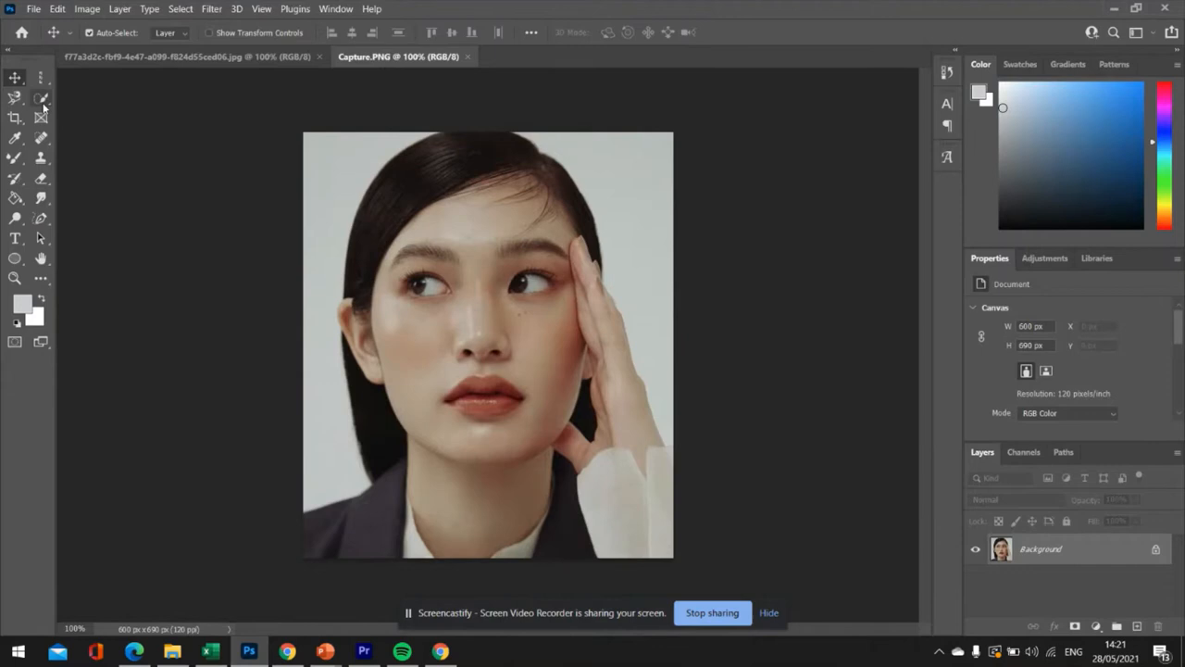
pyautogui.click(41, 100)
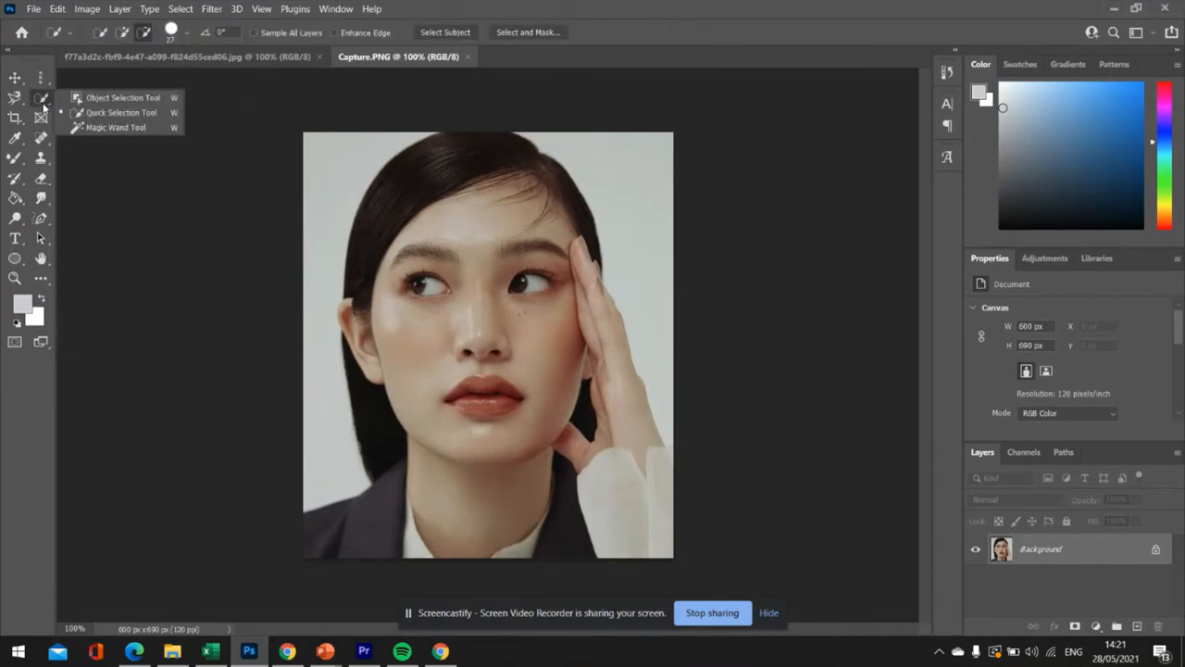
pyautogui.click(114, 126)
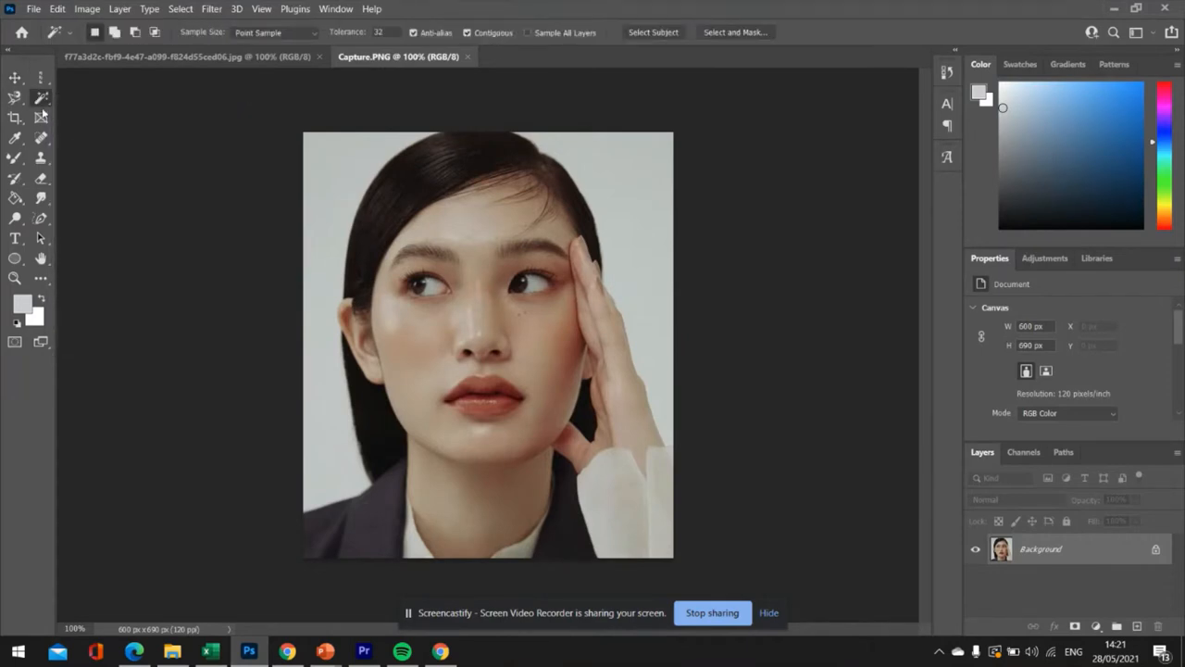
pyautogui.click(41, 96)
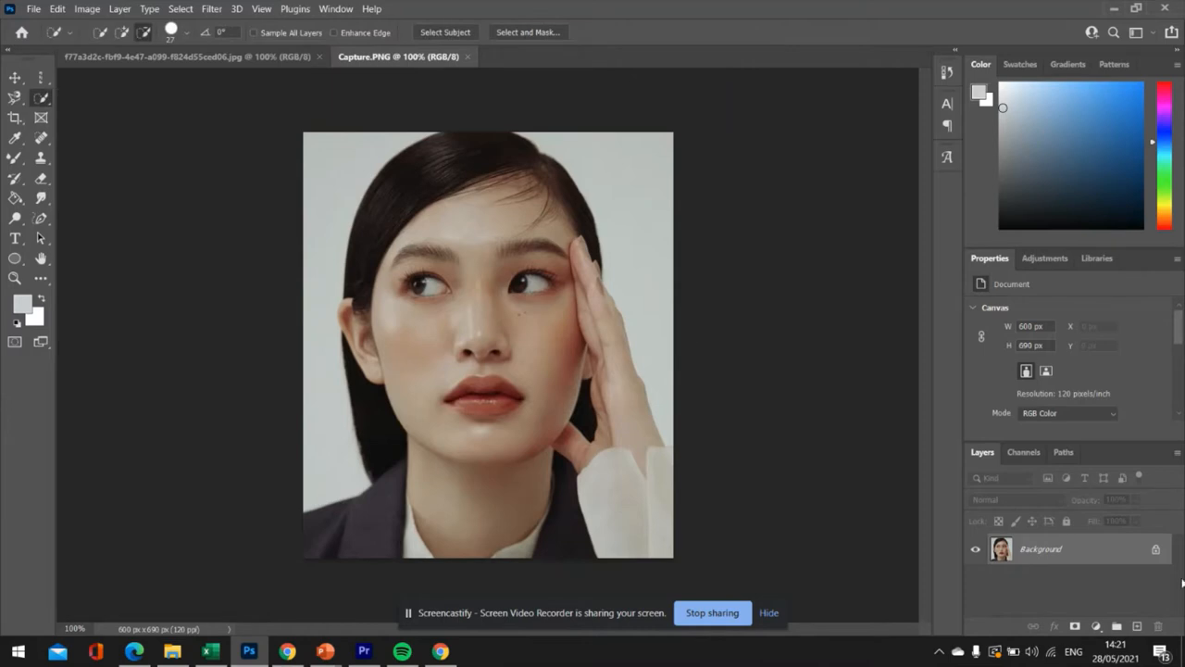
pyautogui.doubleClick(1041, 548)
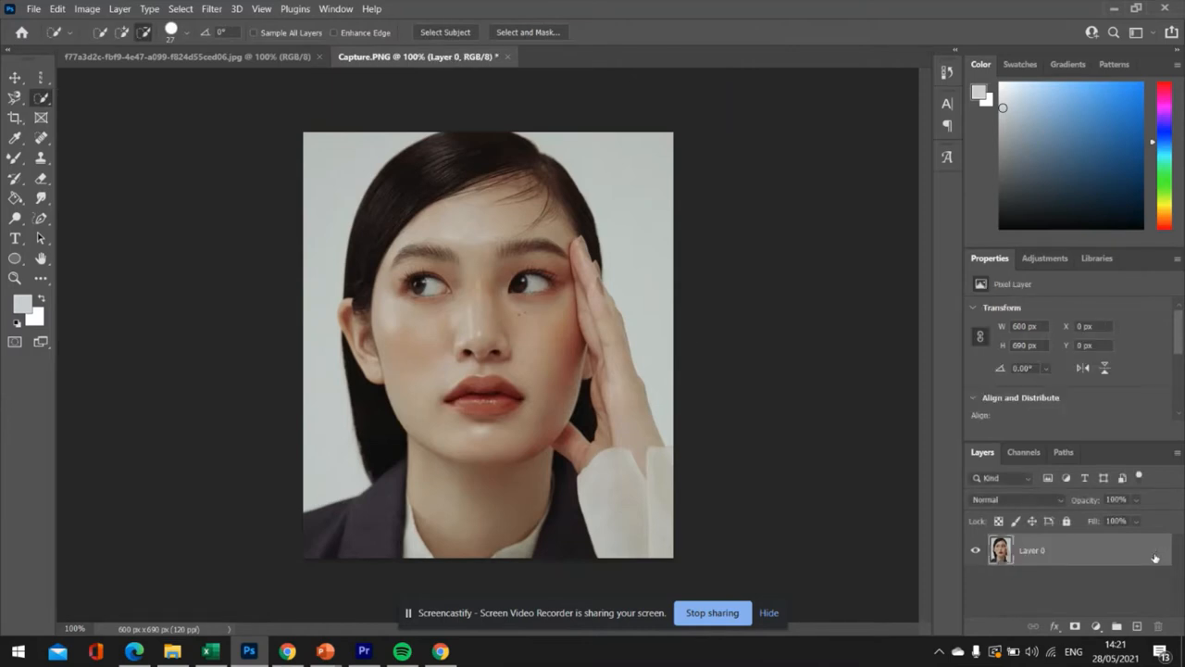
pyautogui.moveTo(422, 181)
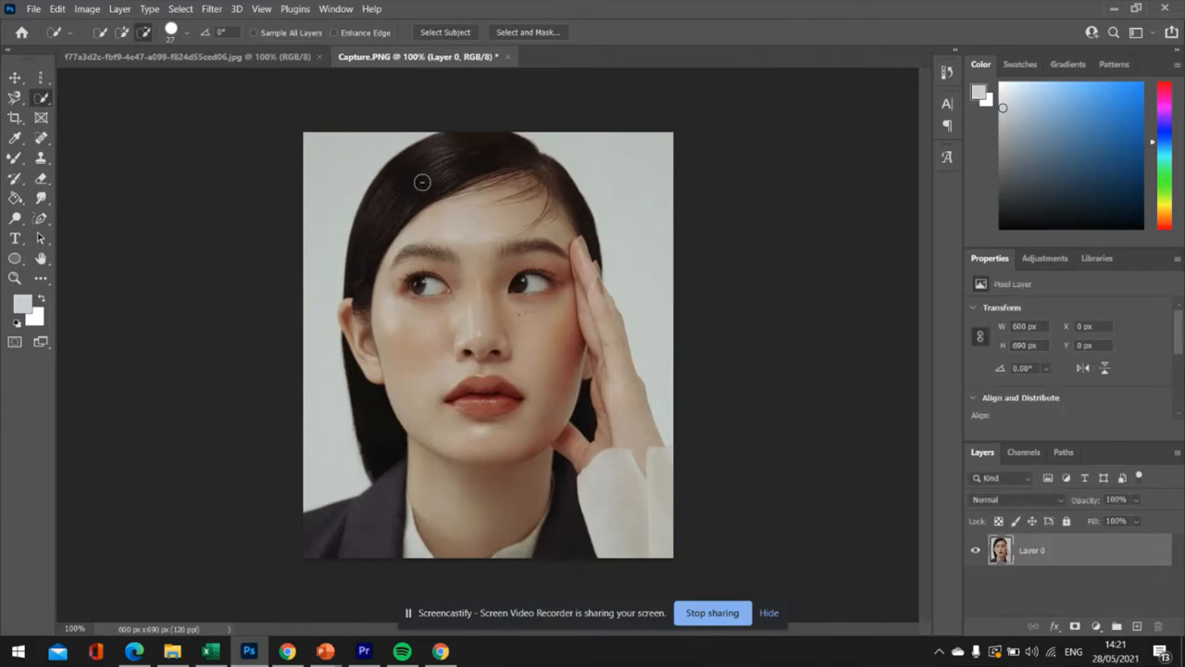
pyautogui.moveTo(185, 80)
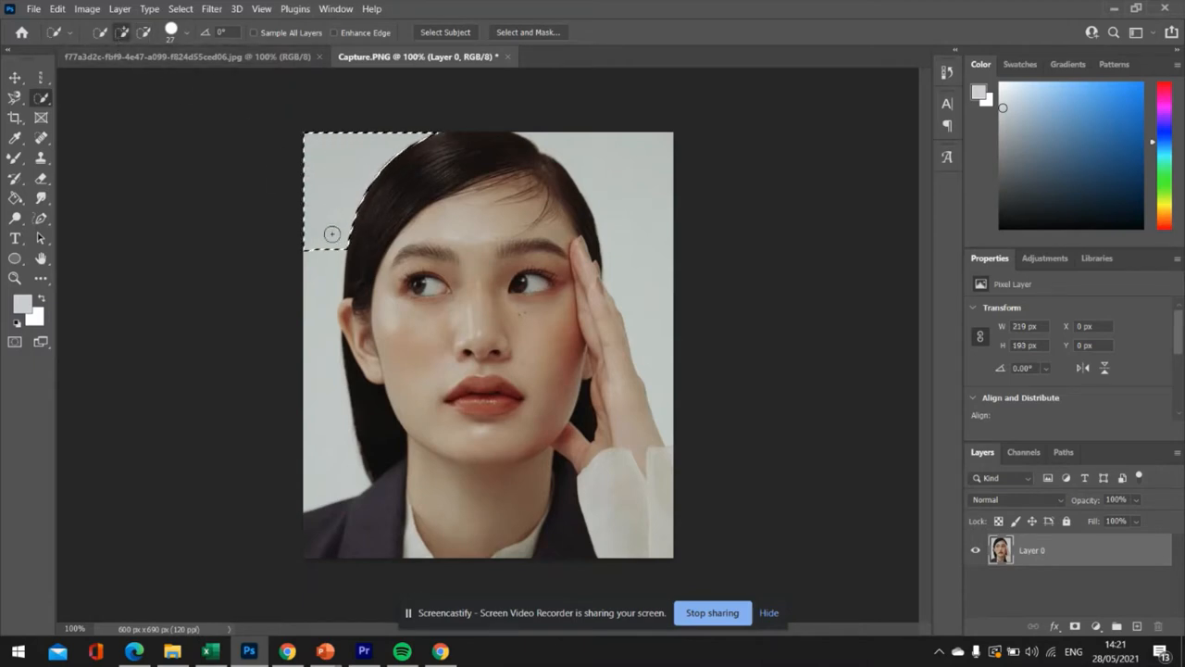
pyautogui.moveTo(331, 234); pyautogui.dragTo(311, 272)
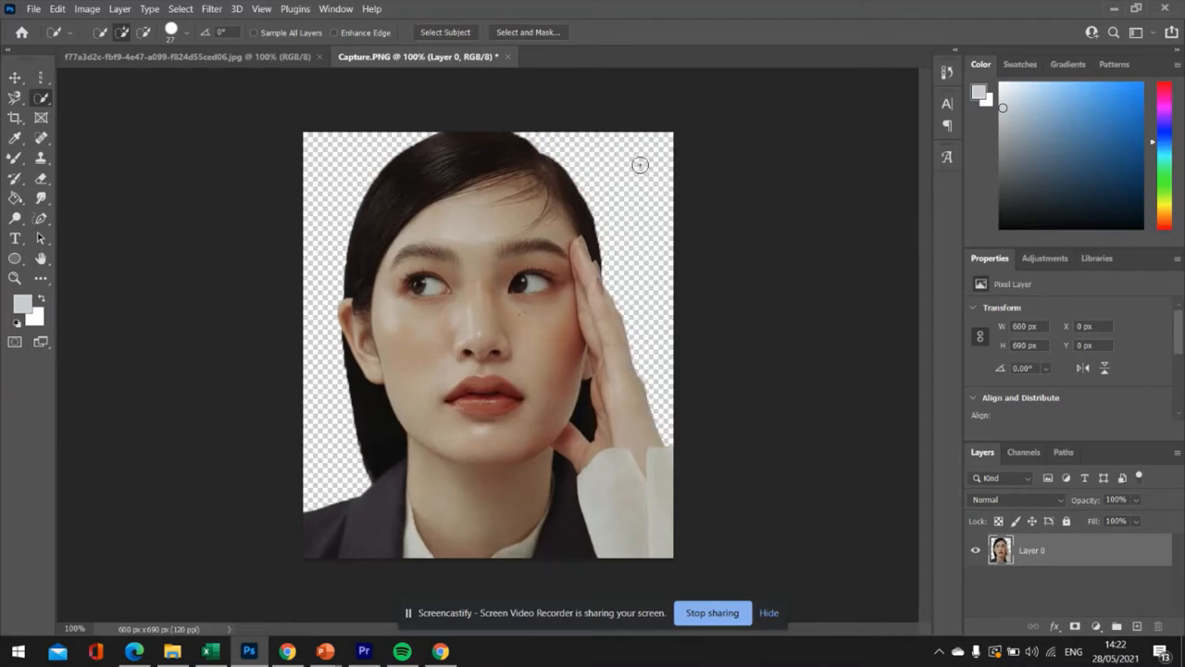
# - Choose the Paint Daubs artistic effect from the Filter Gallery after previewing Sponge
pyautogui.click(15, 78)
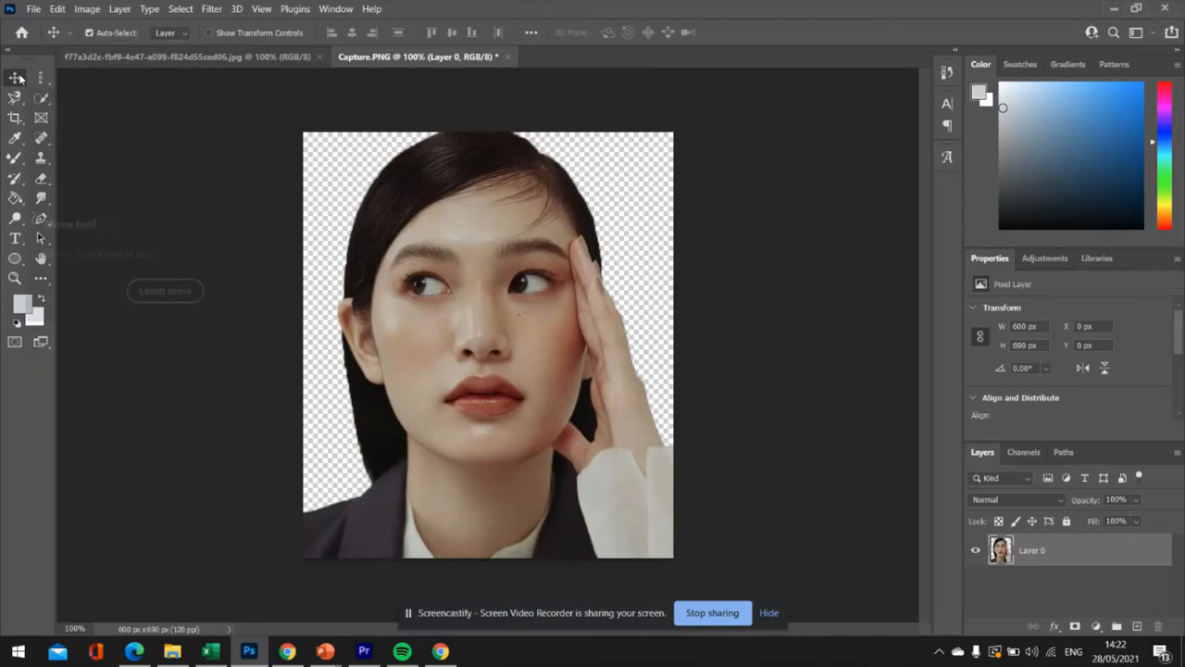
pyautogui.click(211, 8)
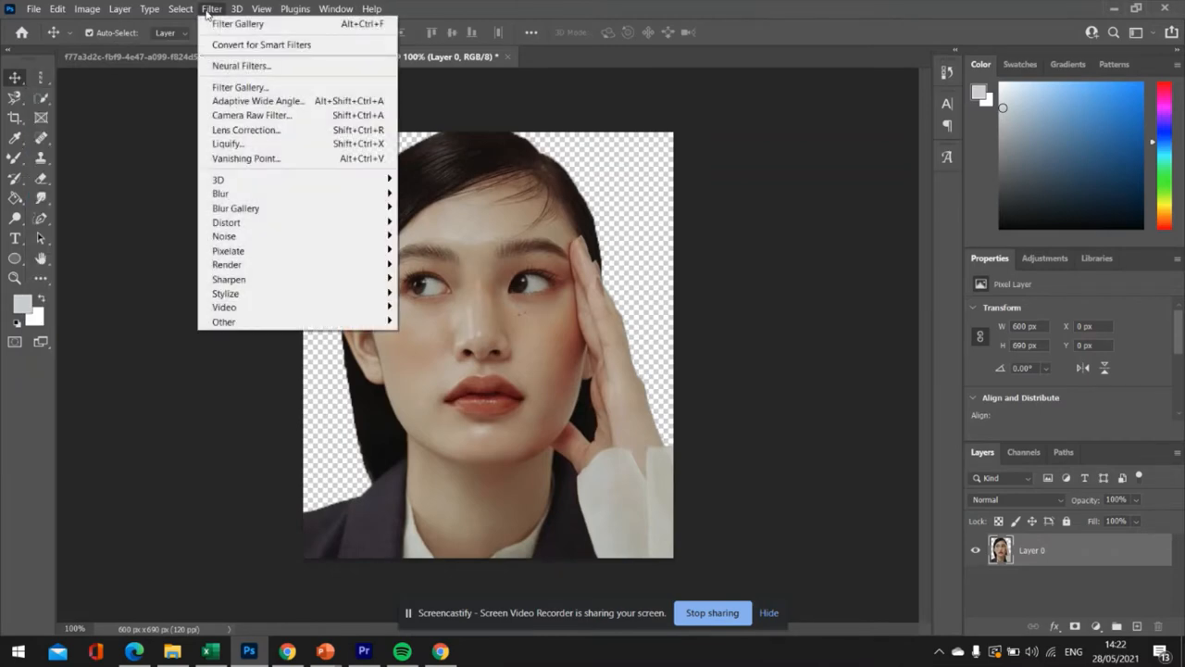
pyautogui.moveTo(239, 87)
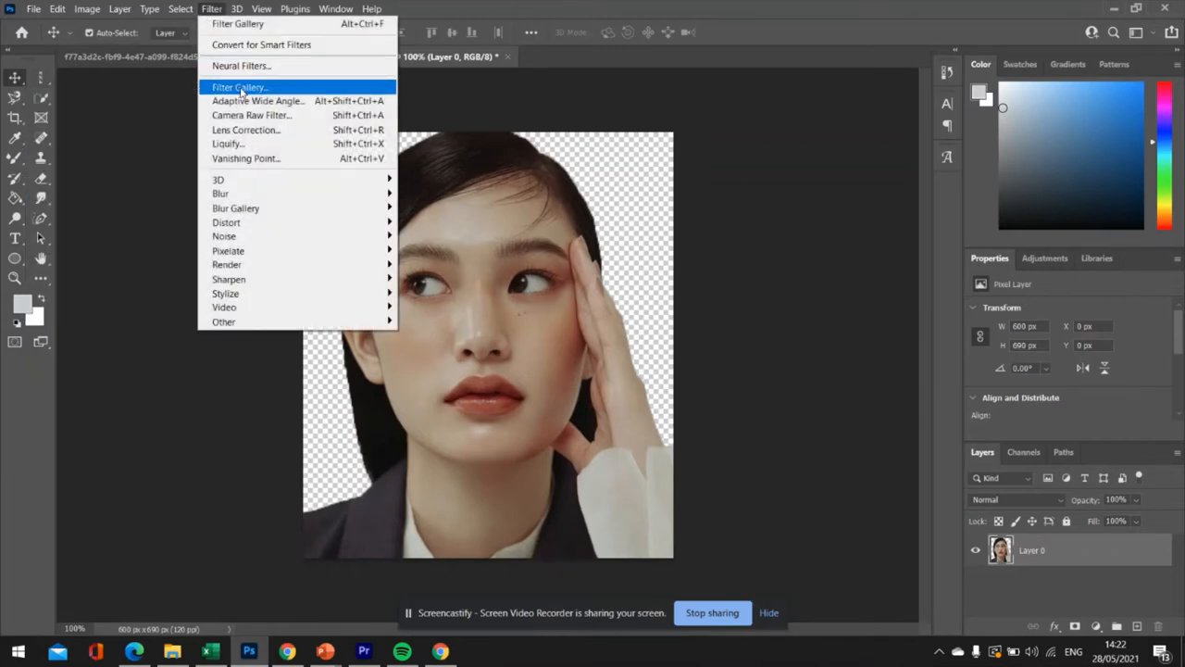
pyautogui.click(237, 87)
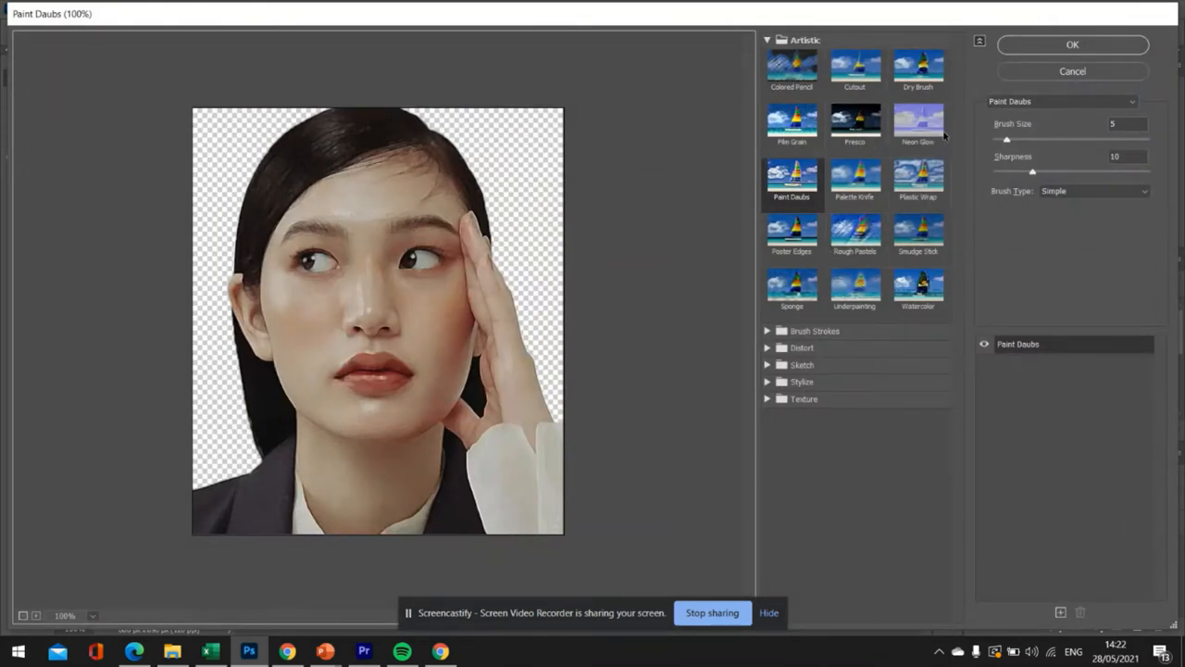
pyautogui.click(793, 287)
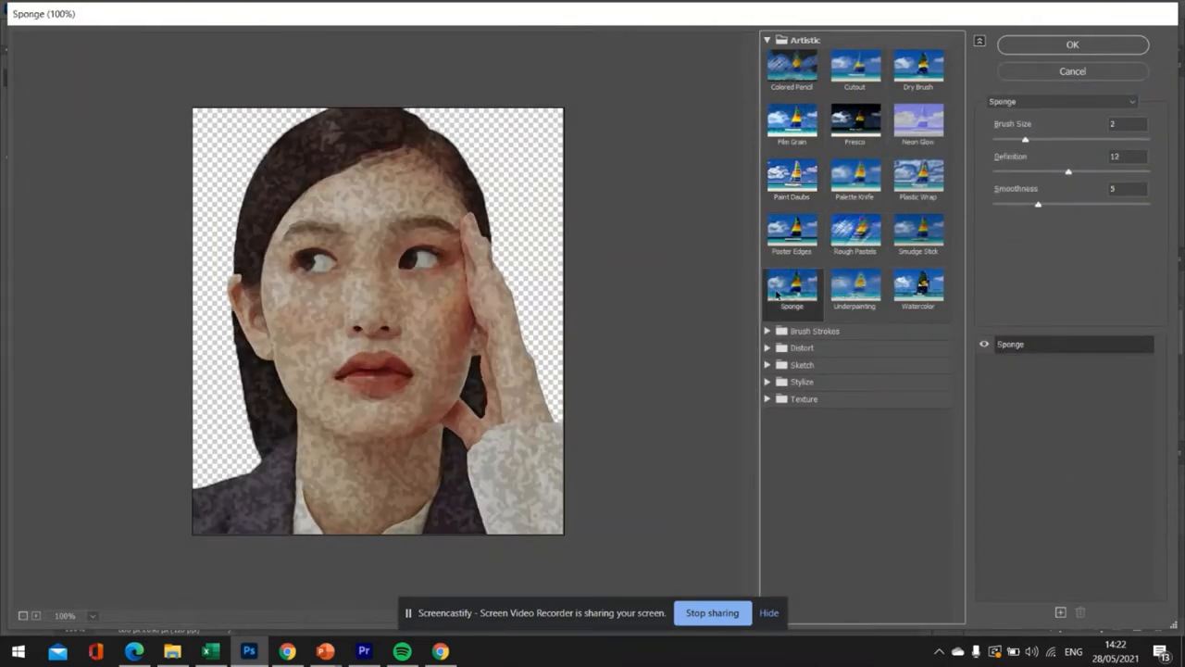
pyautogui.click(793, 175)
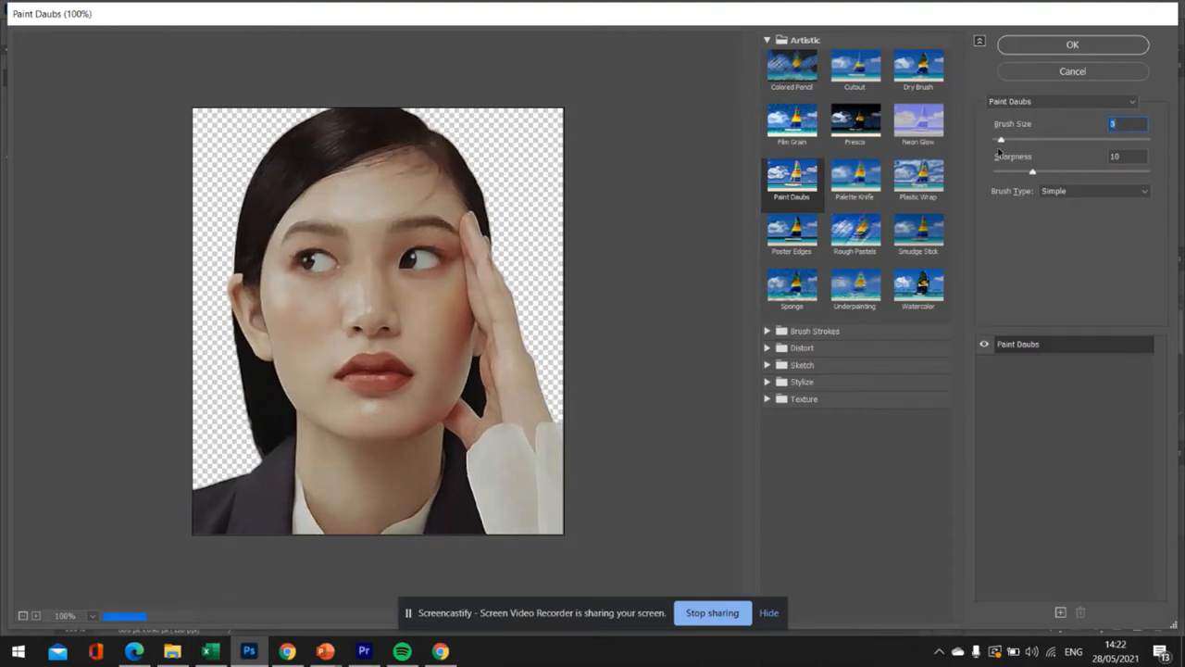
# - Enlarge the Paint Daubs brush size and tune the sharpness sliders
pyautogui.moveTo(1000, 139); pyautogui.dragTo(1063, 138)
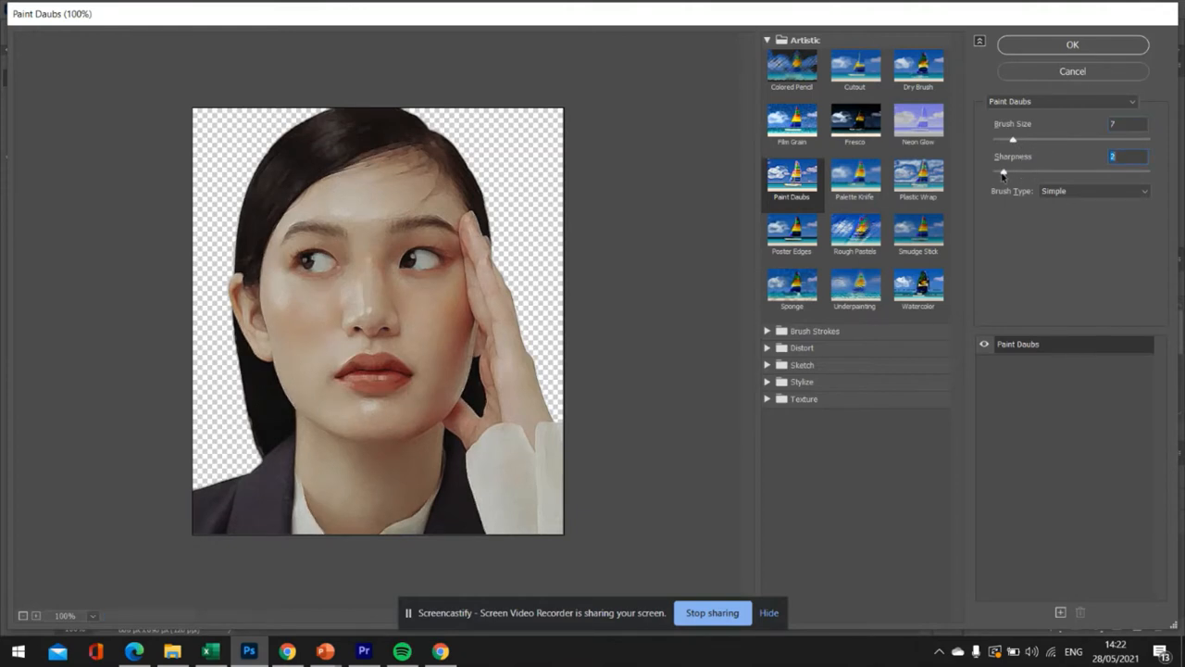
pyautogui.moveTo(1013, 174); pyautogui.dragTo(992, 174)
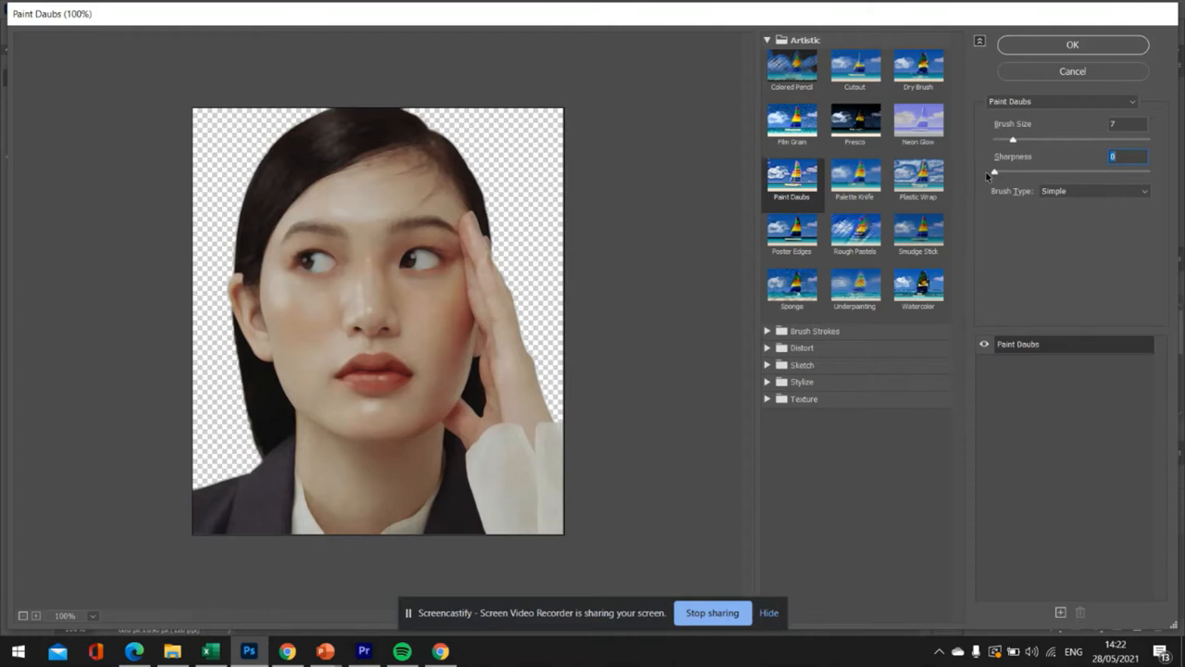
pyautogui.moveTo(992, 172); pyautogui.dragTo(1088, 173)
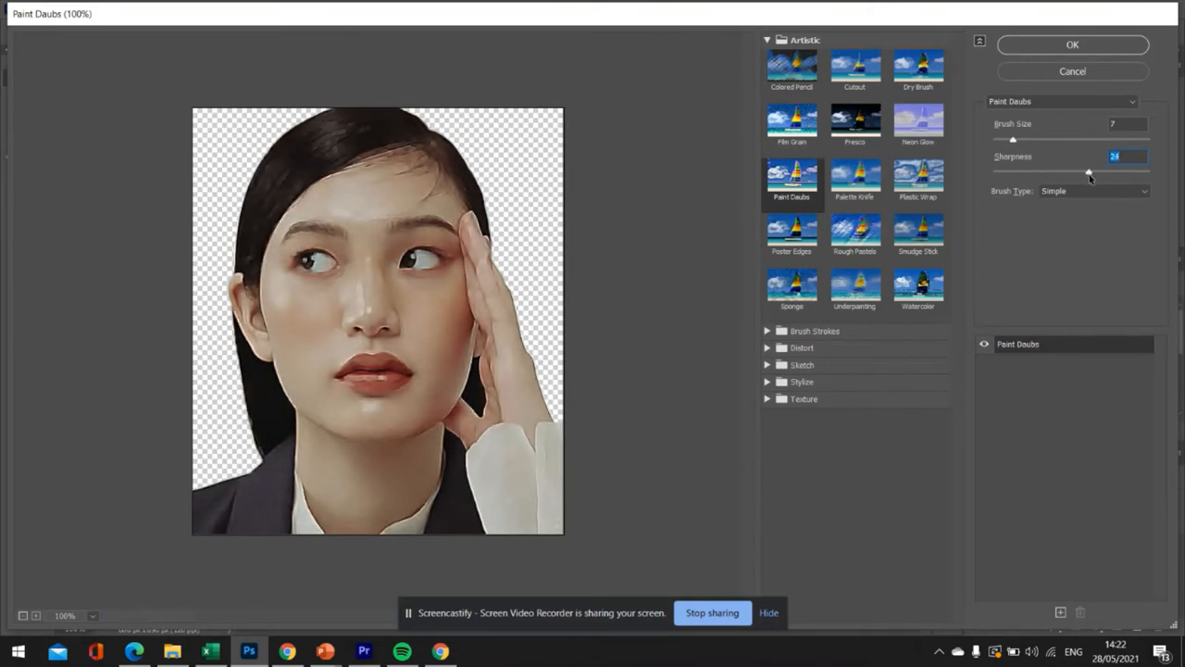
pyautogui.moveTo(1089, 172); pyautogui.dragTo(1082, 172)
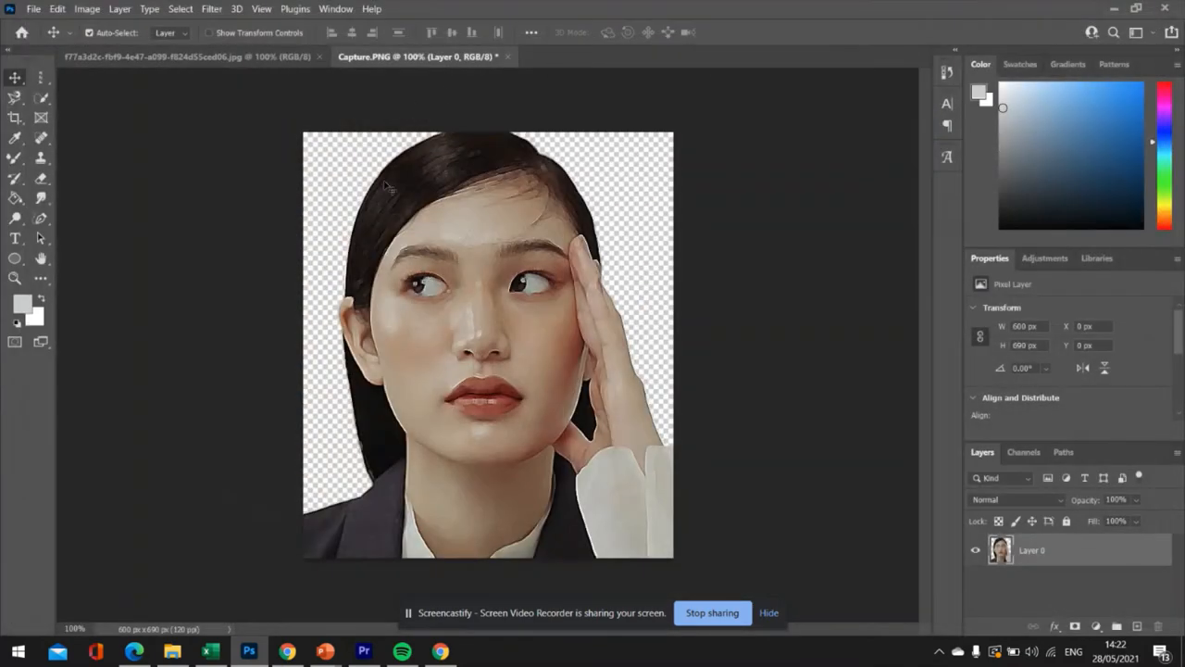
# - Preview a Hue/Saturation adjustment with saturation raised to +38
pyautogui.click(87, 8)
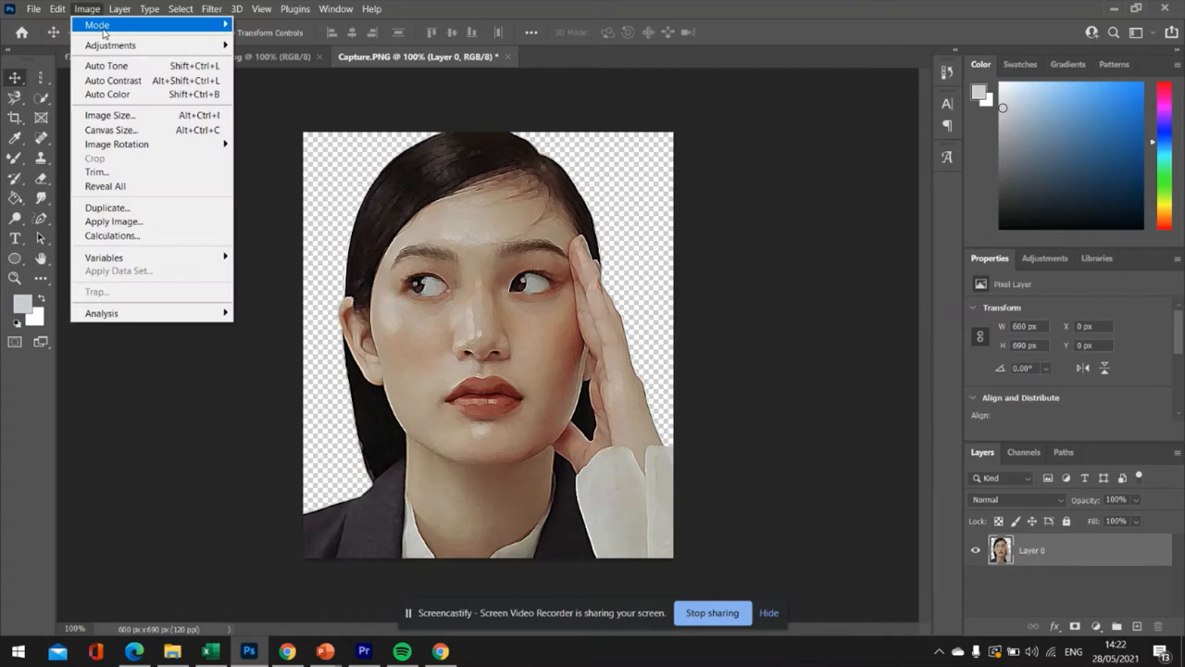
pyautogui.click(111, 45)
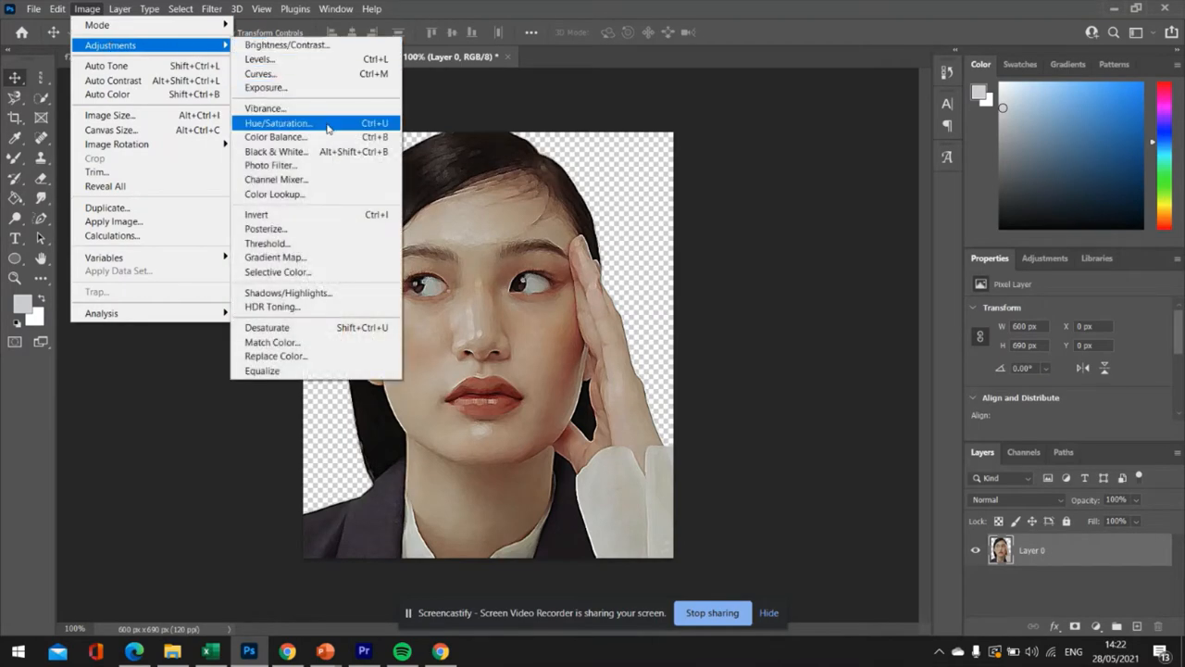
pyautogui.click(278, 122)
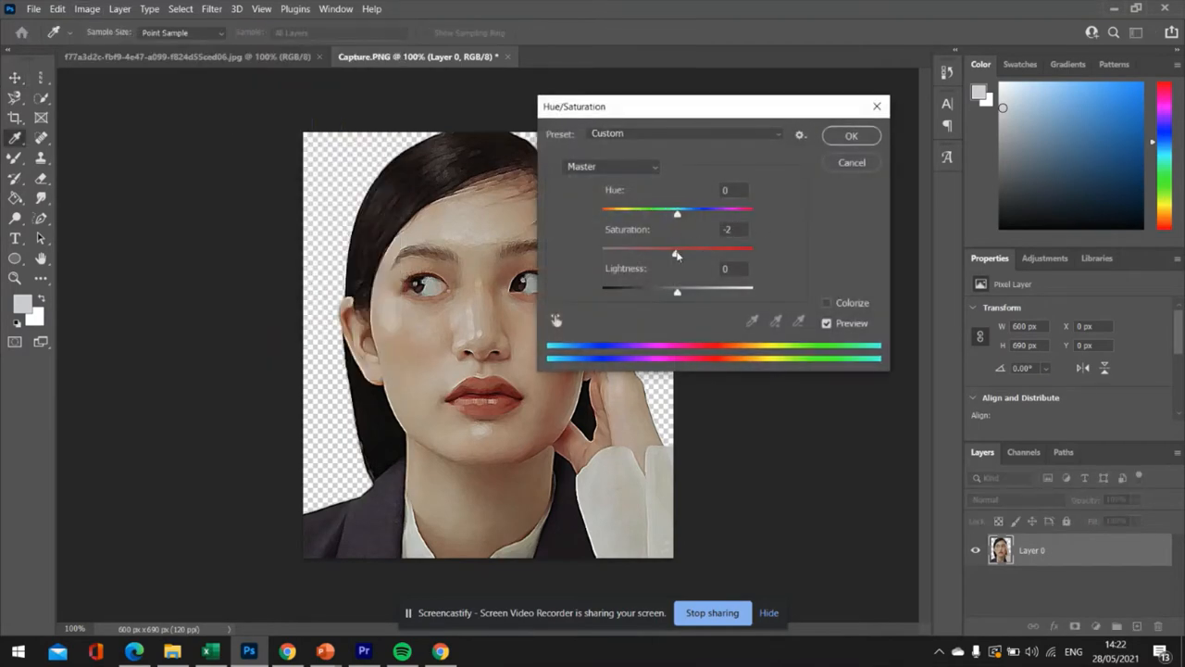
pyautogui.moveTo(676, 251); pyautogui.dragTo(700, 251)
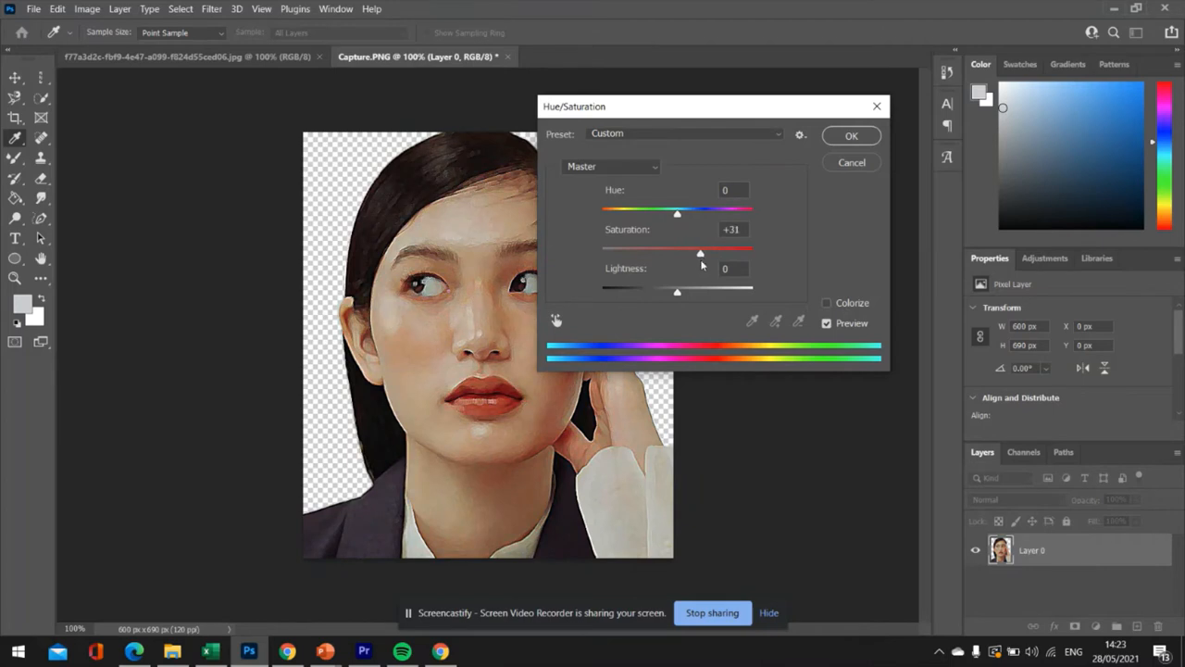
pyautogui.moveTo(676, 214); pyautogui.dragTo(683, 215)
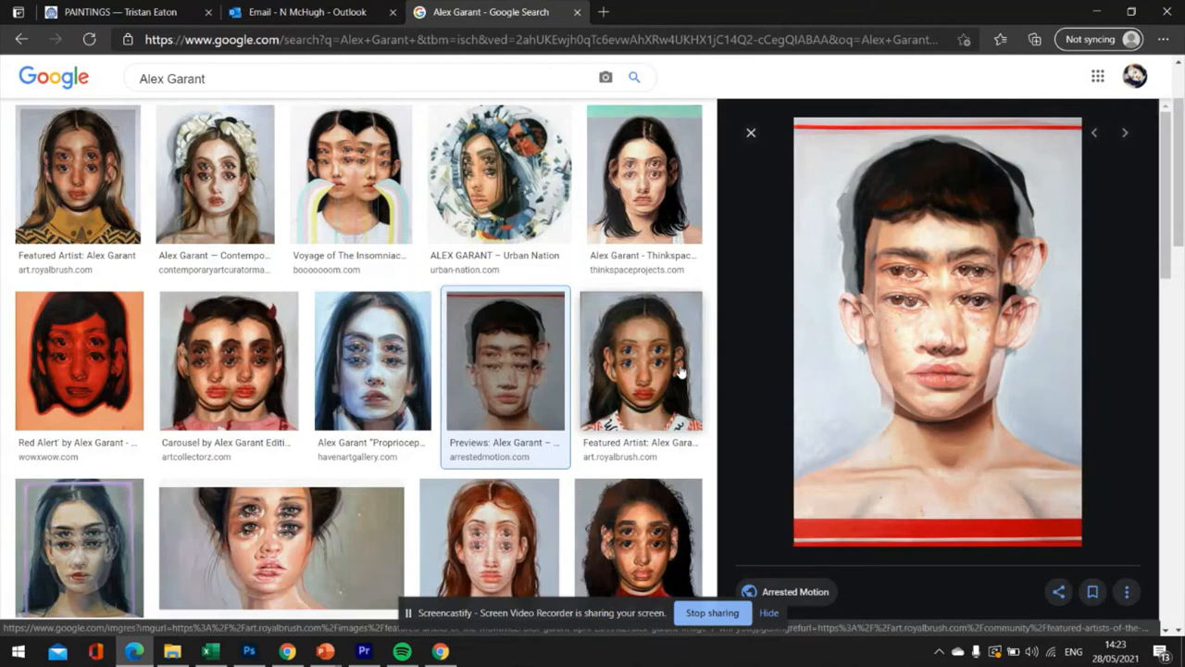
# - Check Alex Garant's Carousel painting as reference and return to the portrait
pyautogui.click(641, 359)
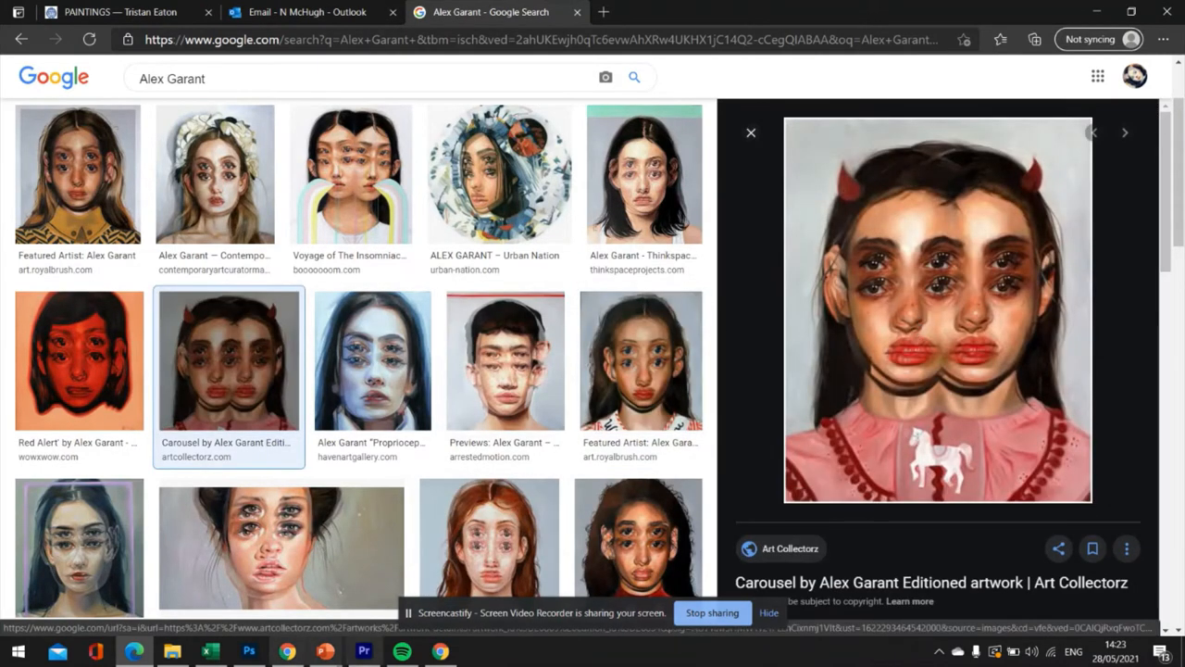
pyautogui.click(248, 652)
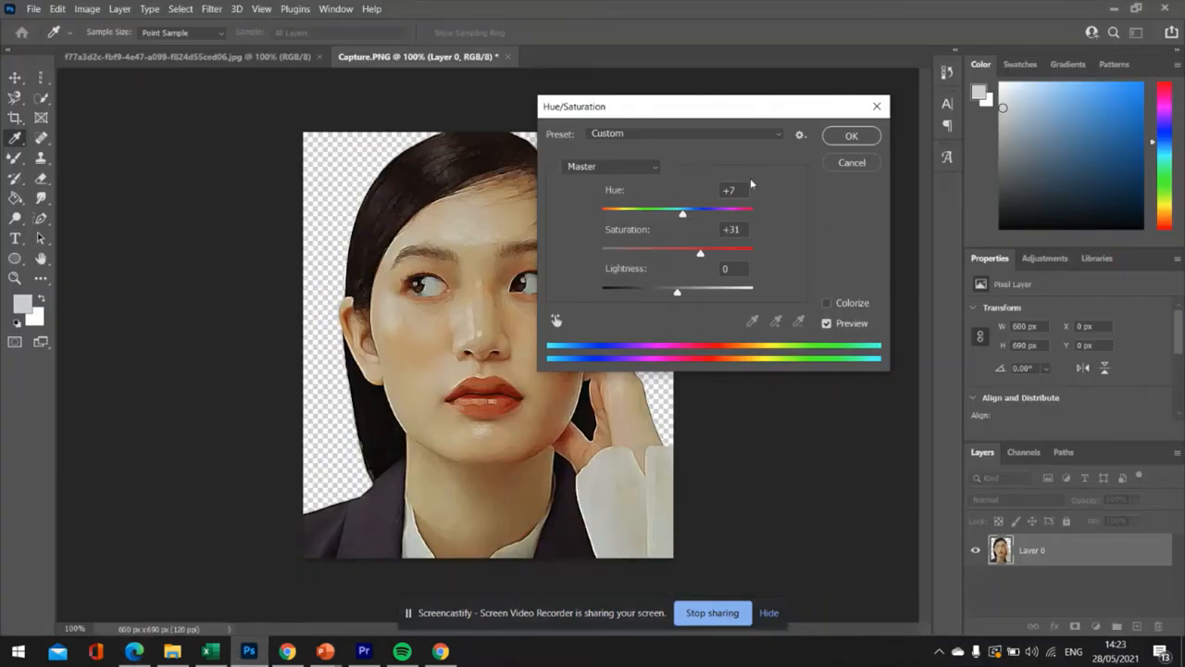
# - Try a hue shift, settle it near 0 and commit the saturated colour adjustment
pyautogui.moveTo(681, 215); pyautogui.dragTo(688, 215)
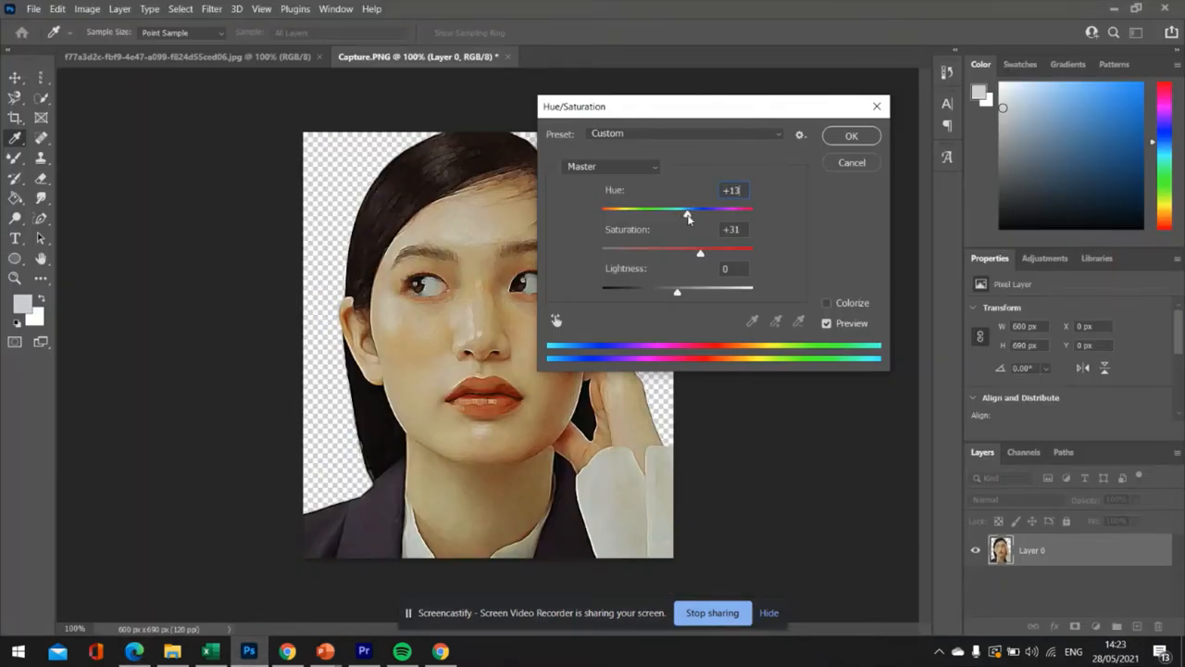
pyautogui.moveTo(688, 213); pyautogui.dragTo(670, 213)
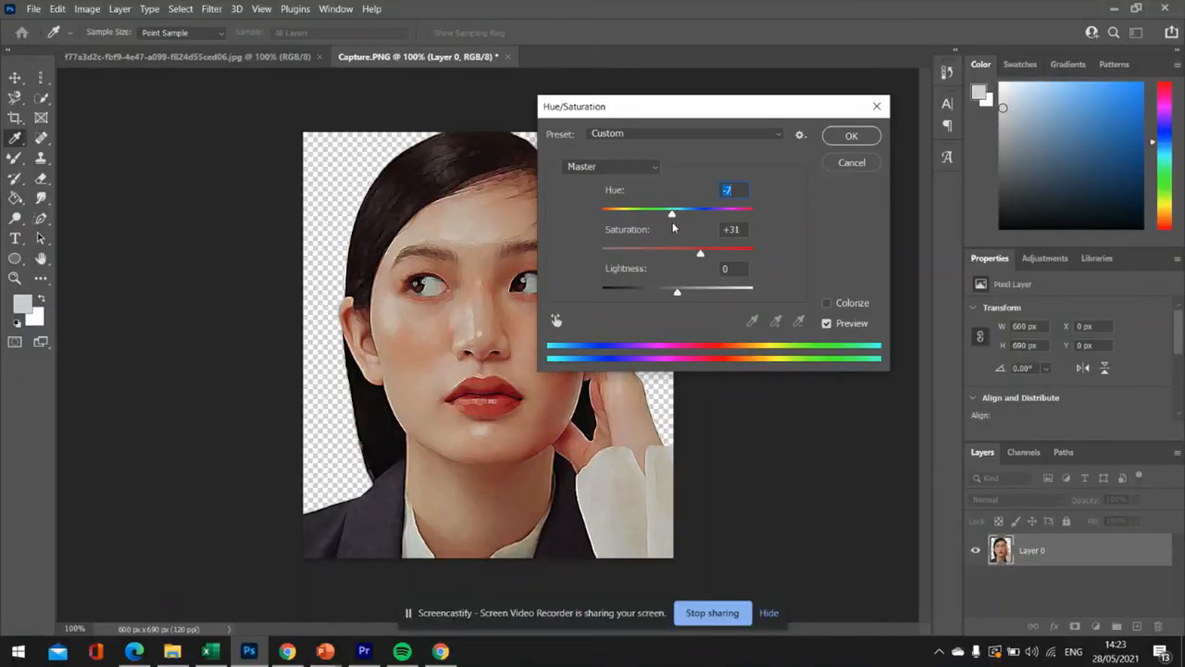
pyautogui.click(852, 135)
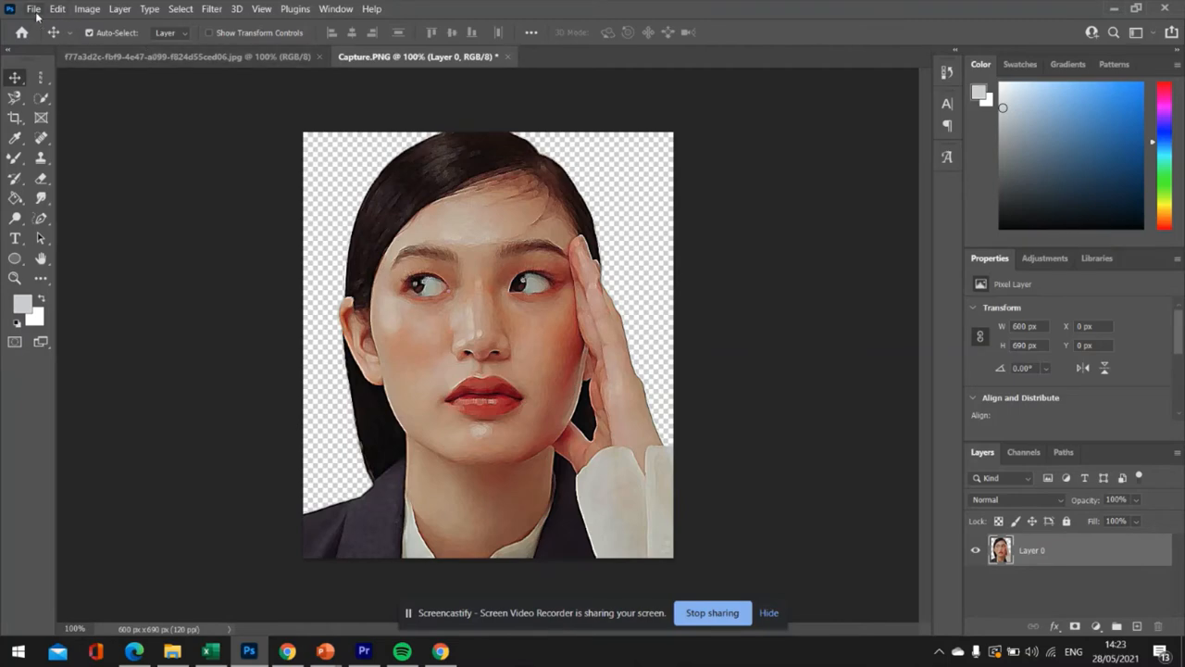
# - Create a new A4 document, unlock its background layer and go fetch the portrait layer
pyautogui.click(33, 8)
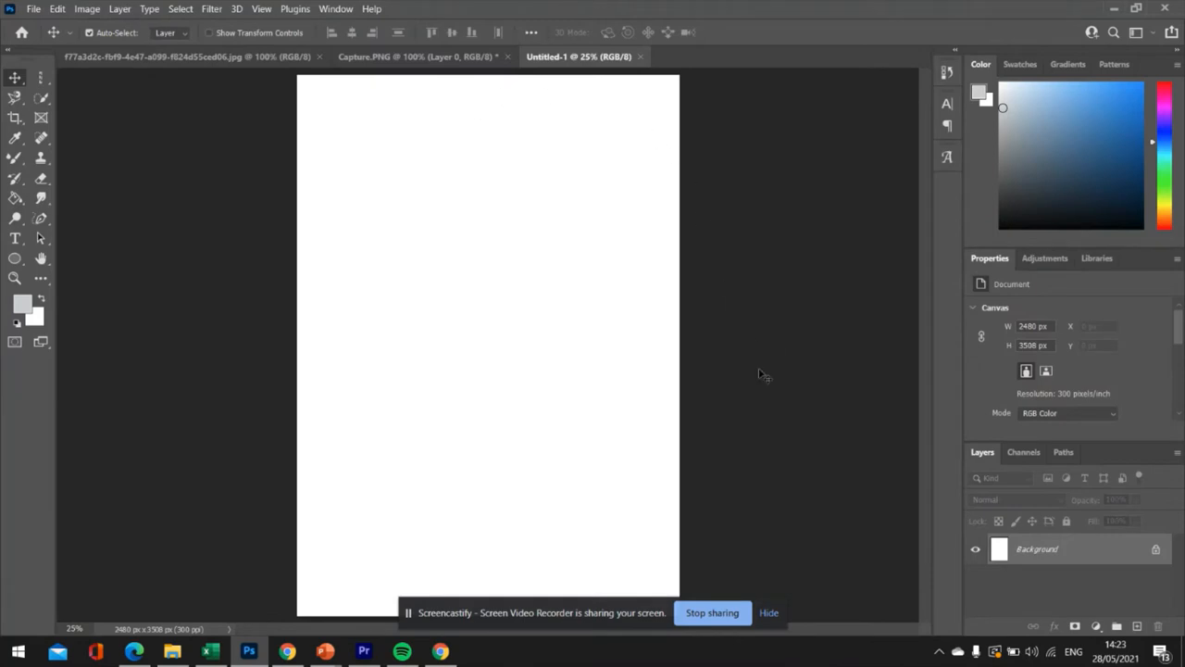
pyautogui.doubleClick(1037, 548)
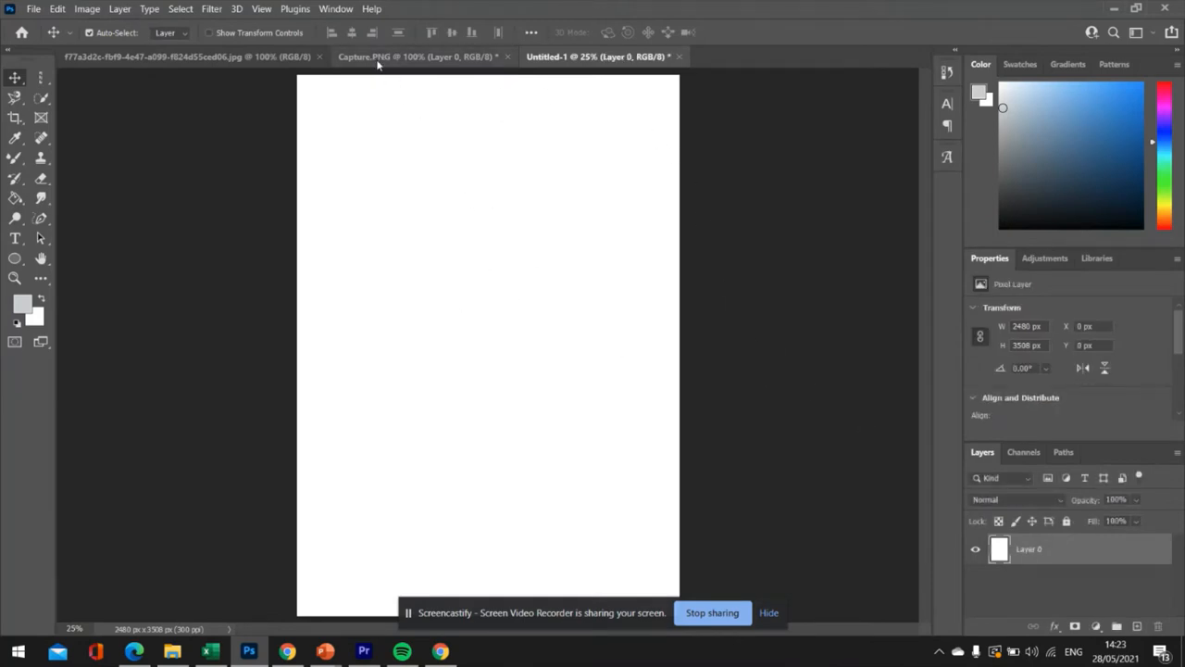
pyautogui.click(417, 55)
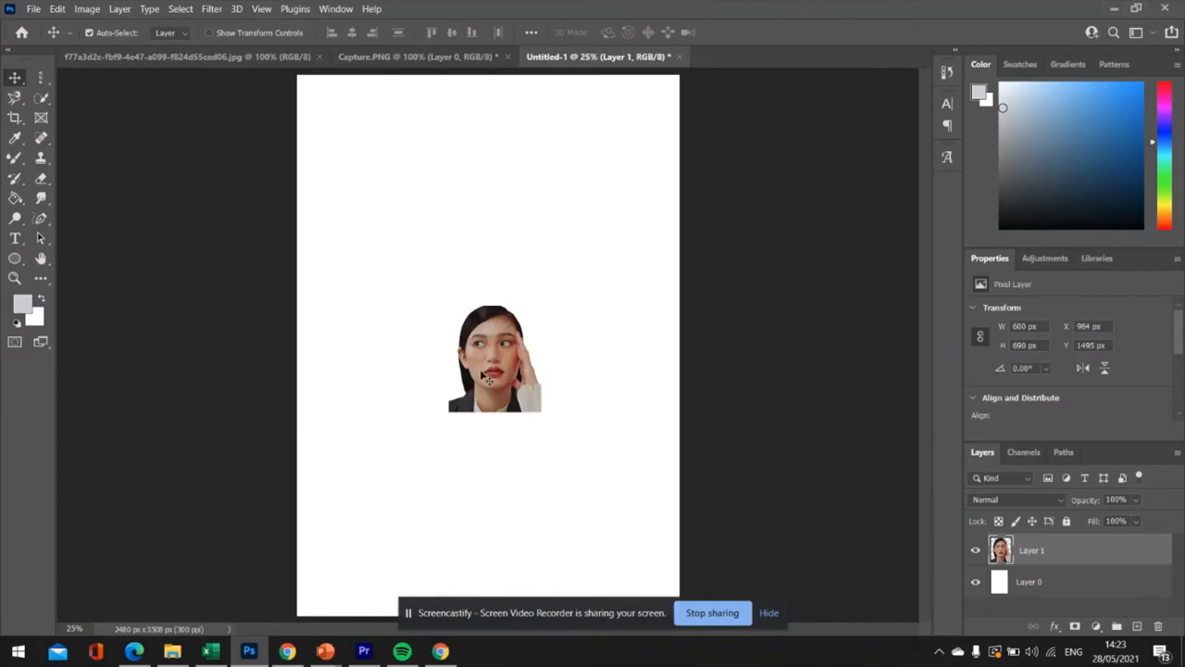
# - Free Transform the placed portrait up to about 210% to span the canvas width
pyautogui.press('ctrl+t')
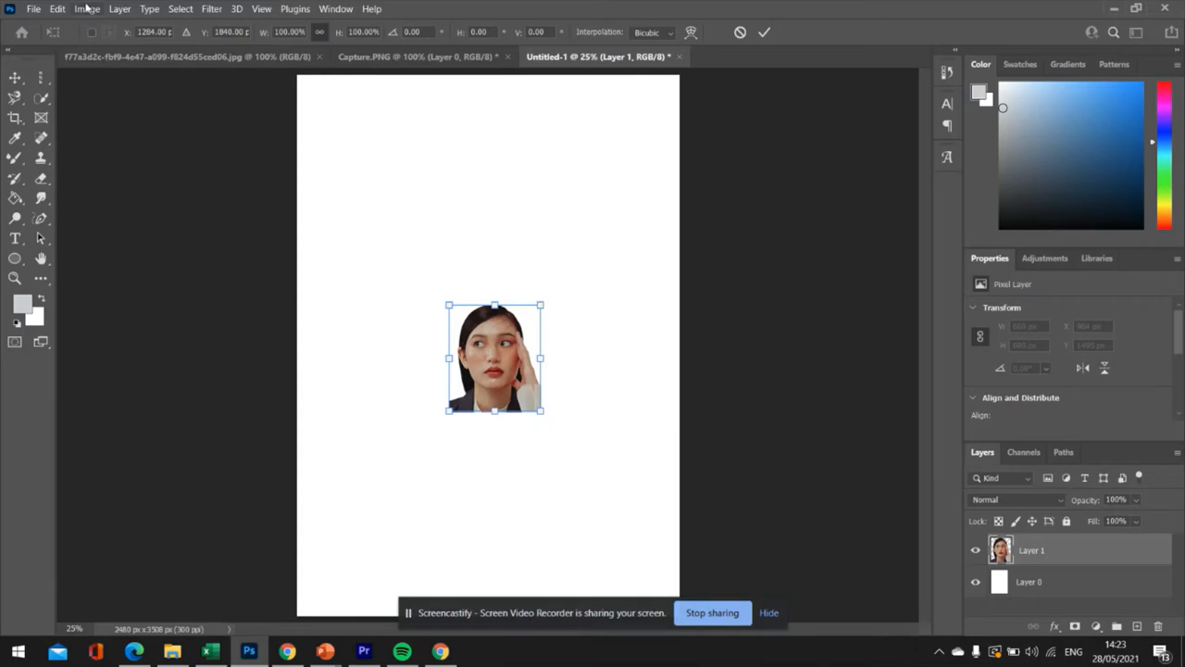
pyautogui.click(58, 7)
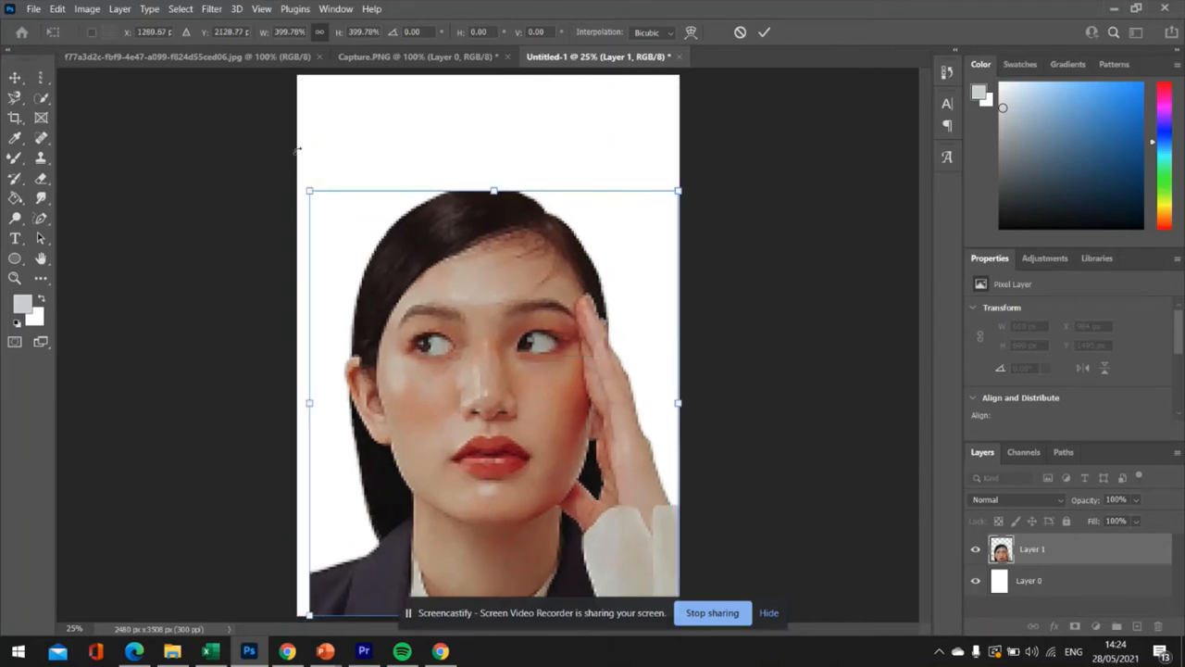
pyautogui.moveTo(309, 191); pyautogui.dragTo(299, 181)
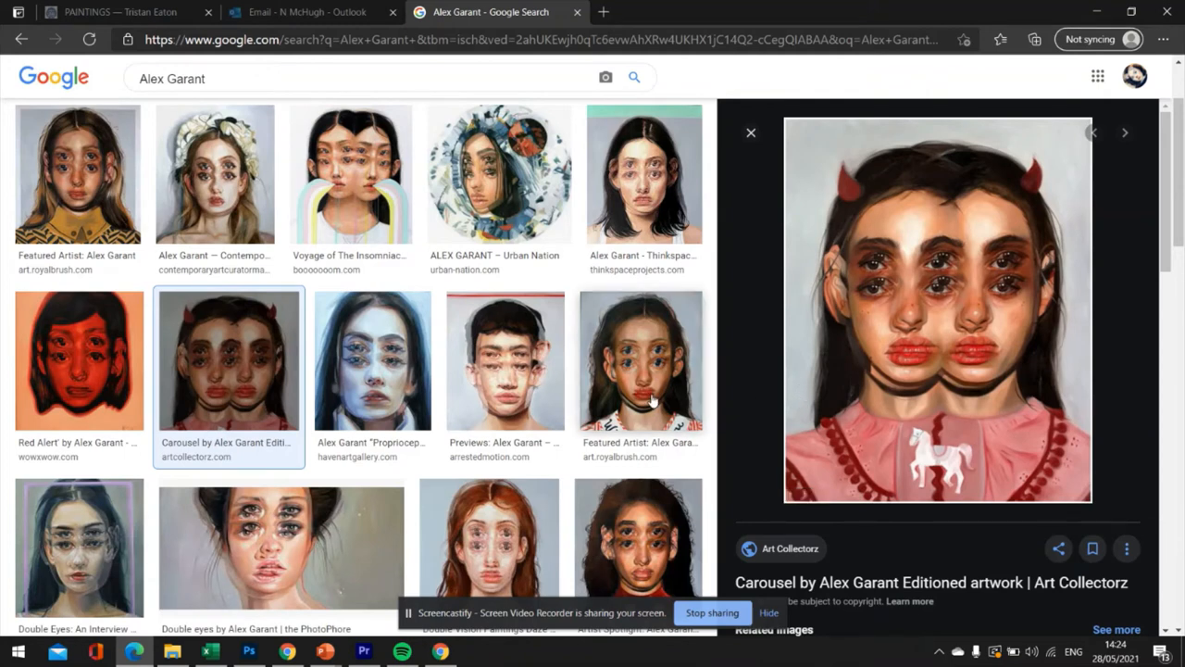
# - View another Alex Garant painting with doubled eyes, then return to the portrait
pyautogui.click(640, 359)
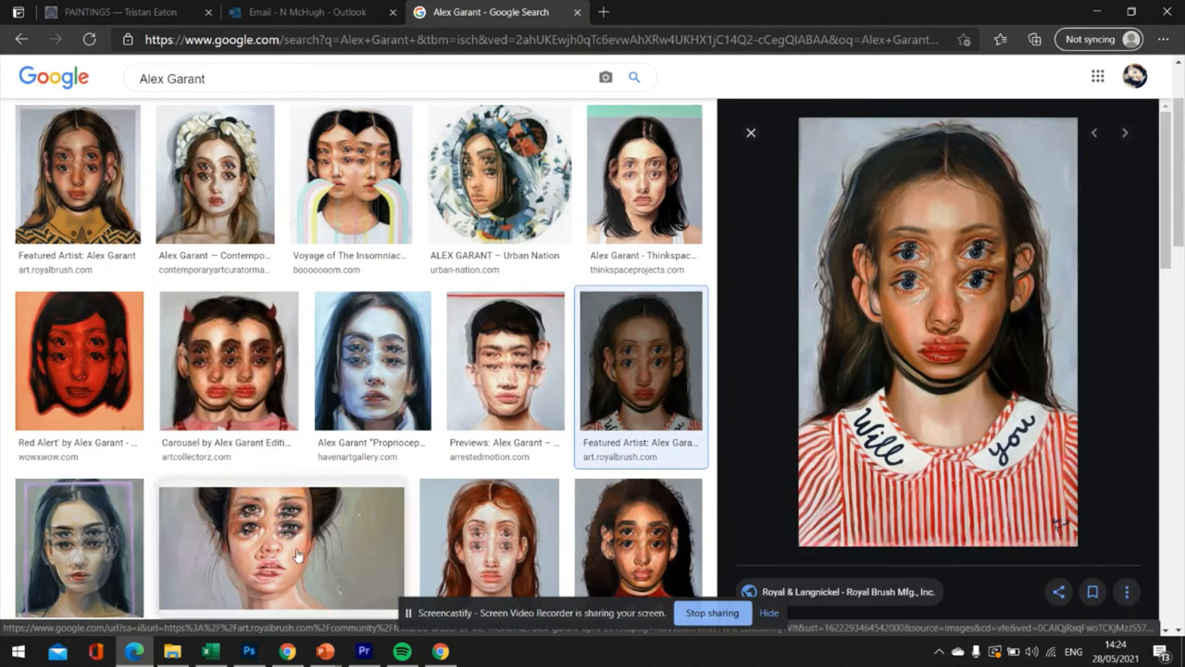
pyautogui.click(248, 651)
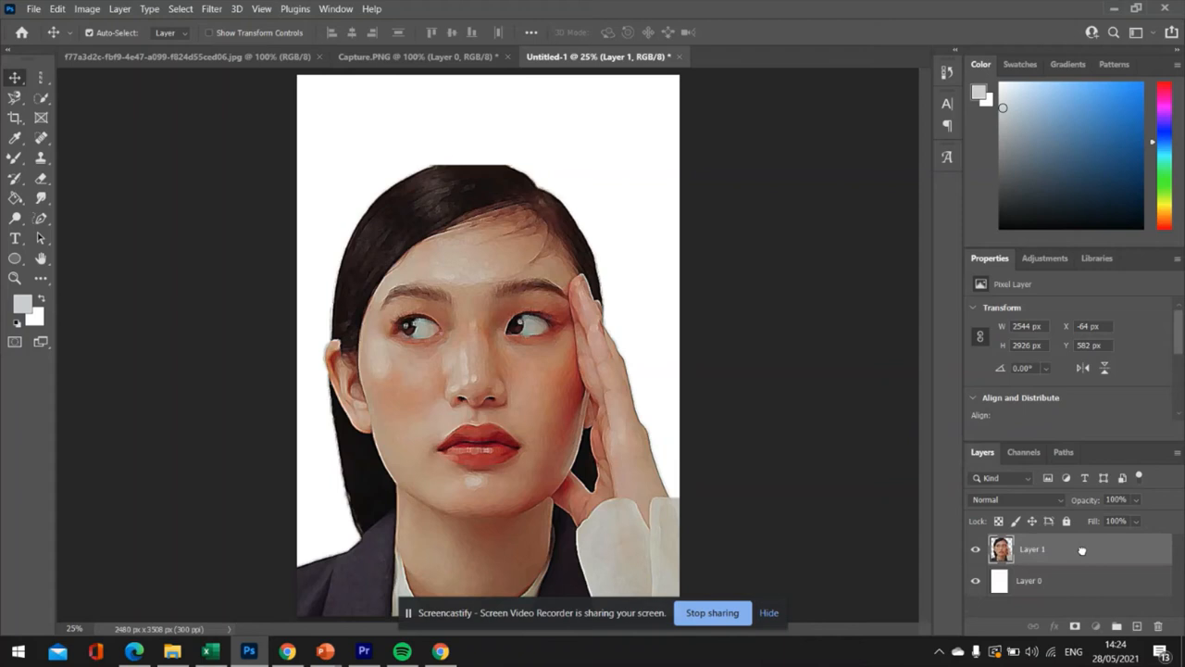
# - Duplicate the enlarged portrait layer with Ctrl+J for the ghosted doubled-face copy
pyautogui.click(1135, 626)
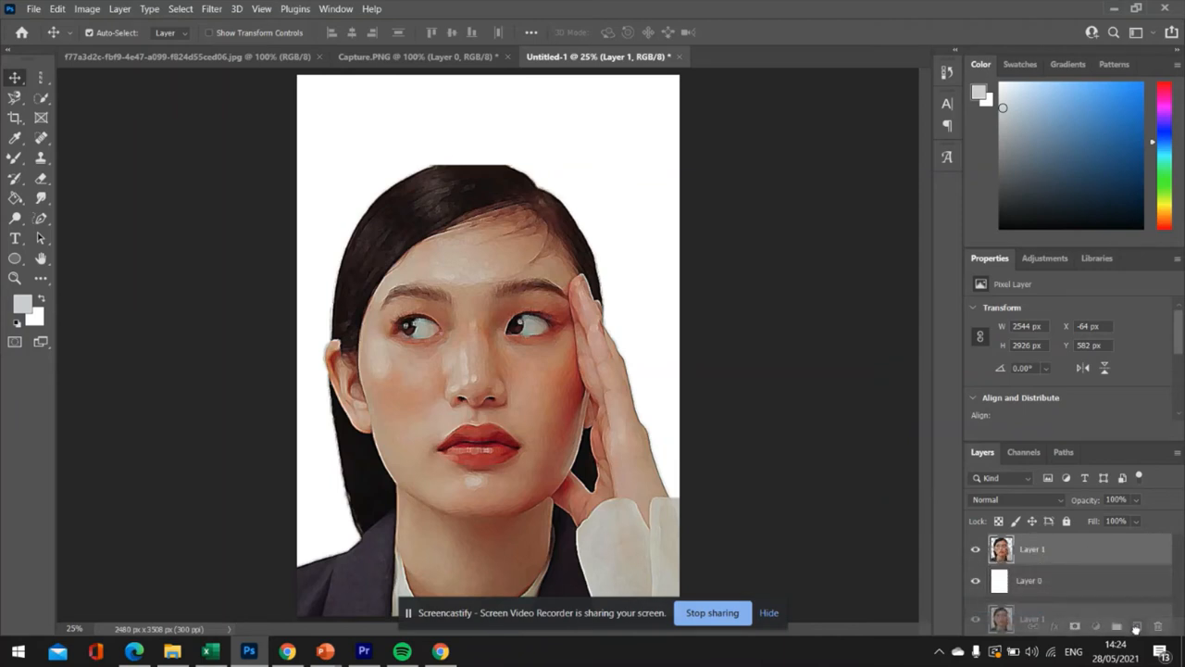
pyautogui.press('ctrl+j')
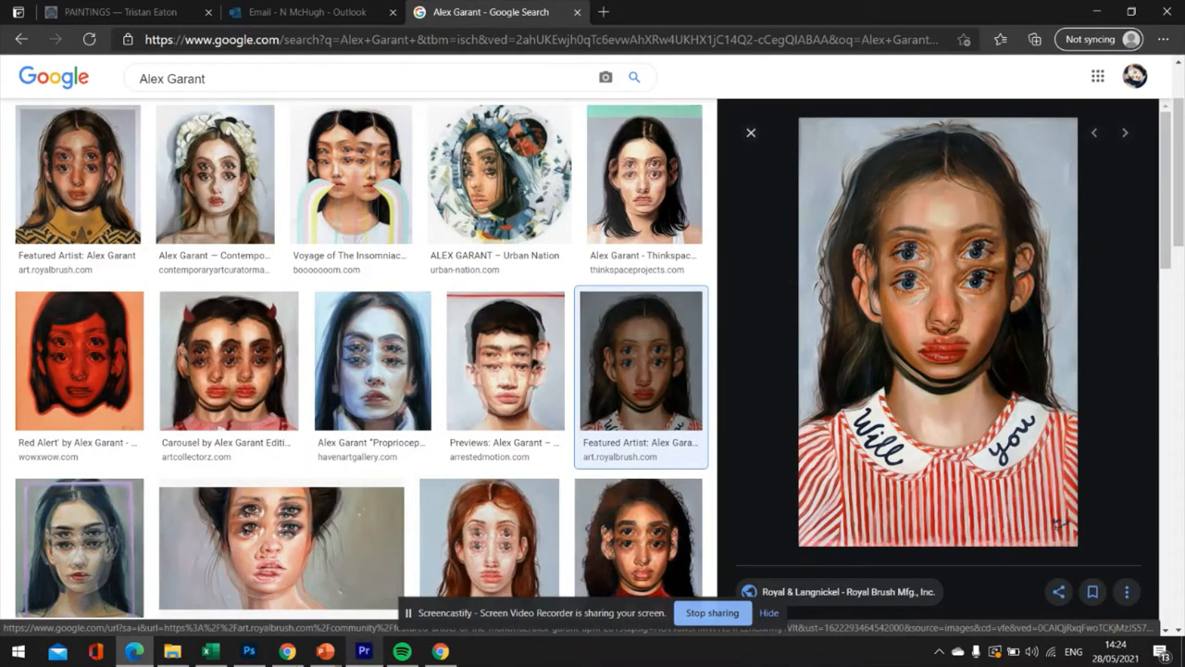
pyautogui.click(248, 652)
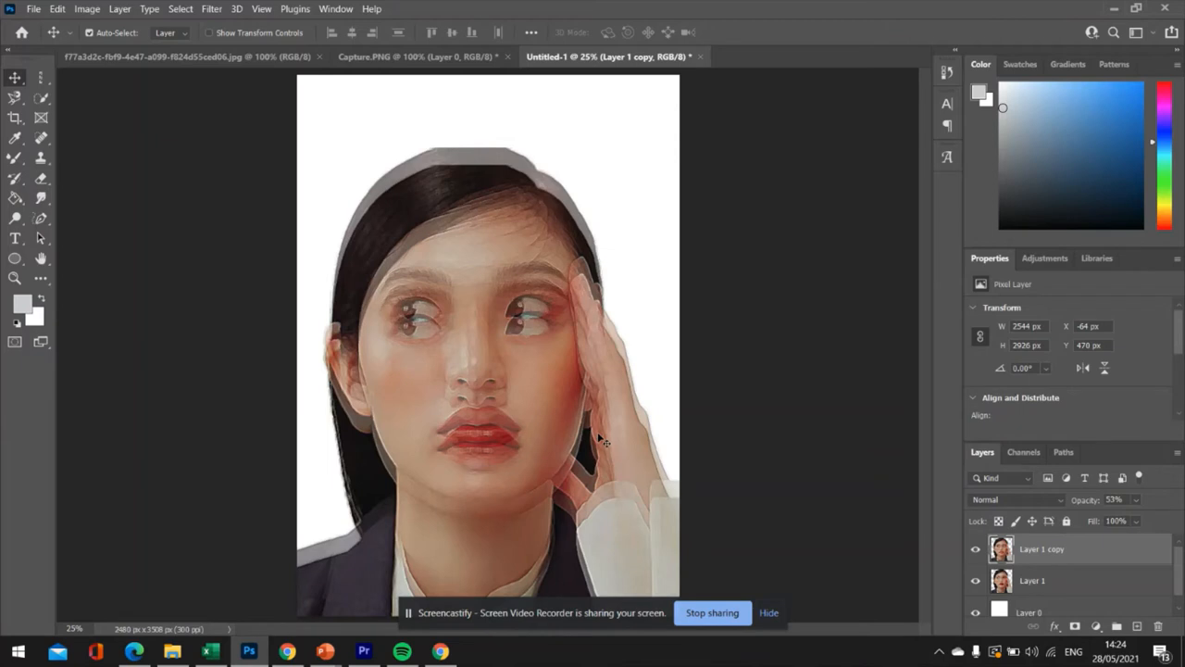
# - Apply a Brightness/Contrast adjustment raising the duplicate portrait's contrast to about 69
pyautogui.click(85, 8)
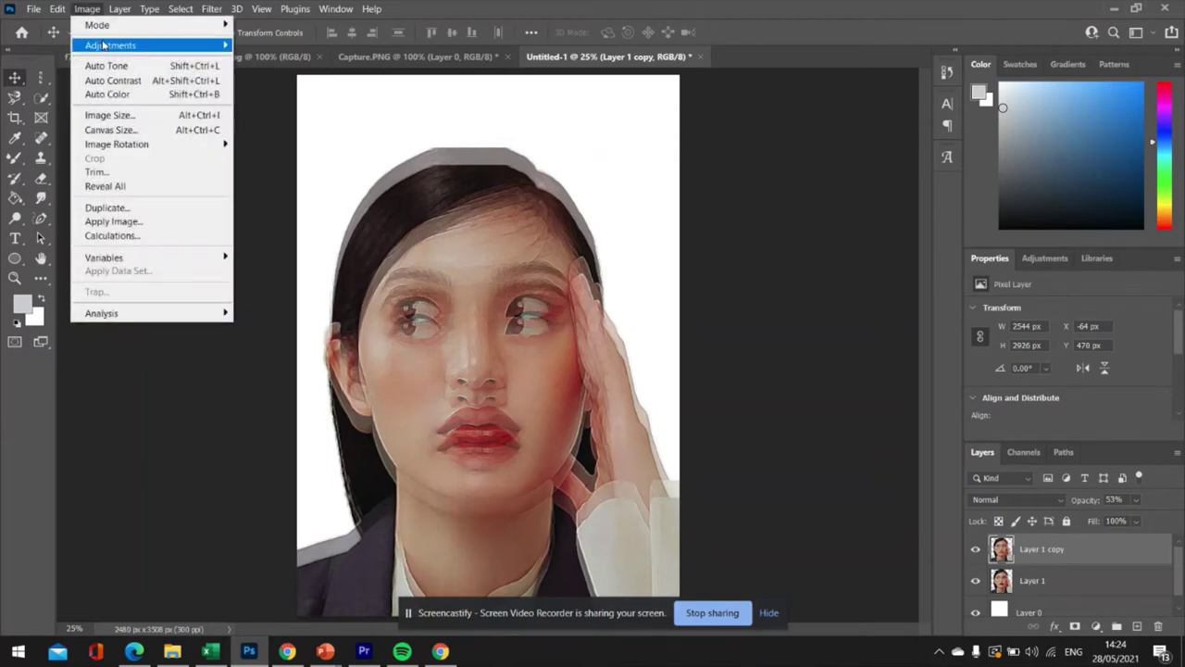
pyautogui.moveTo(96, 26)
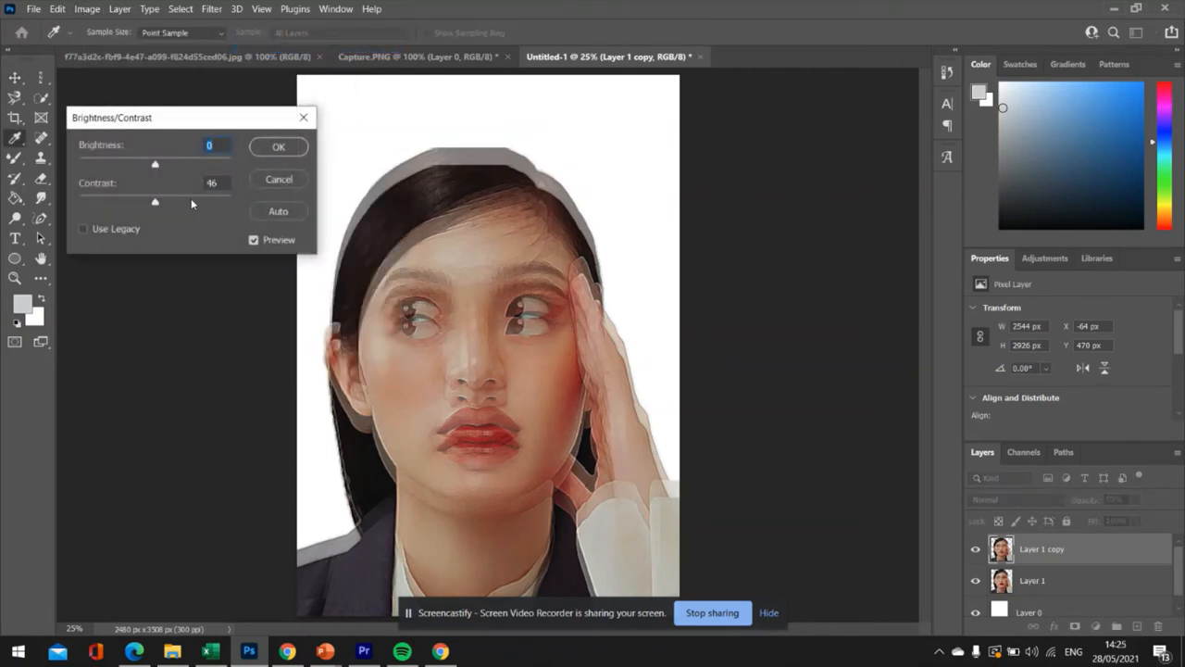
pyautogui.moveTo(156, 202); pyautogui.dragTo(207, 202)
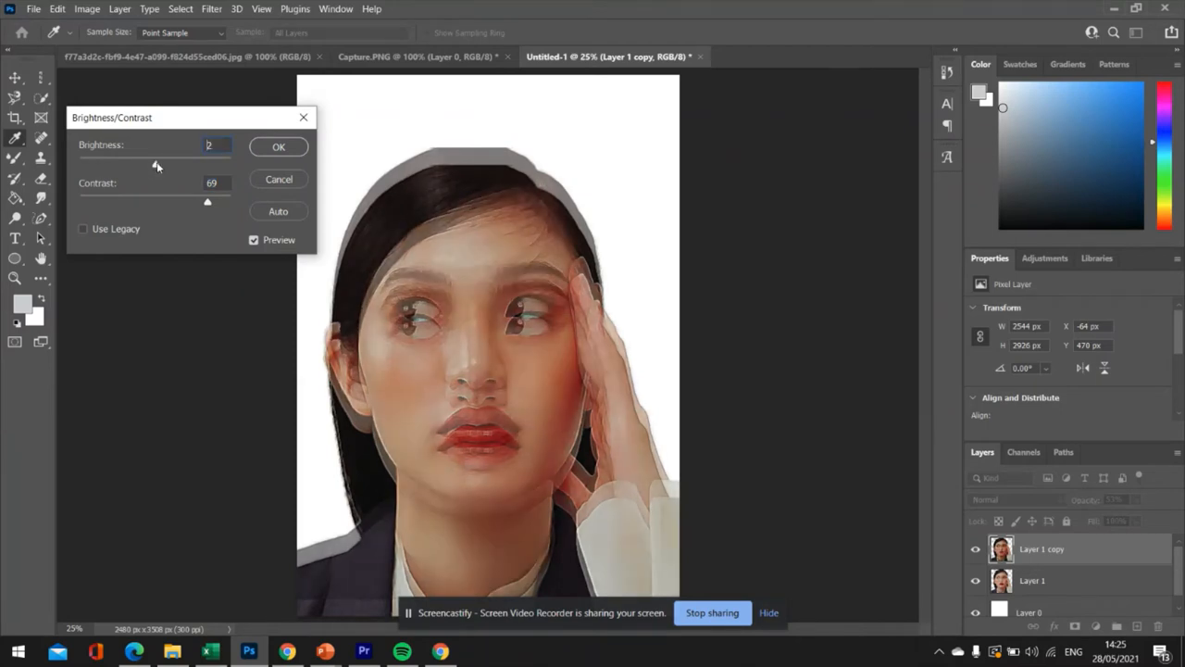
pyautogui.moveTo(170, 163); pyautogui.dragTo(156, 163)
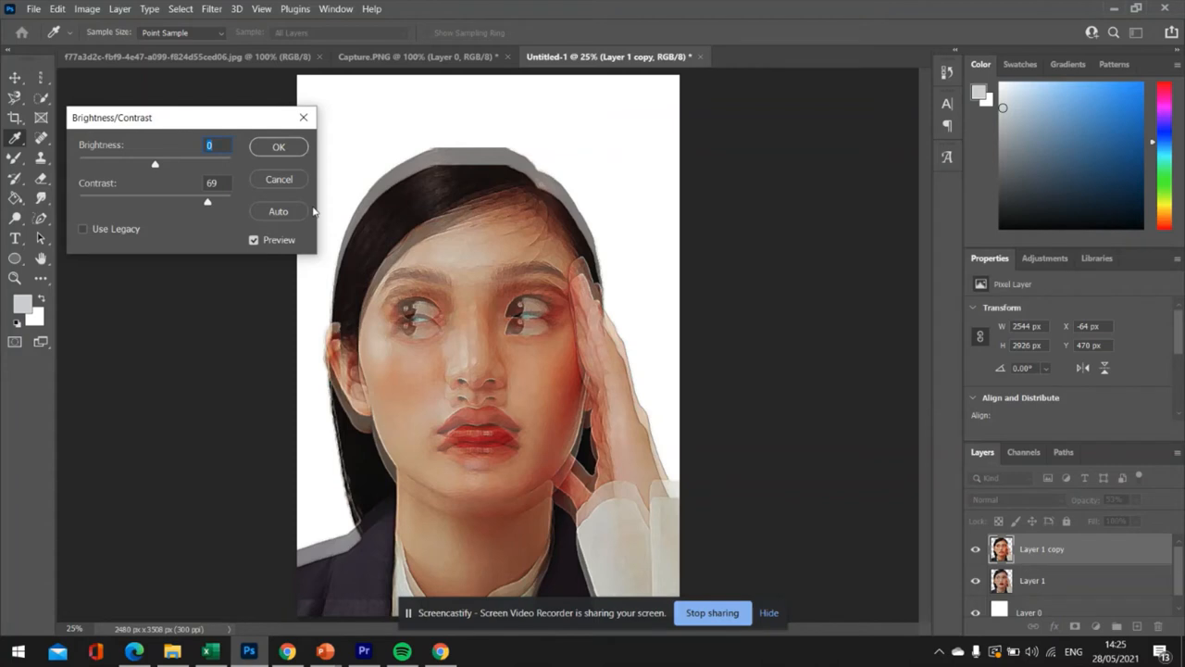
pyautogui.click(278, 146)
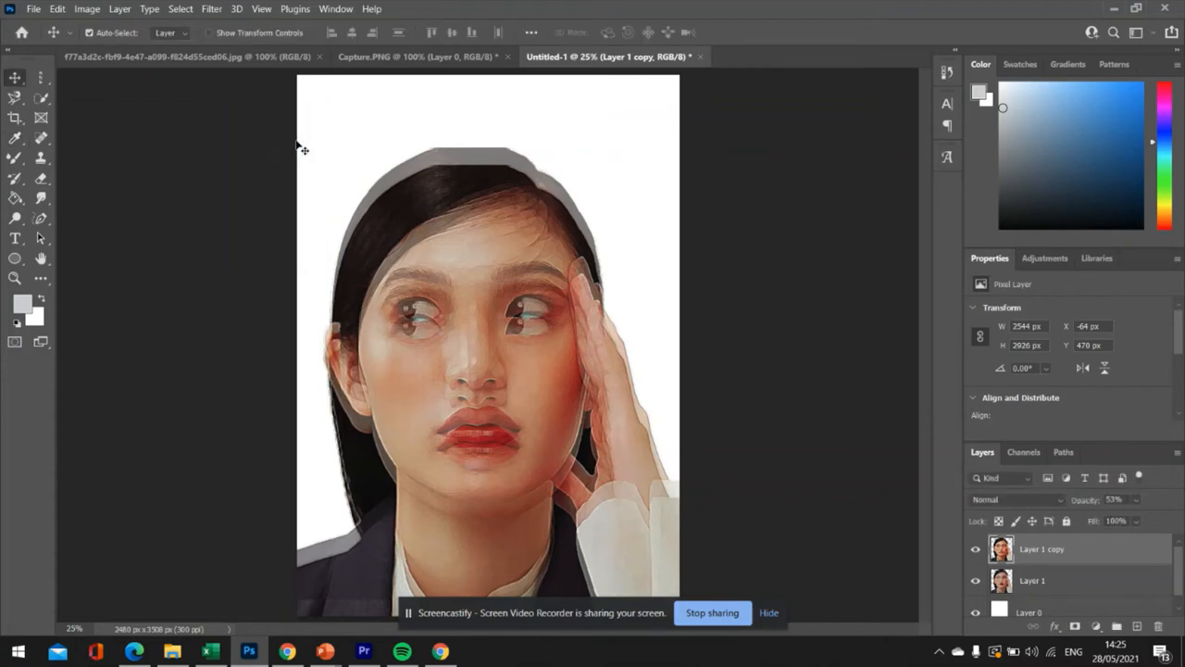
pyautogui.moveTo(314, 315)
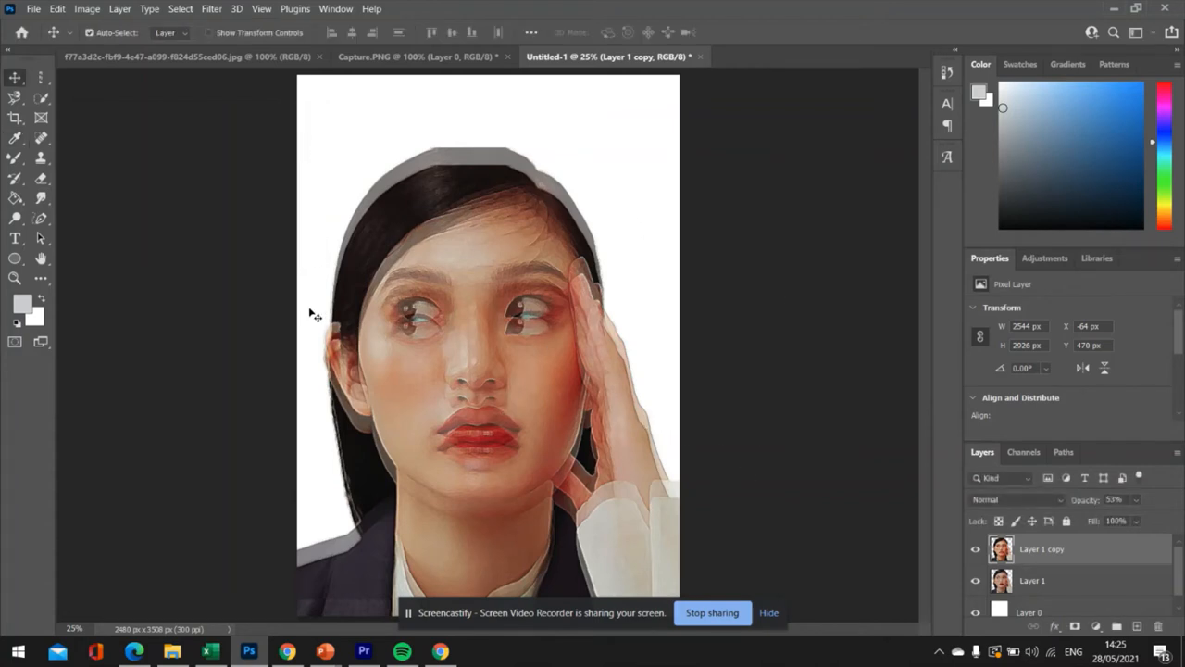
pyautogui.moveTo(365, 63)
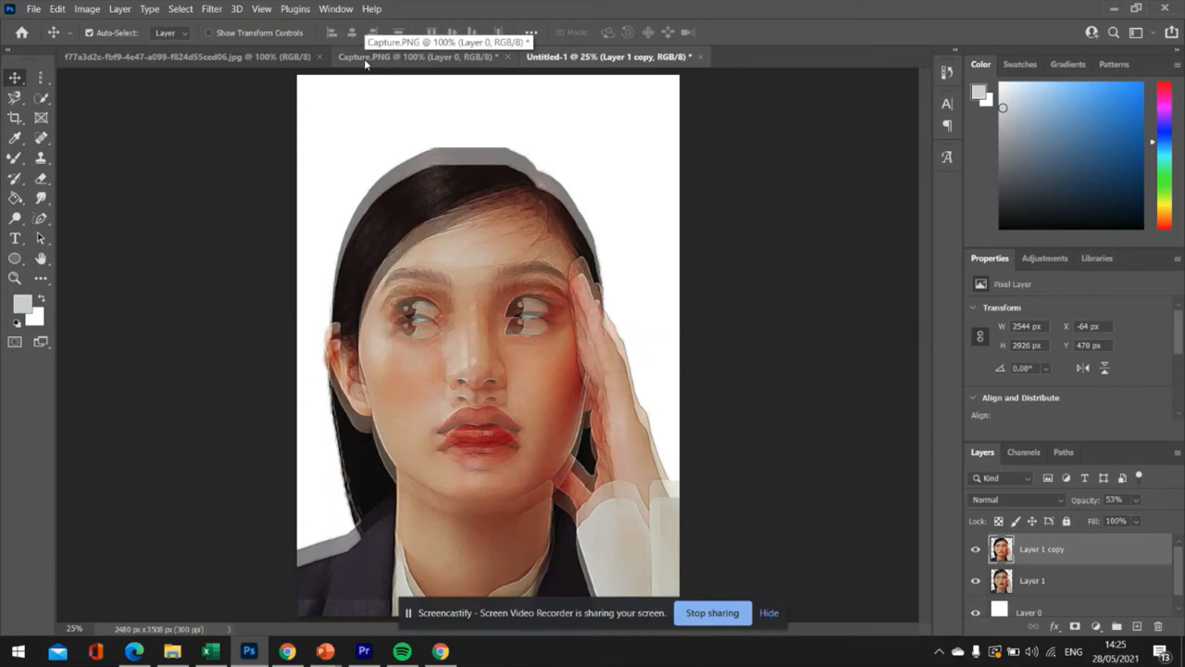
# - Bring up the reference painting and ready the Eyedropper to sample its blue-grey background
pyautogui.click(417, 55)
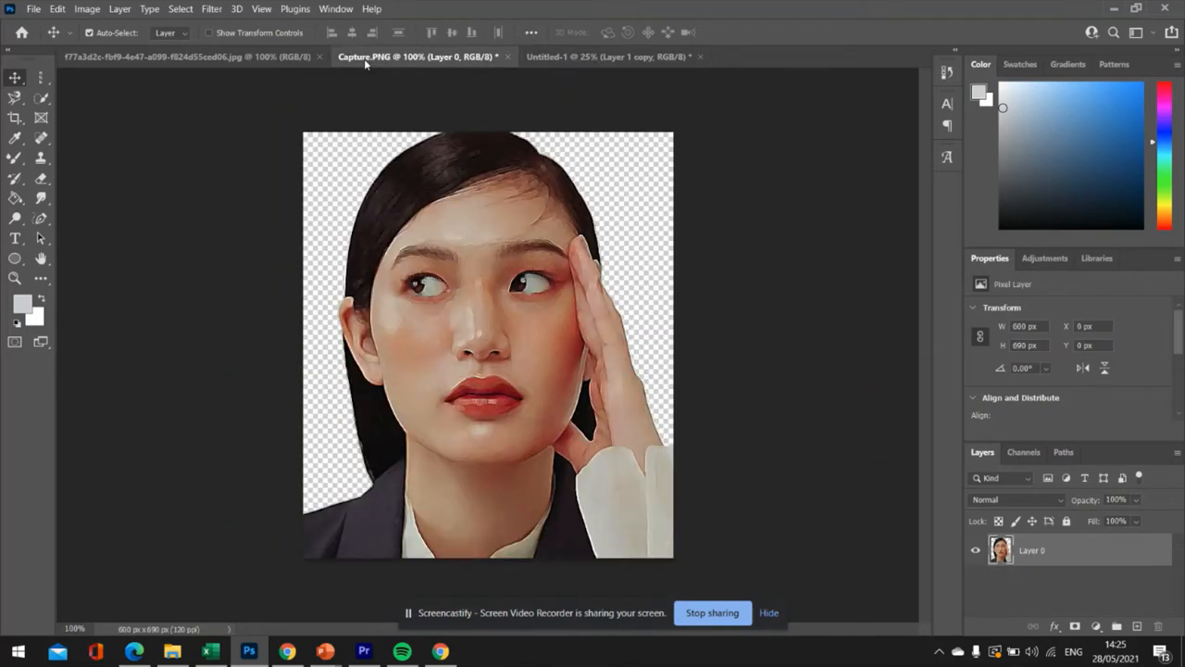
pyautogui.click(189, 55)
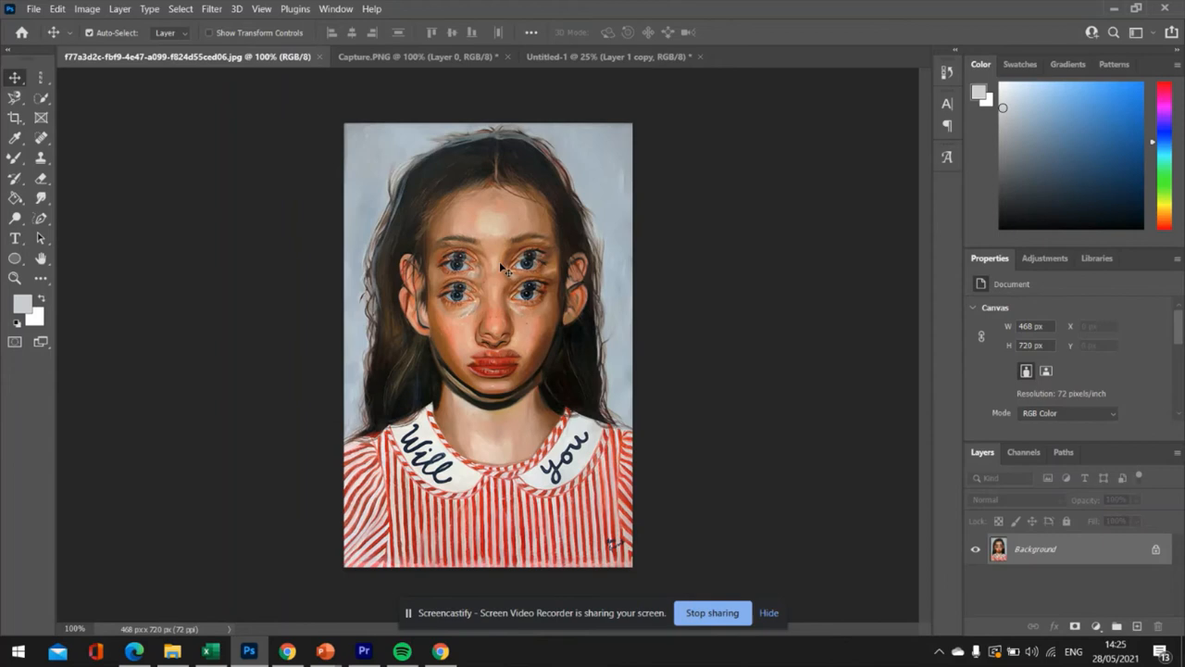
pyautogui.moveTo(119, 63)
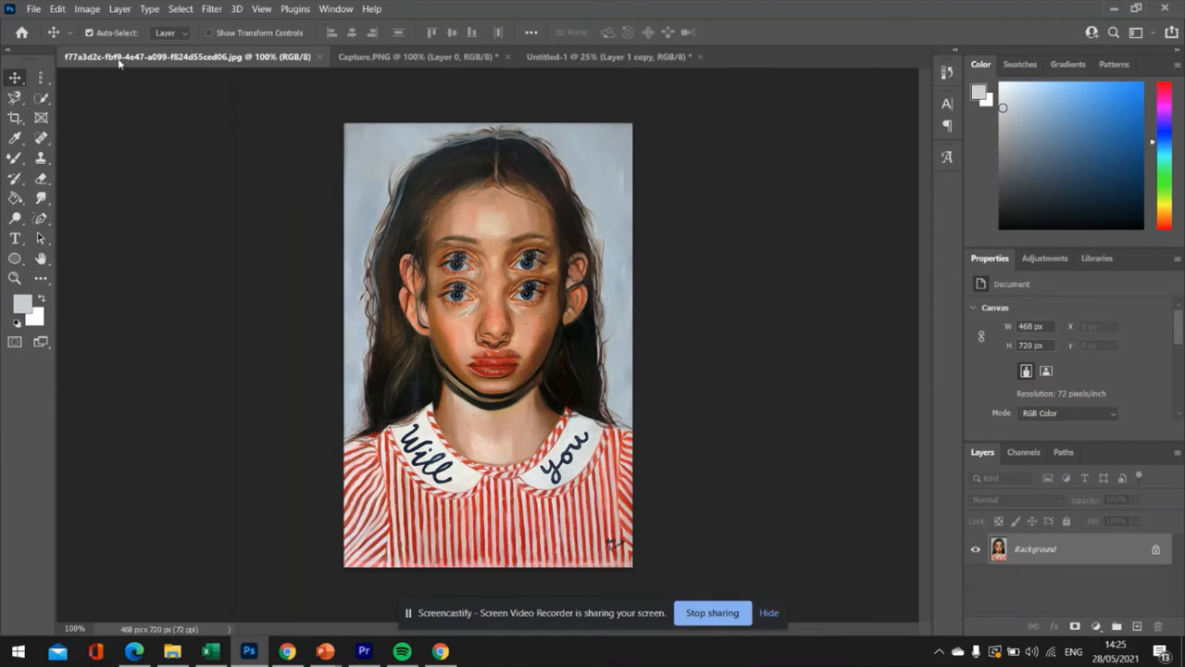
pyautogui.moveTo(148, 128)
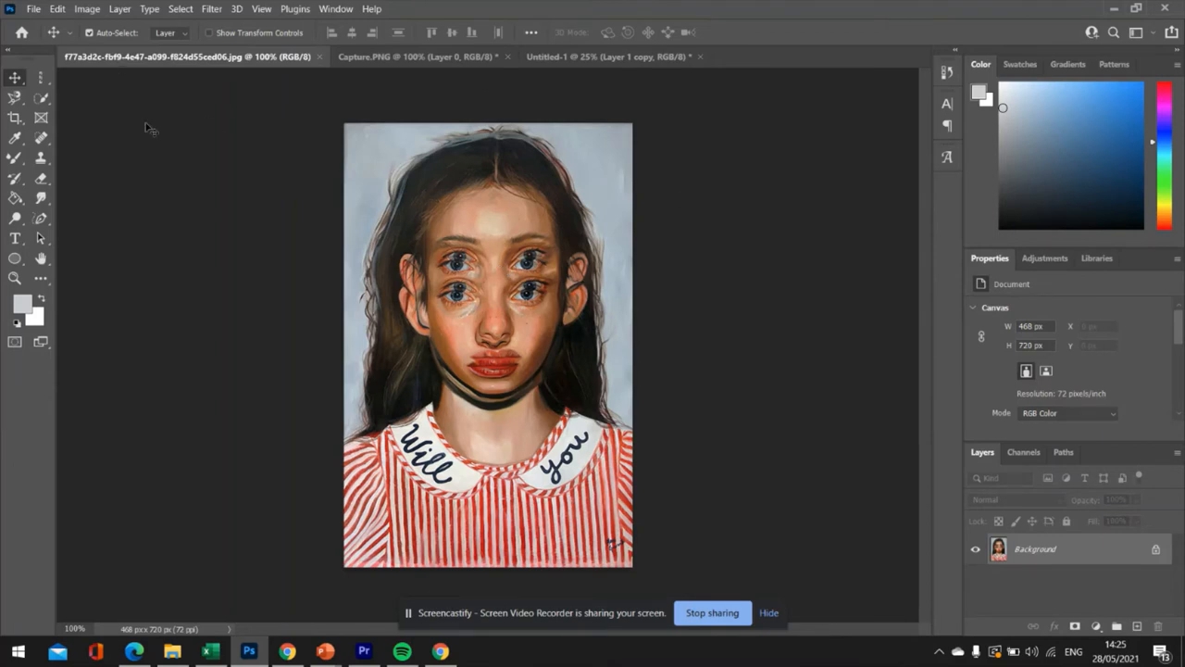
pyautogui.moveTo(226, 208)
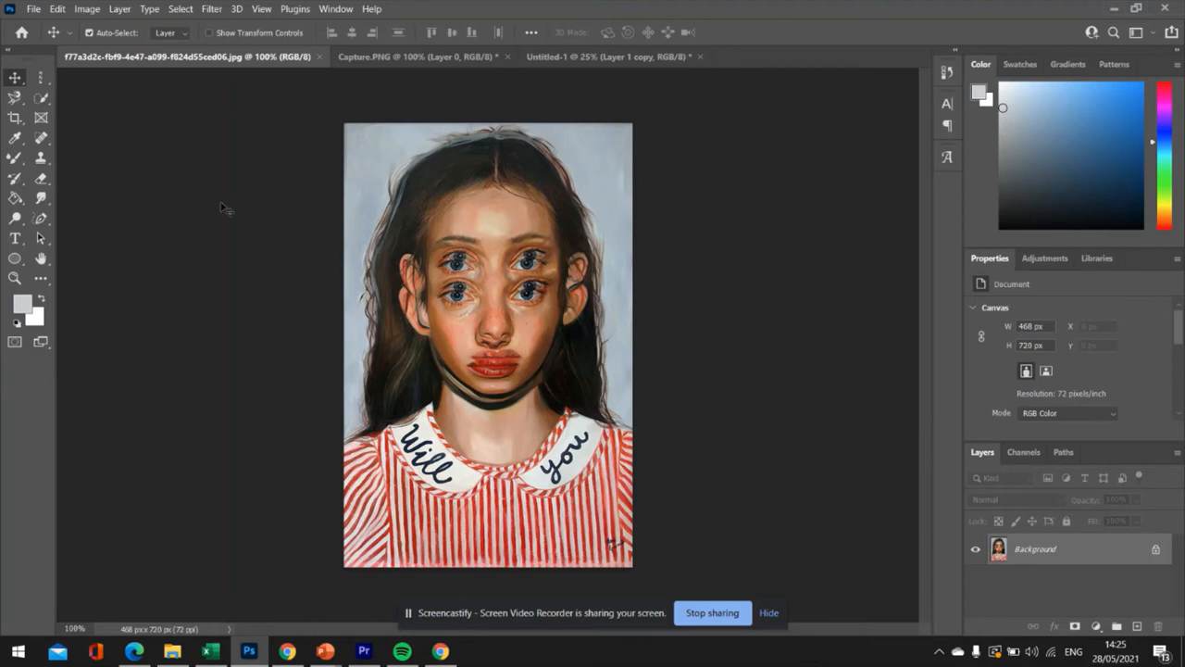
pyautogui.moveTo(15, 139)
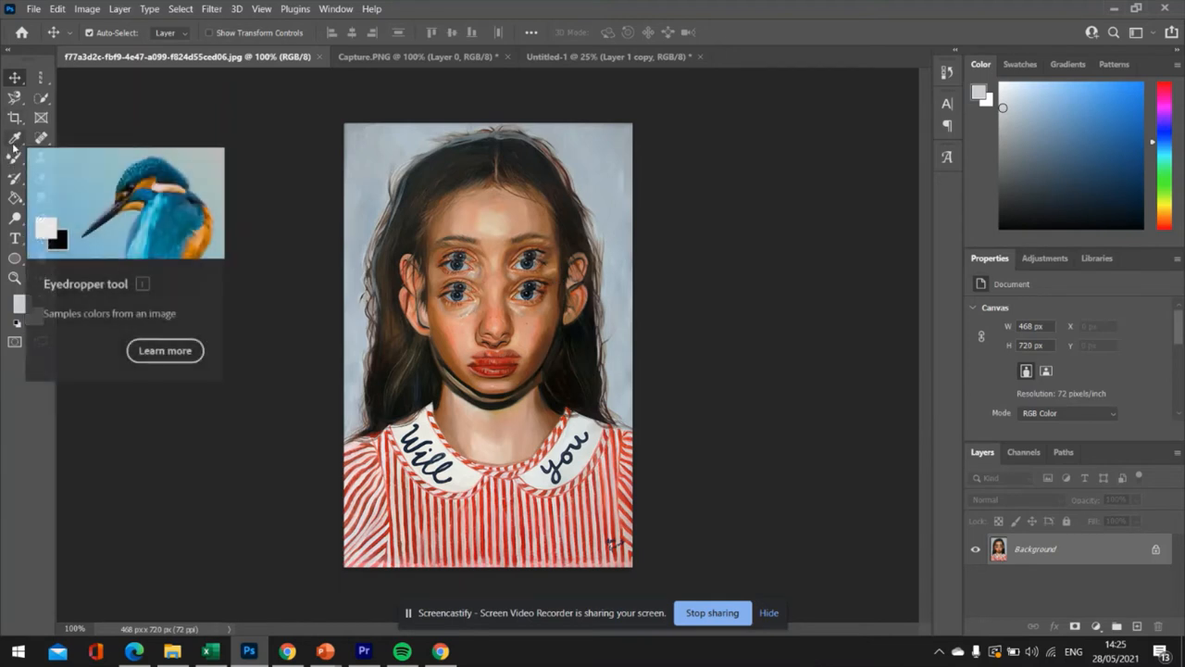
pyautogui.click(14, 137)
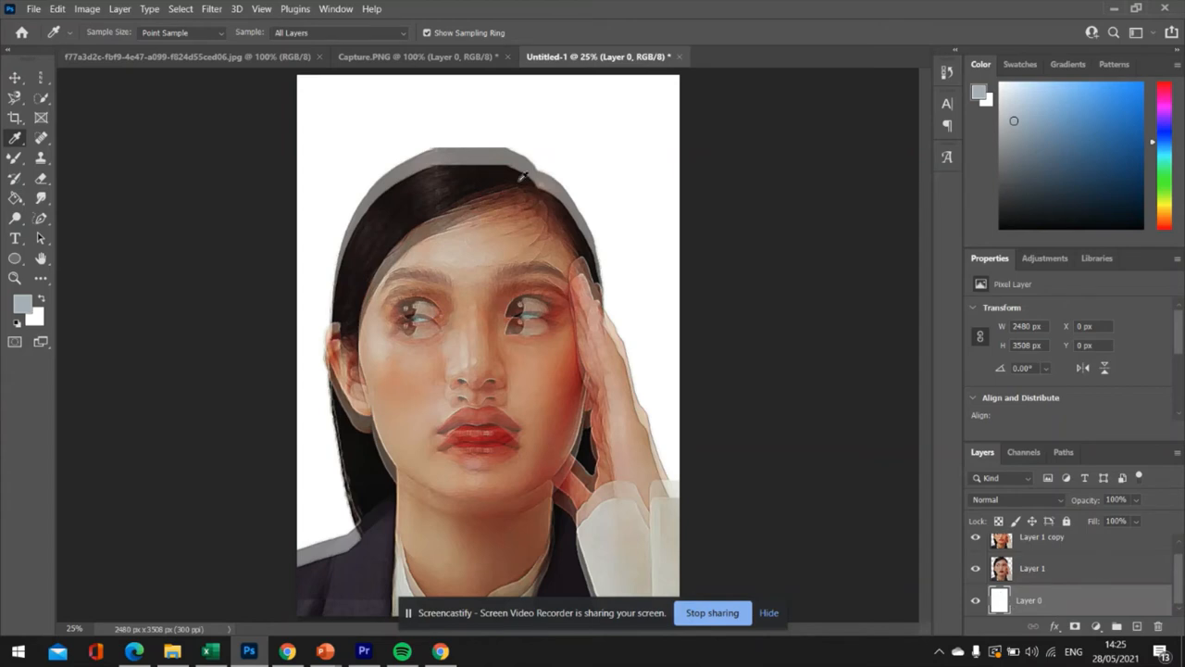
# - Sample the painting's blue-grey background and fill Layer 0 of Untitled-1 with it
pyautogui.click(15, 196)
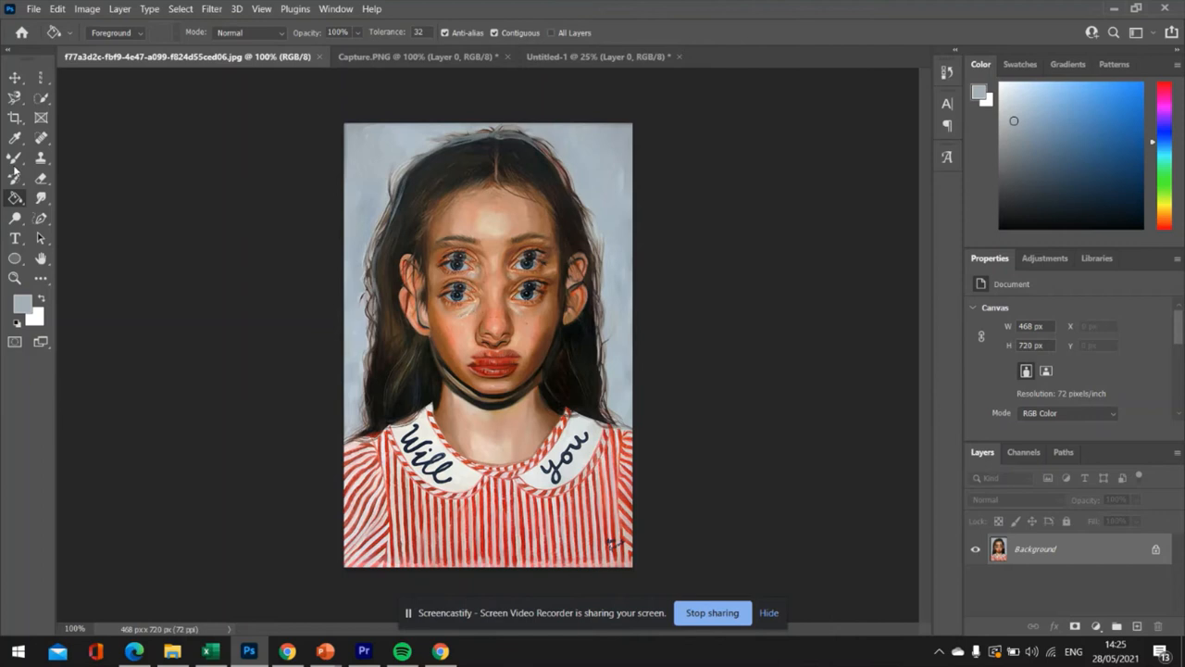
pyautogui.click(15, 137)
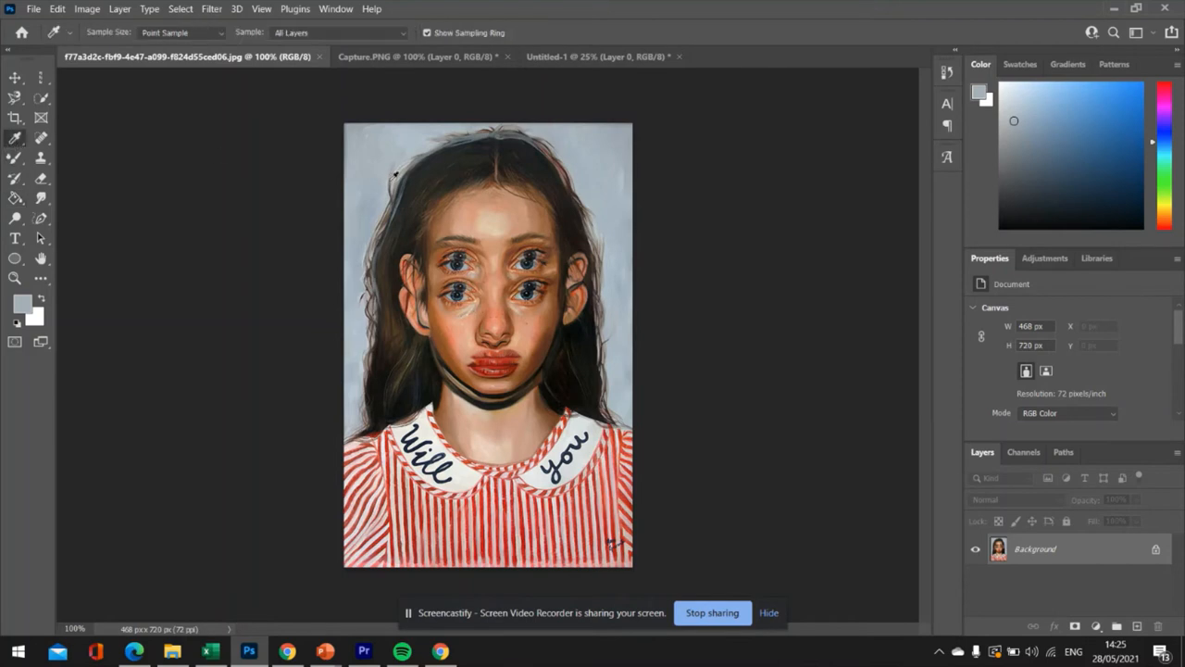
pyautogui.click(596, 55)
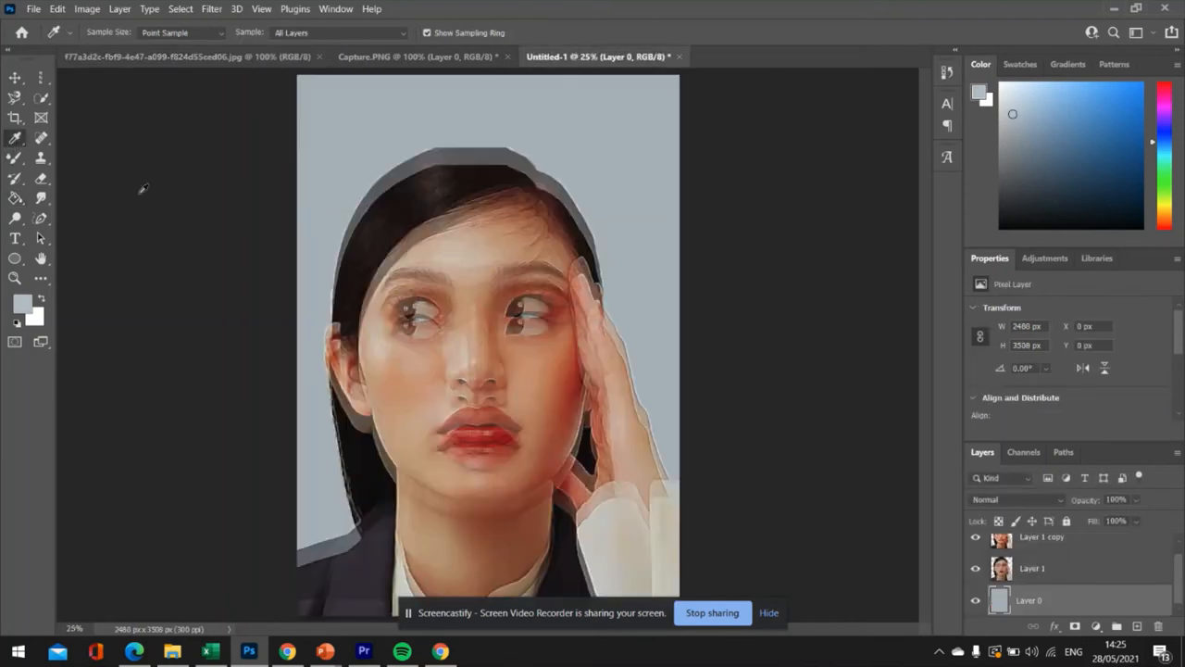
pyautogui.click(15, 196)
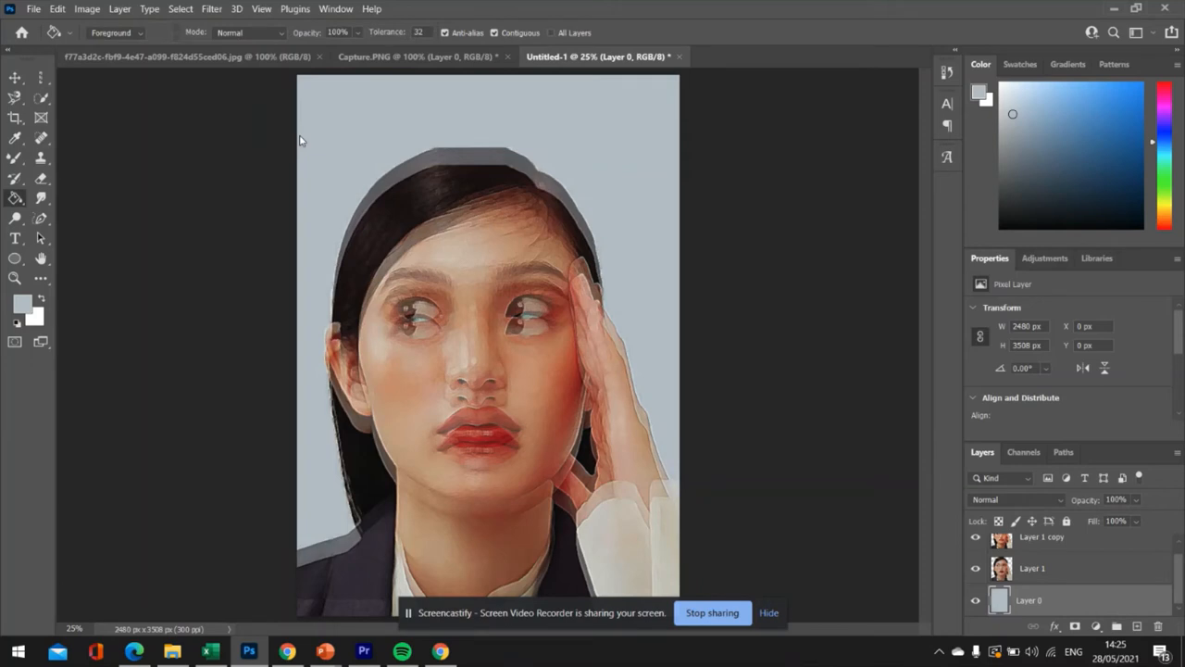
pyautogui.moveTo(767, 555)
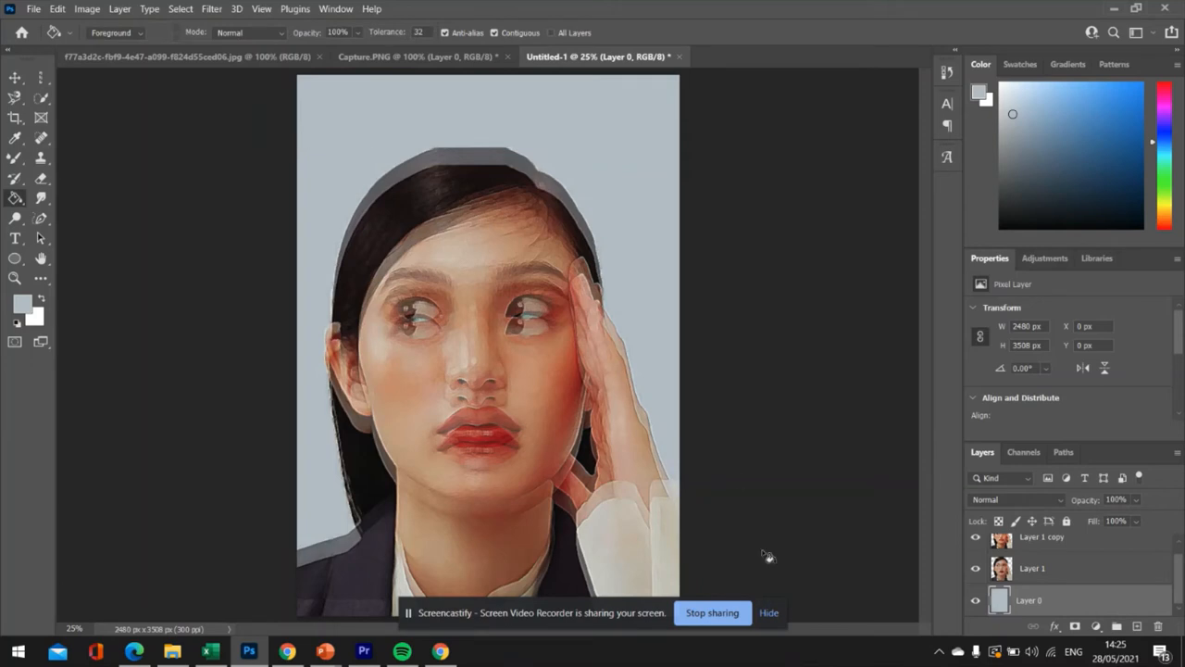
pyautogui.click(185, 56)
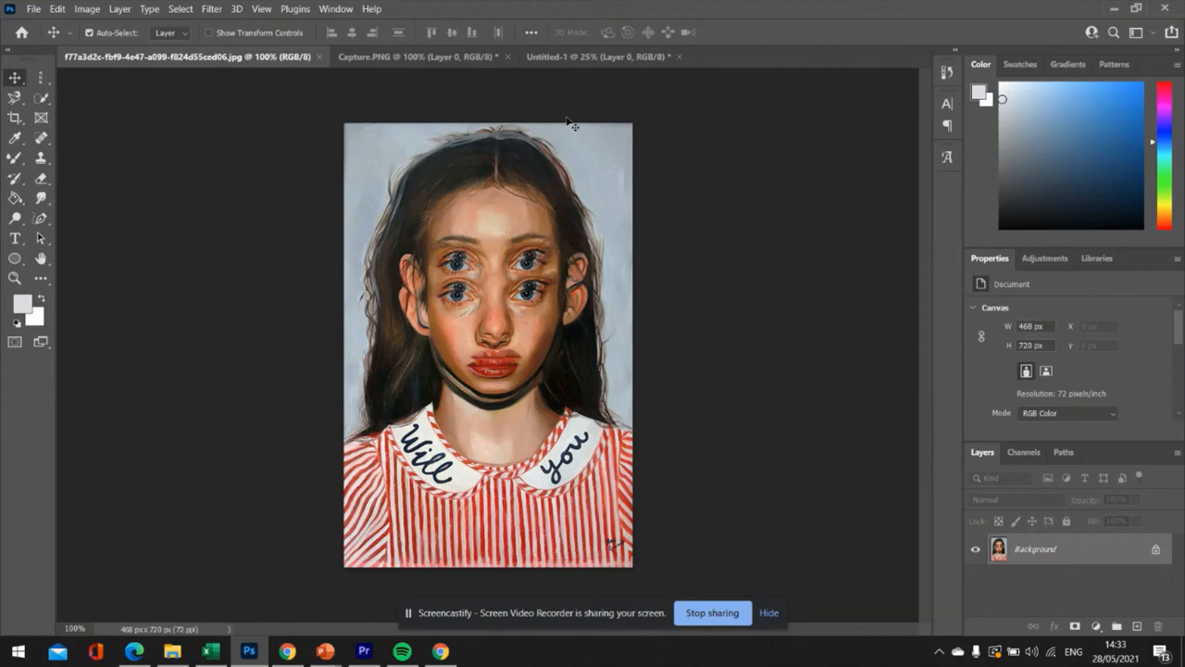
pyautogui.moveTo(535, 115)
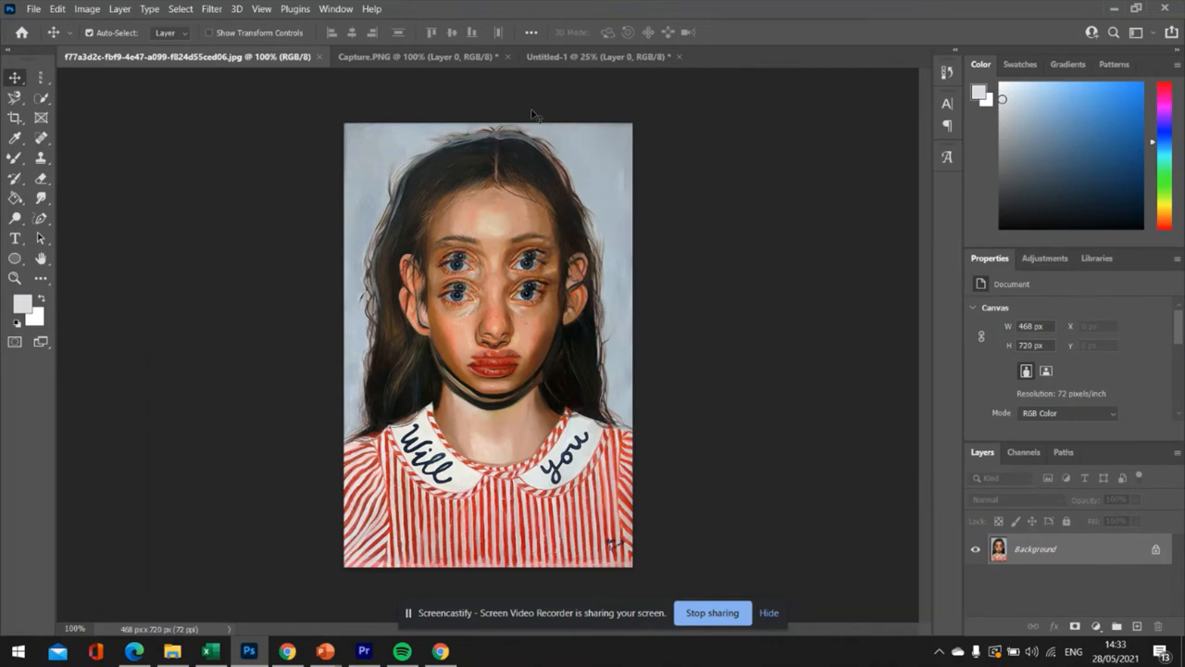
pyautogui.moveTo(537, 191)
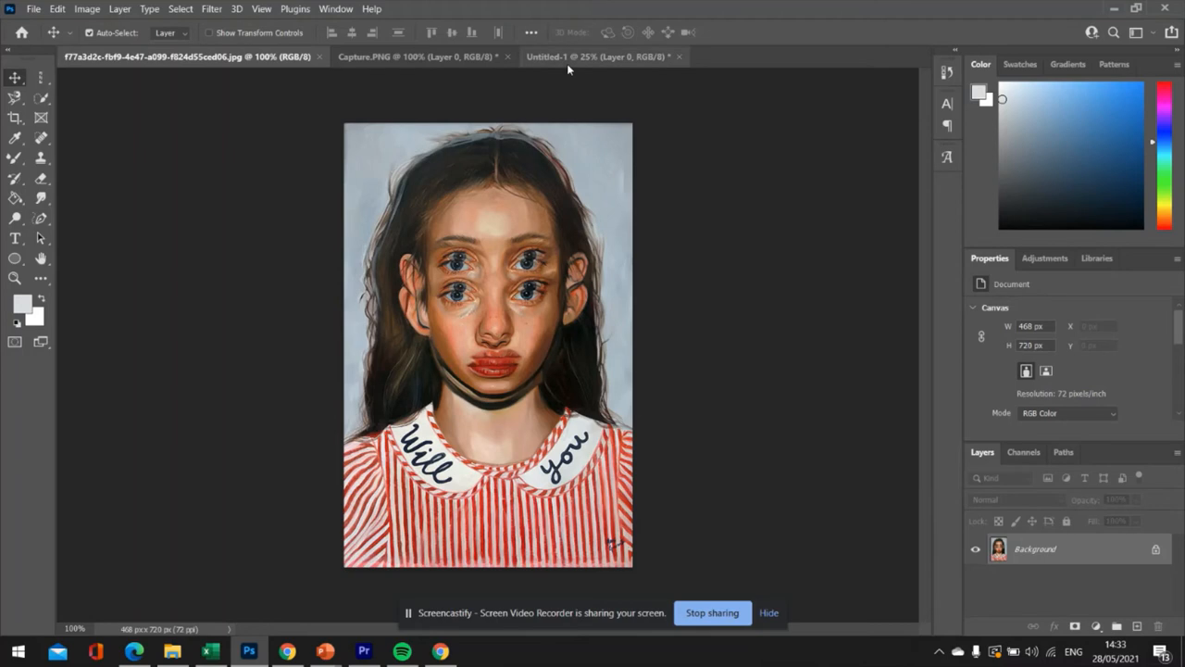
# - Back on the portrait canvas, choose a charcoal pencil brush from the Dry Media Brushes set
pyautogui.click(602, 55)
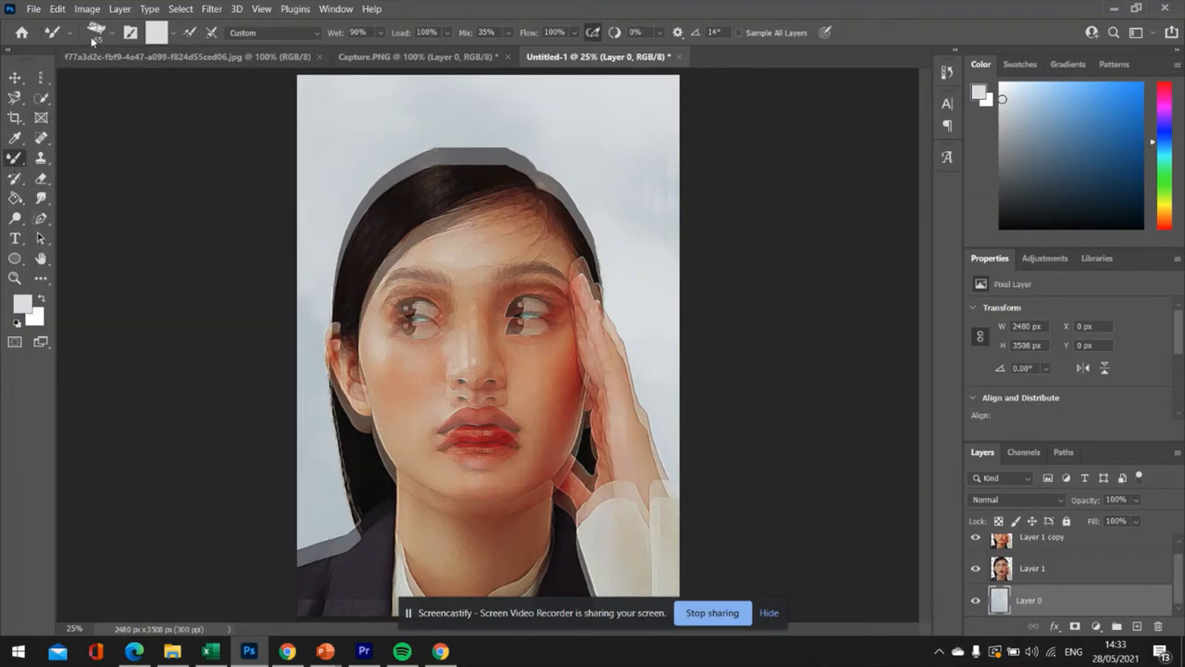
pyautogui.moveTo(97, 33)
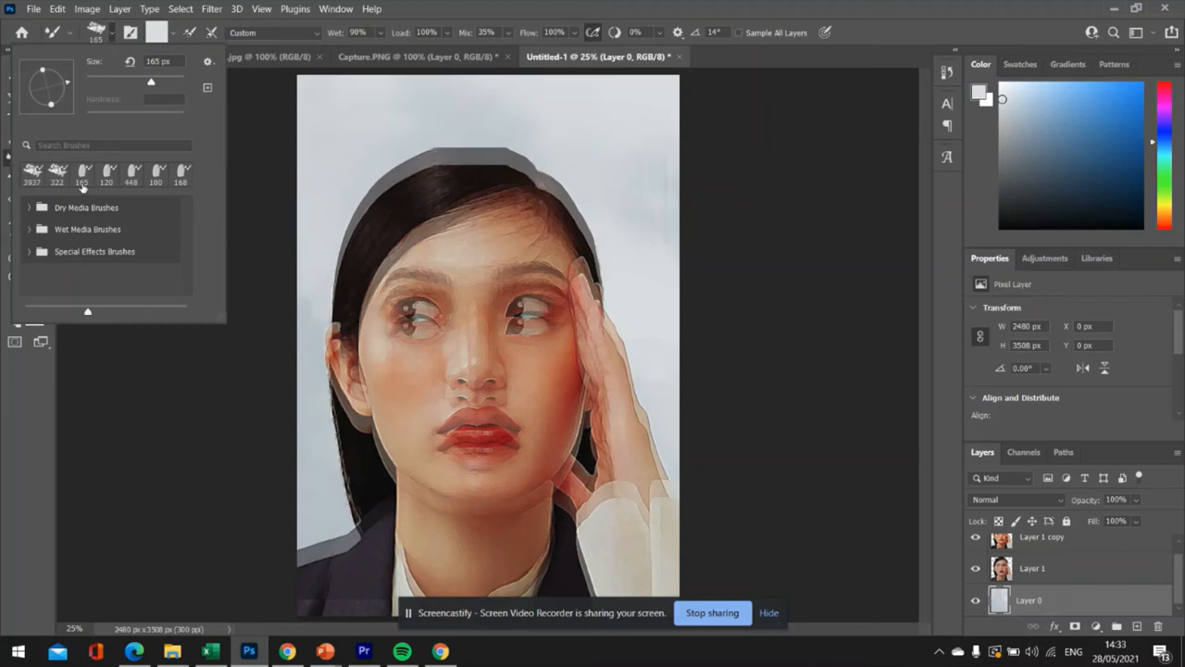
pyautogui.moveTo(37, 243)
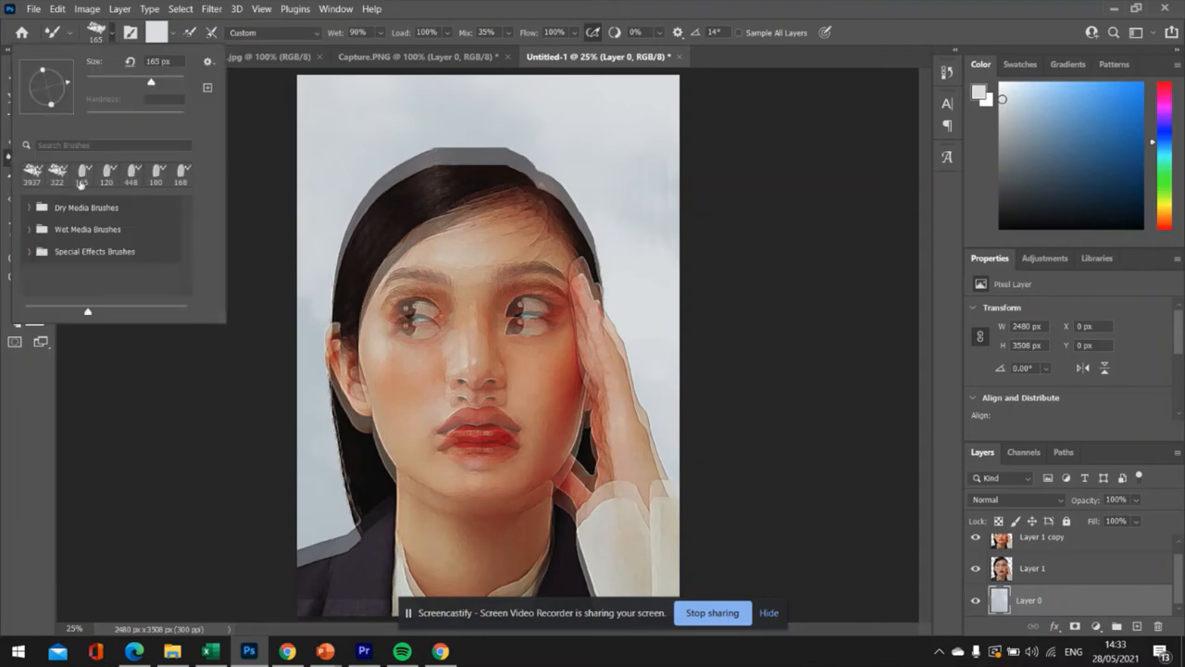
pyautogui.click(29, 207)
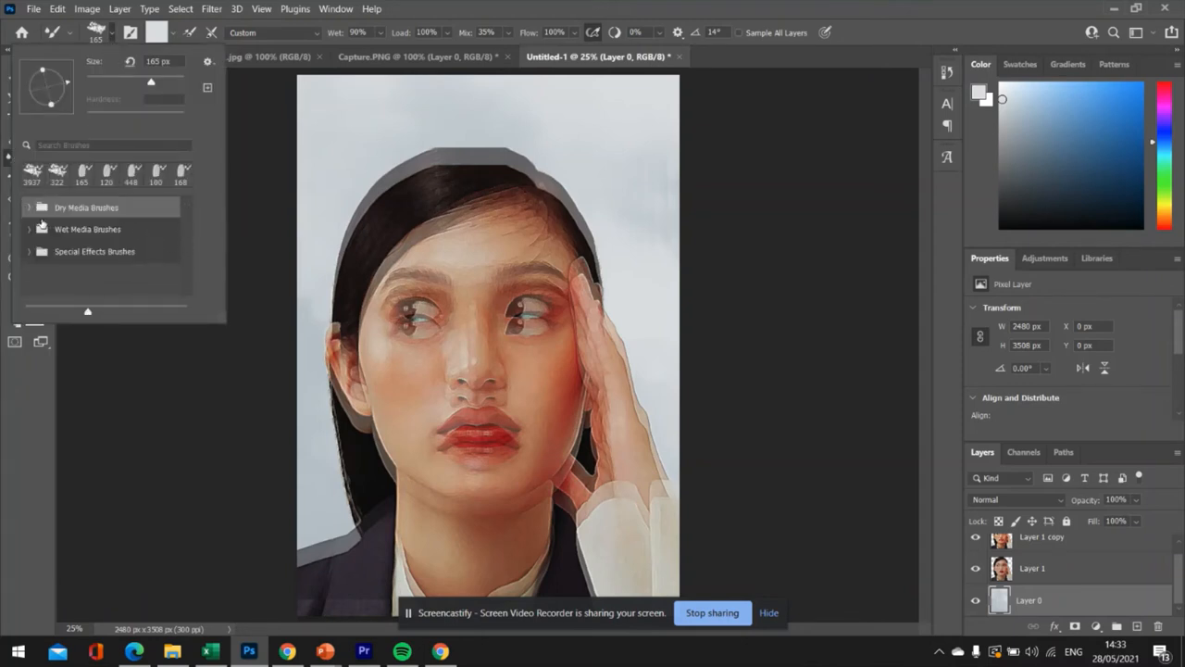
pyautogui.scroll(-3)
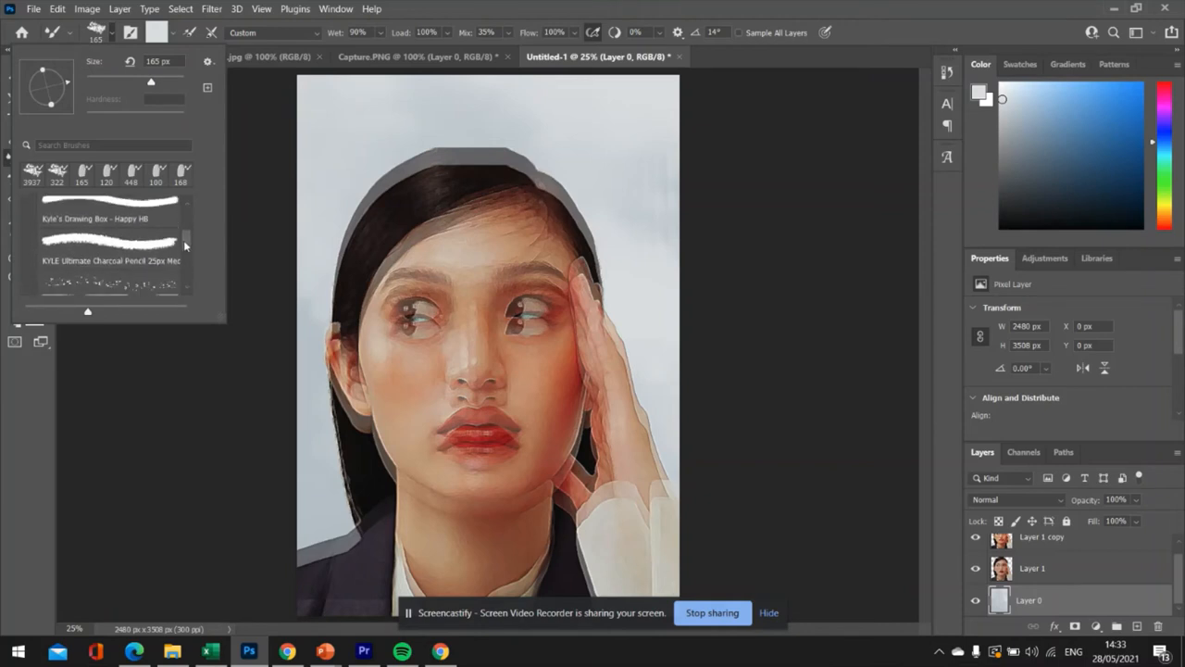
pyautogui.click(109, 229)
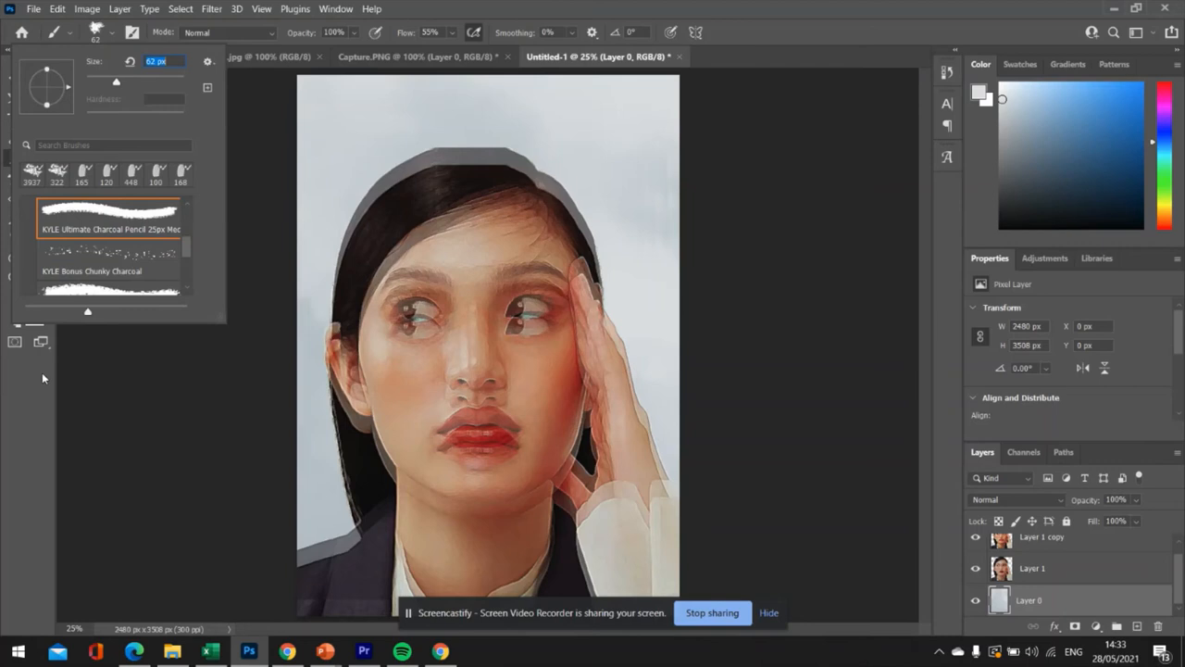
pyautogui.moveTo(76, 50)
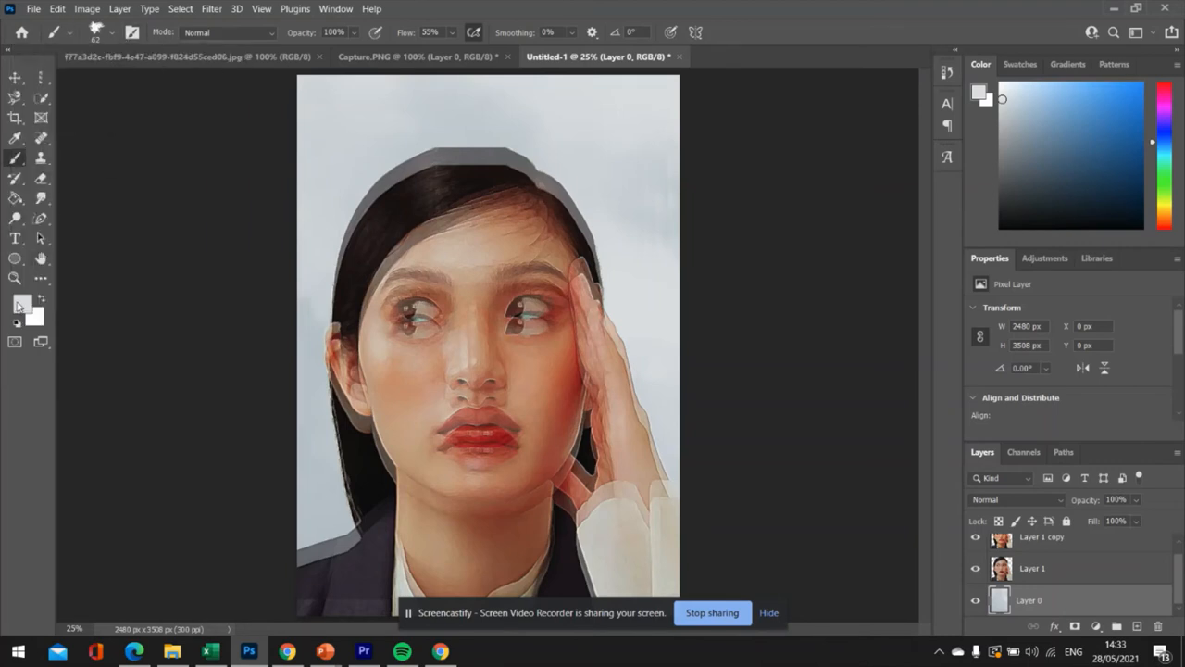
# - Set the foreground colour to a very pale near-white grey and choose a brush tip
pyautogui.click(24, 309)
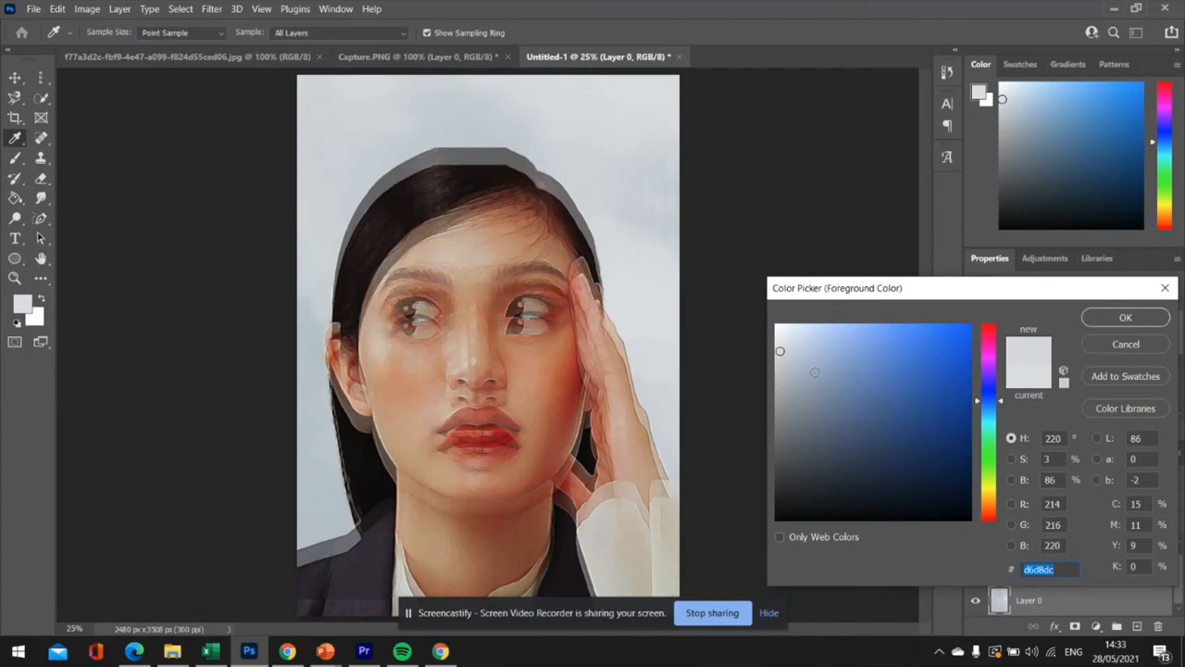
pyautogui.click(817, 341)
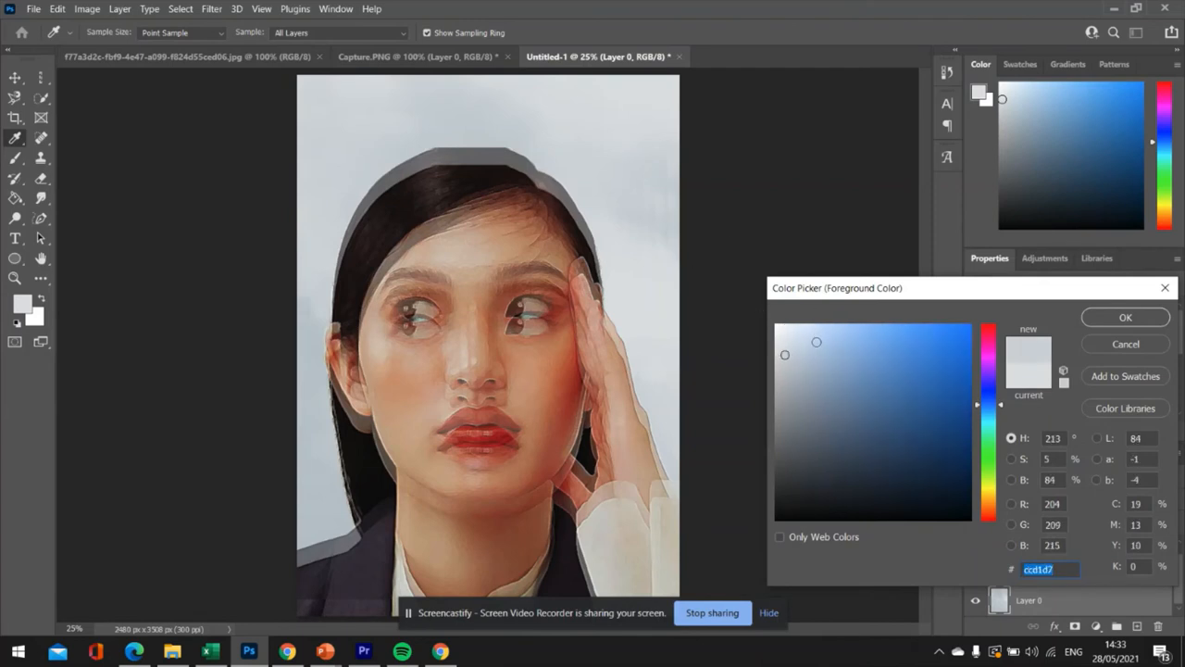
pyautogui.click(778, 345)
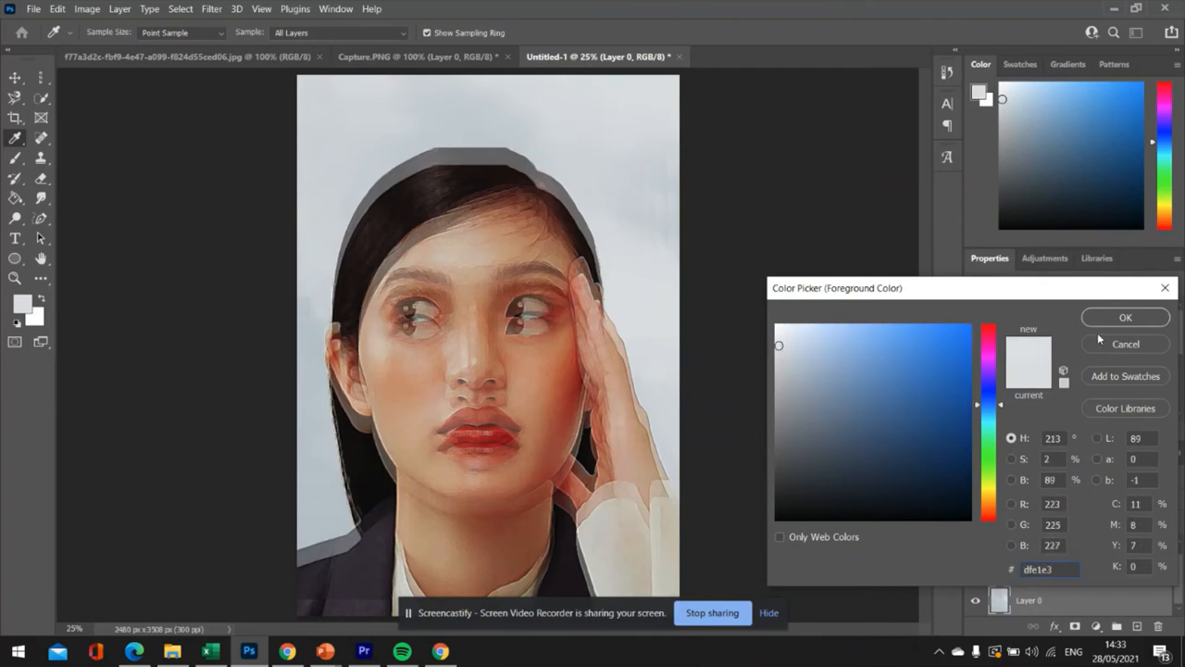
pyautogui.click(1125, 316)
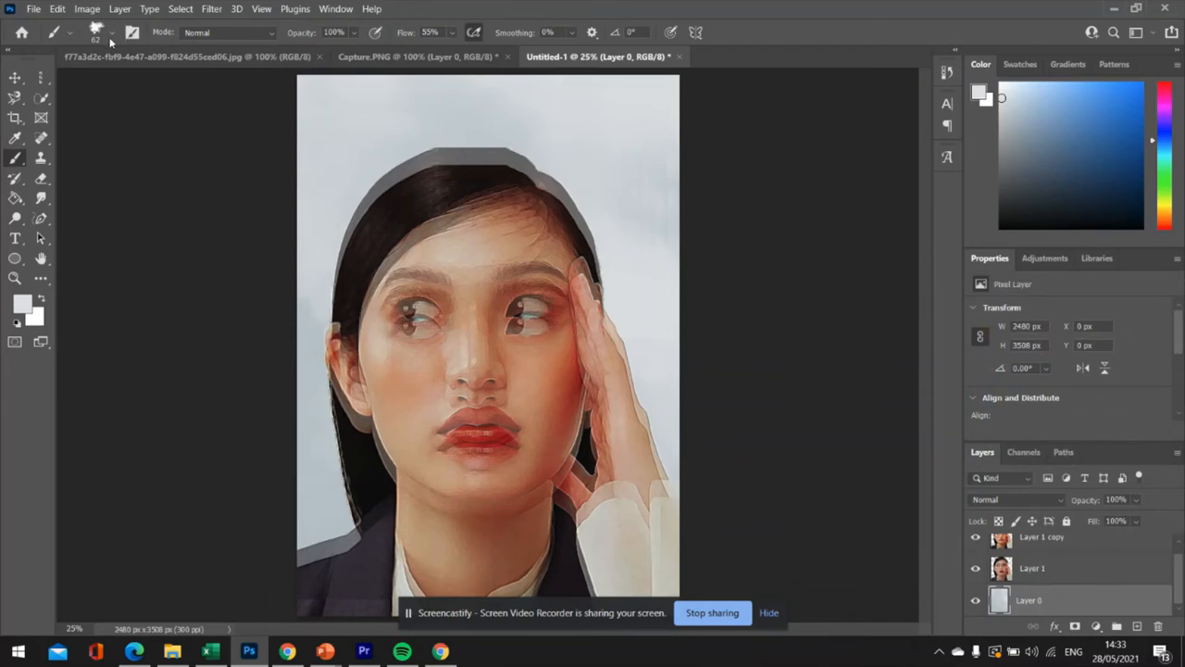
pyautogui.click(111, 34)
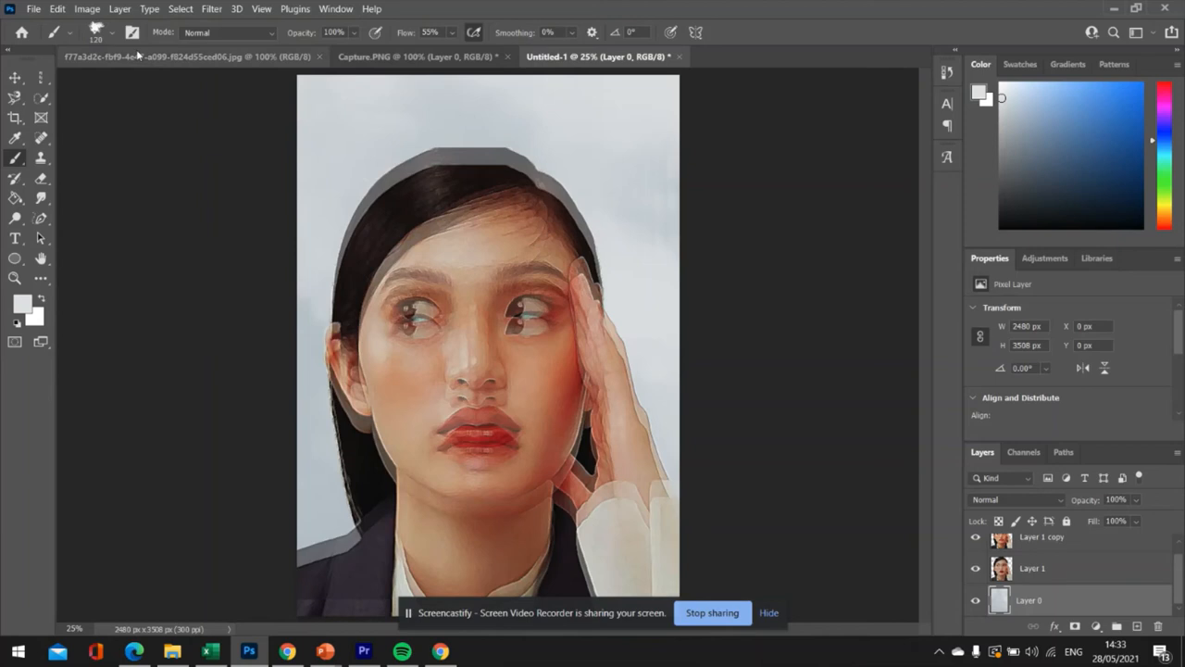
pyautogui.click(115, 34)
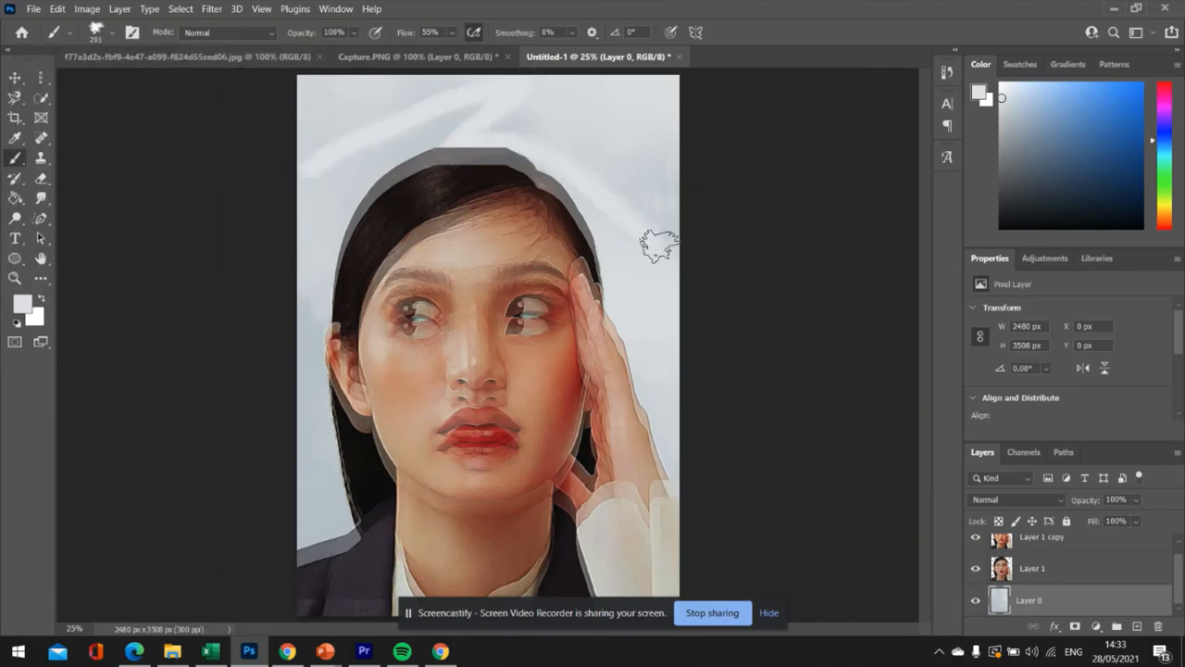
pyautogui.moveTo(695, 472)
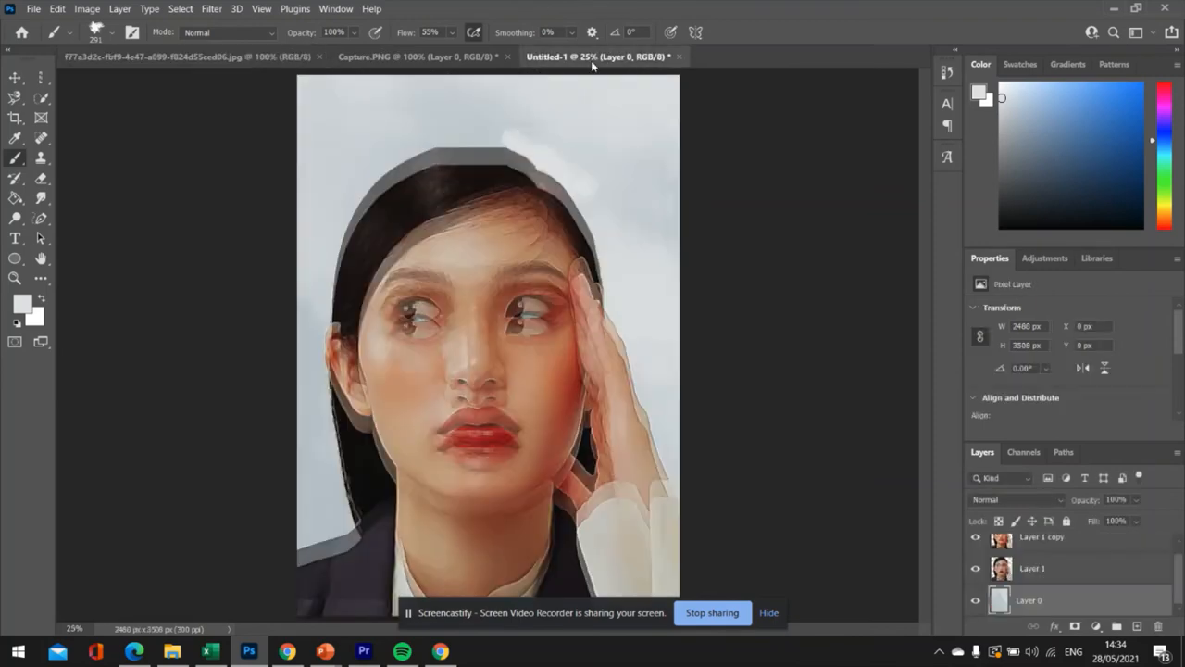
# - Resample the reference painting's blue-grey and refill Layer 0 flat, covering the pale strokes
pyautogui.click(157, 56)
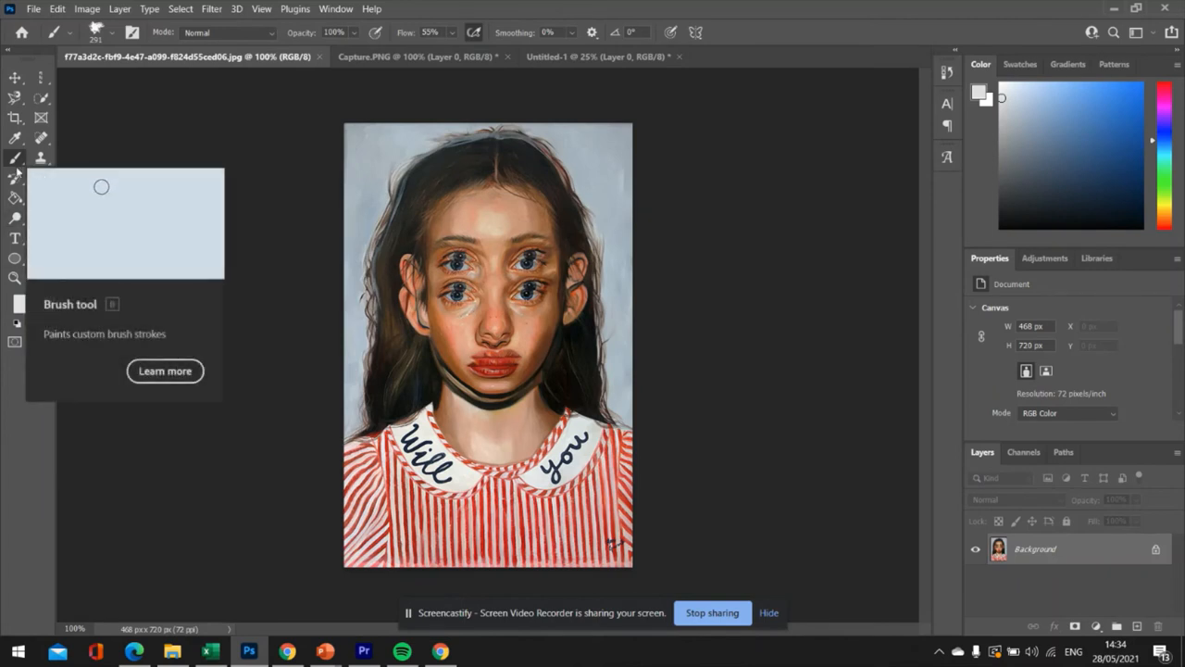
pyautogui.click(15, 139)
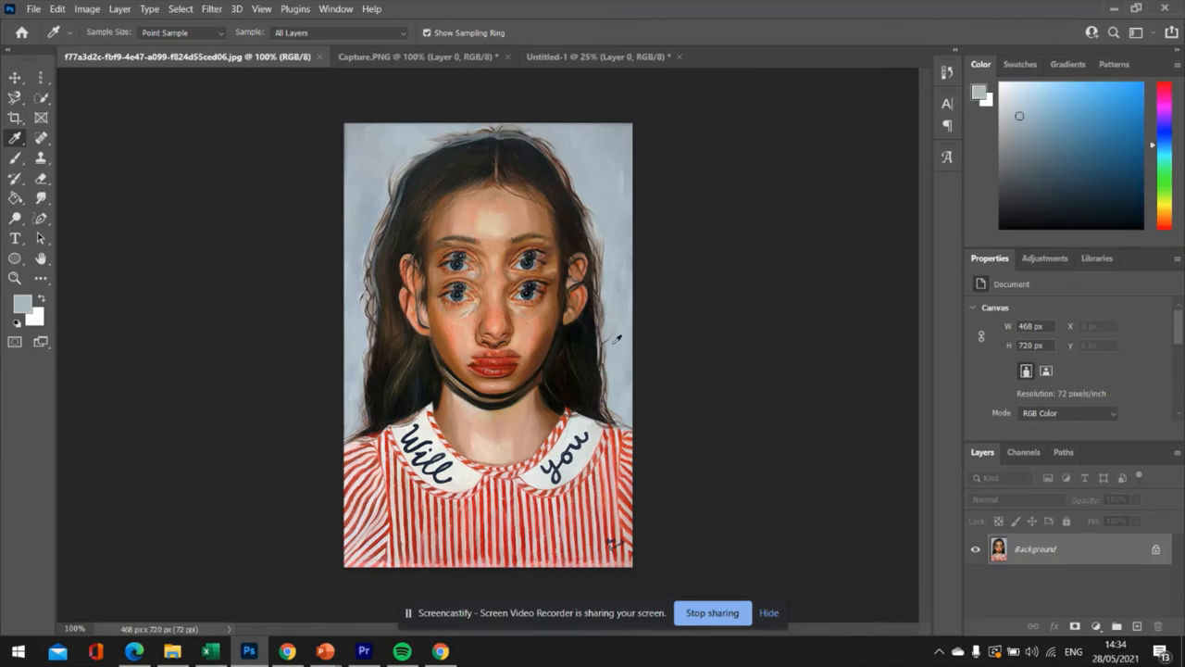
pyautogui.click(597, 55)
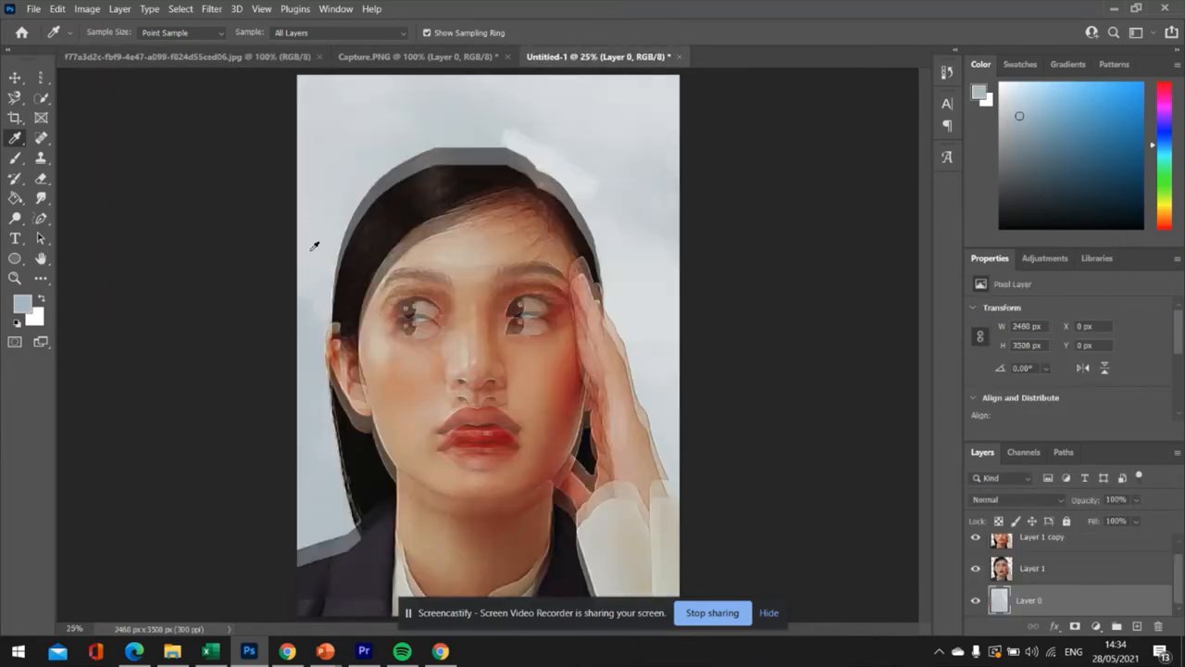
pyautogui.click(15, 196)
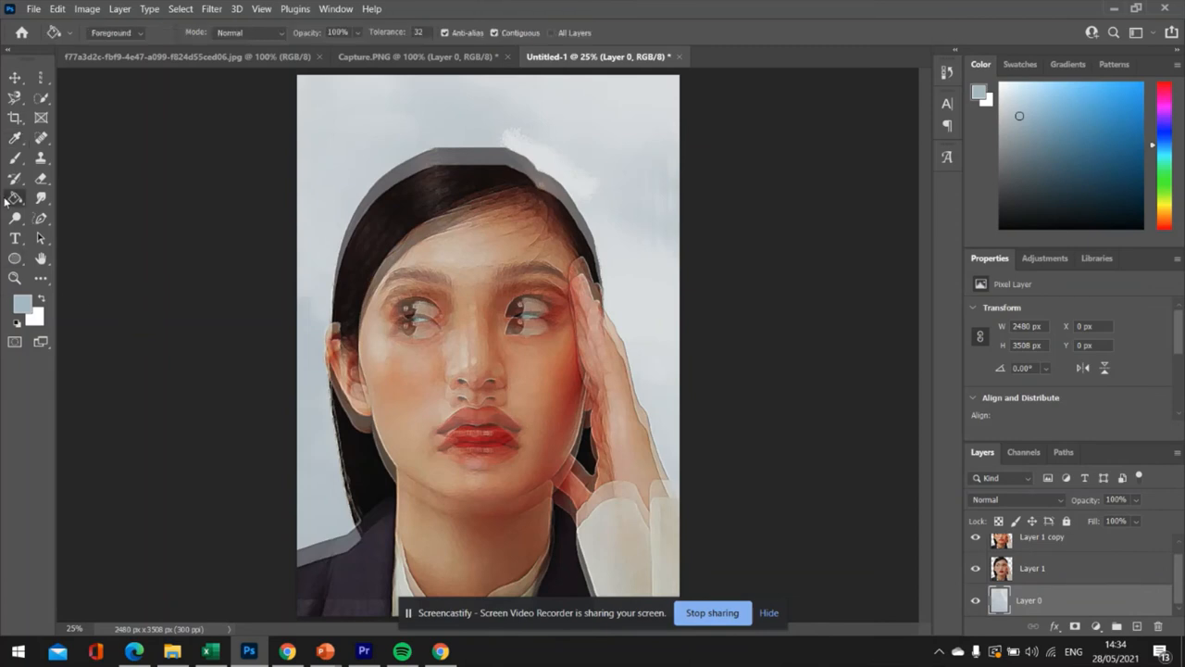
pyautogui.click(350, 144)
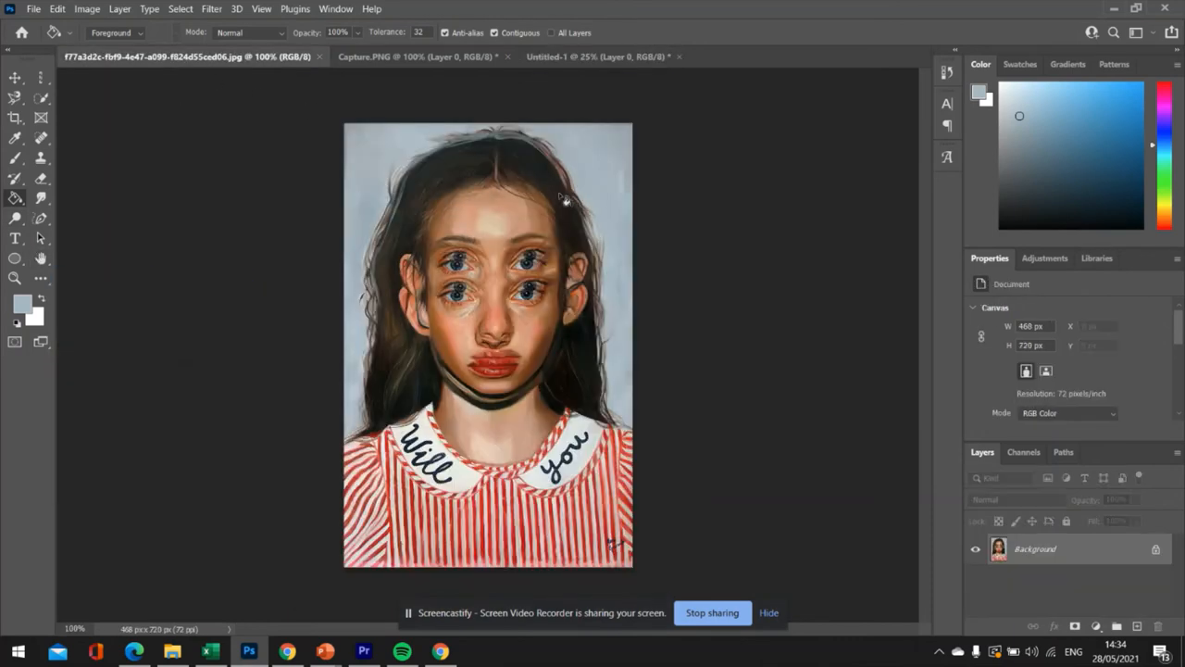
pyautogui.moveTo(583, 63)
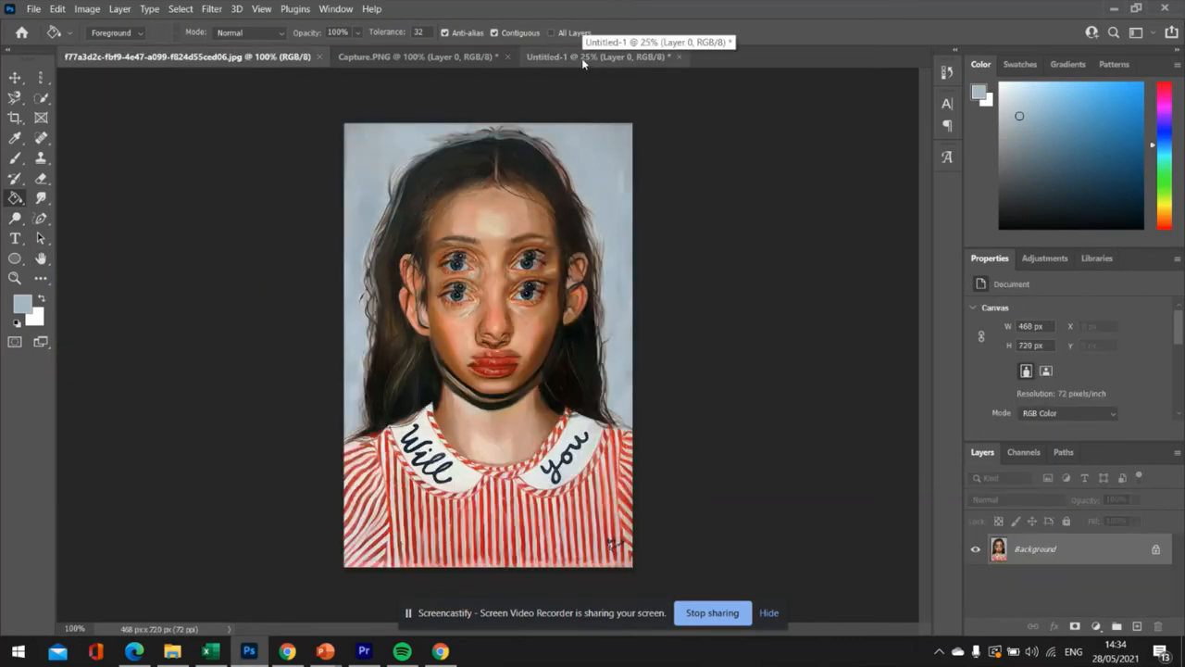
pyautogui.click(596, 55)
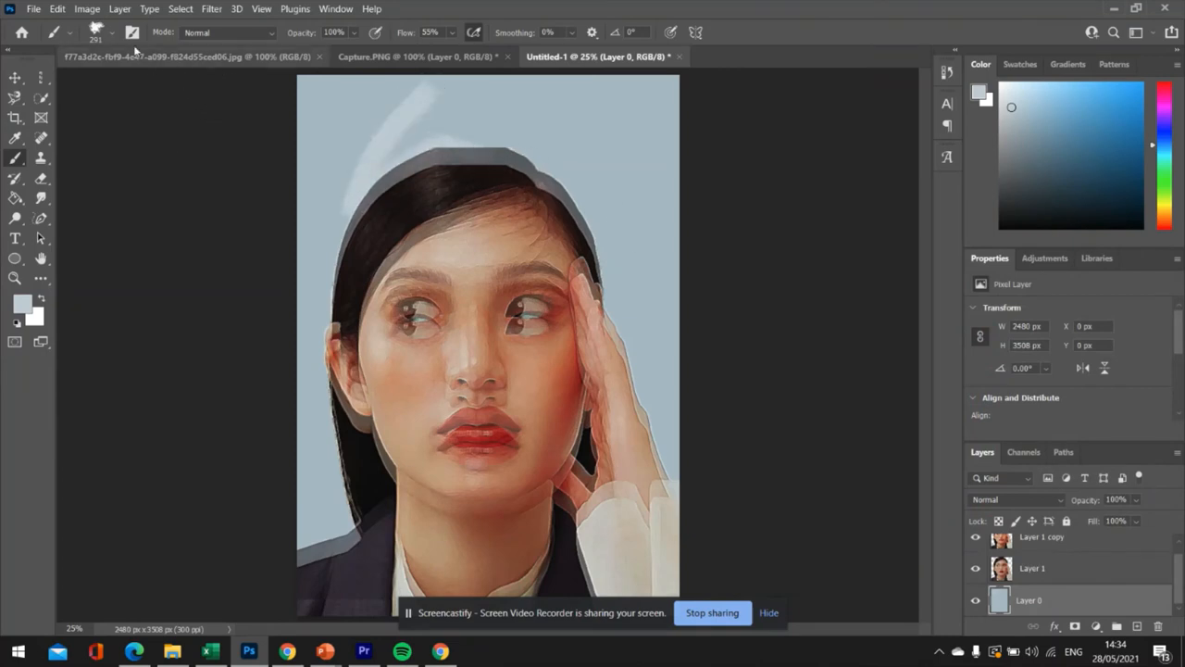
# - With the Mixer Brush bristle tip, paint light strokes across the upper background of Layer 0
pyautogui.click(111, 33)
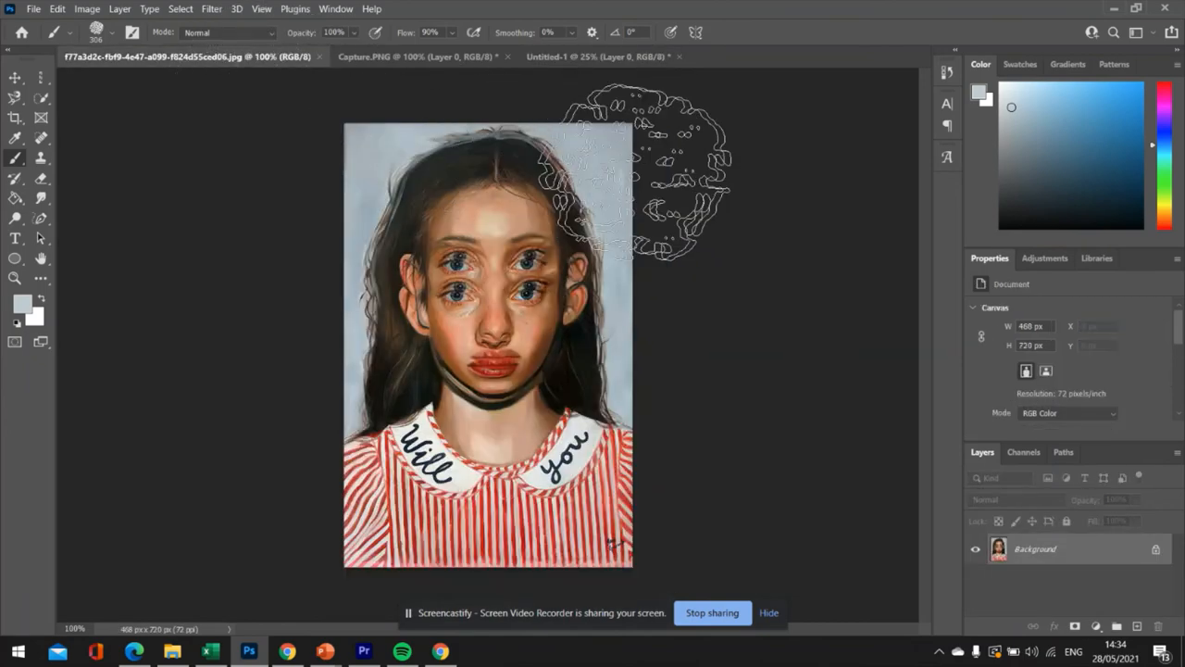
pyautogui.click(596, 56)
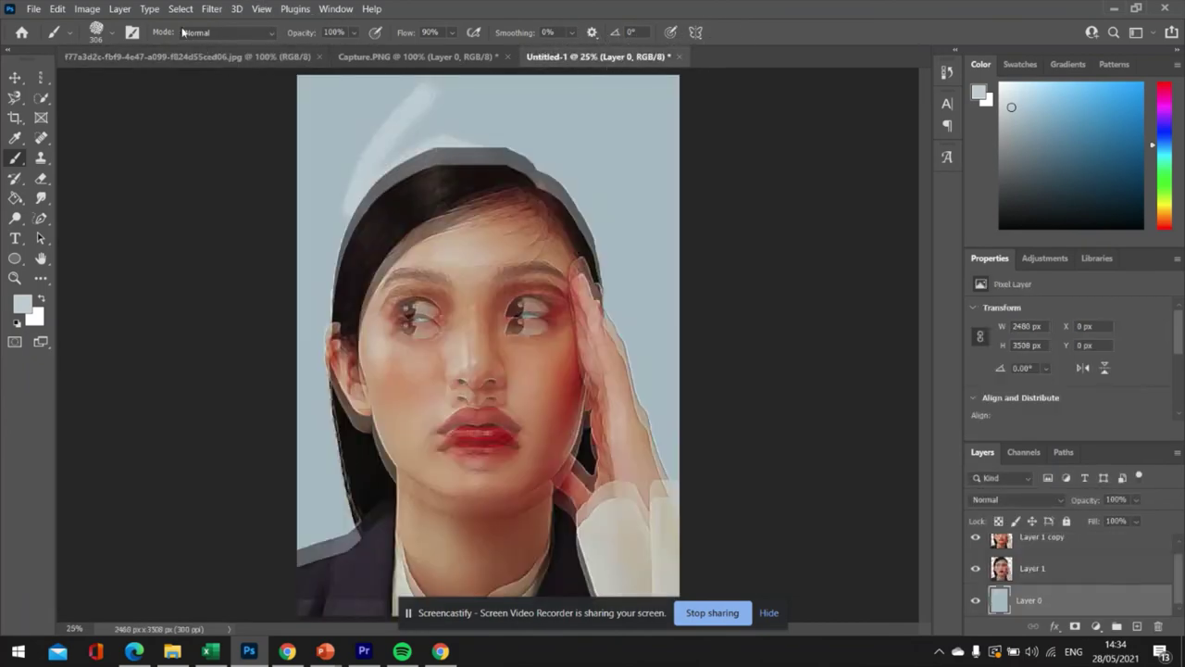
pyautogui.click(109, 33)
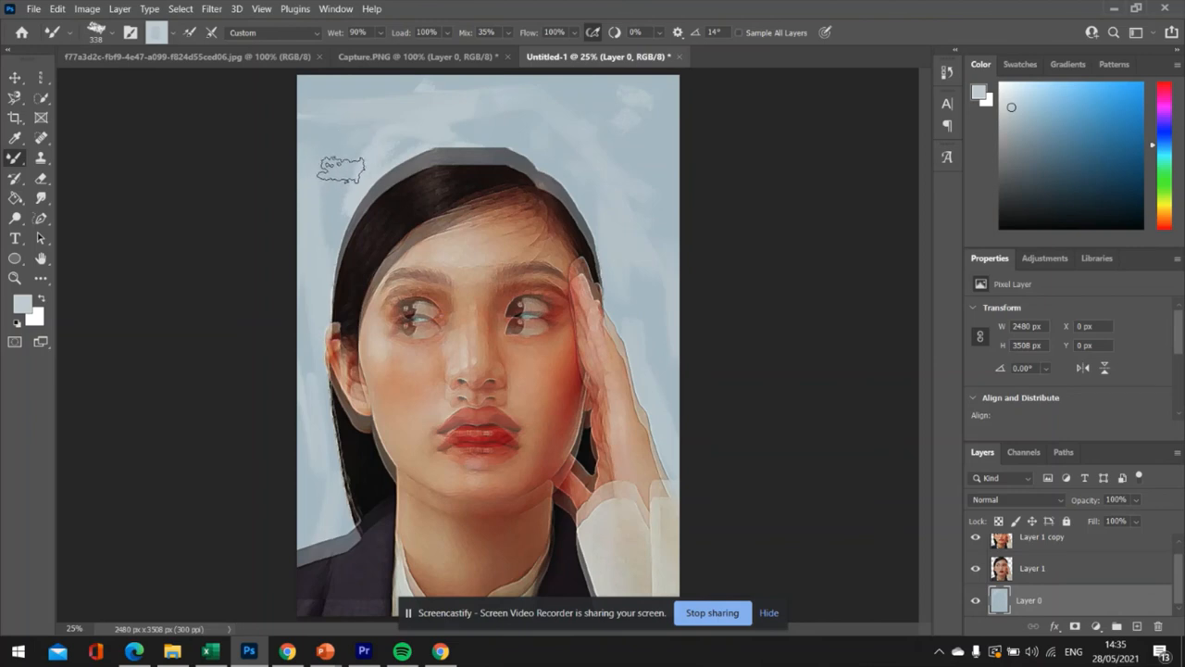
pyautogui.moveTo(341, 167); pyautogui.dragTo(435, 137)
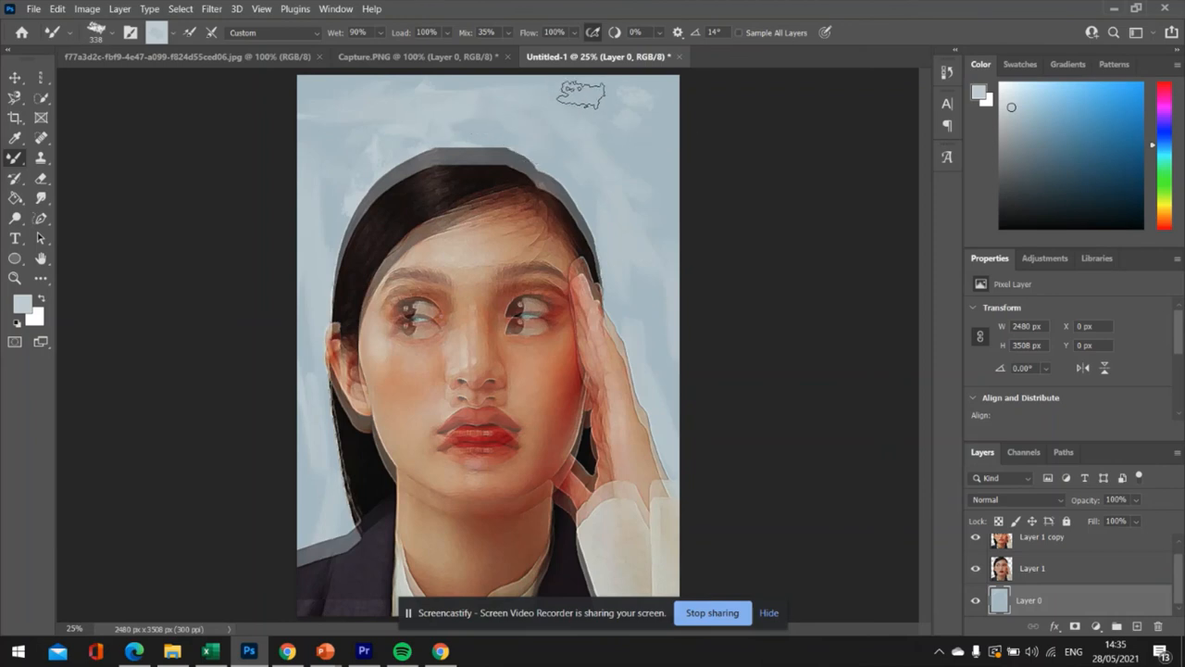
pyautogui.moveTo(582, 93); pyautogui.dragTo(637, 189)
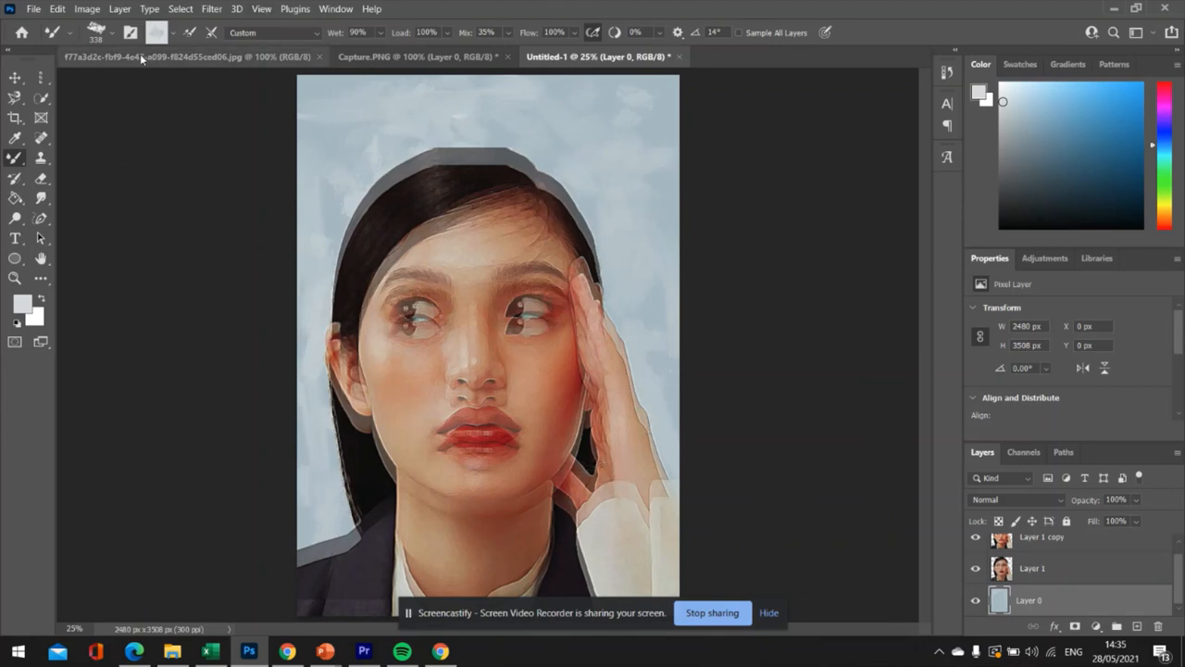
# - Close Capture.PNG without saving and return to the painted Untitled-1 portrait
pyautogui.click(185, 55)
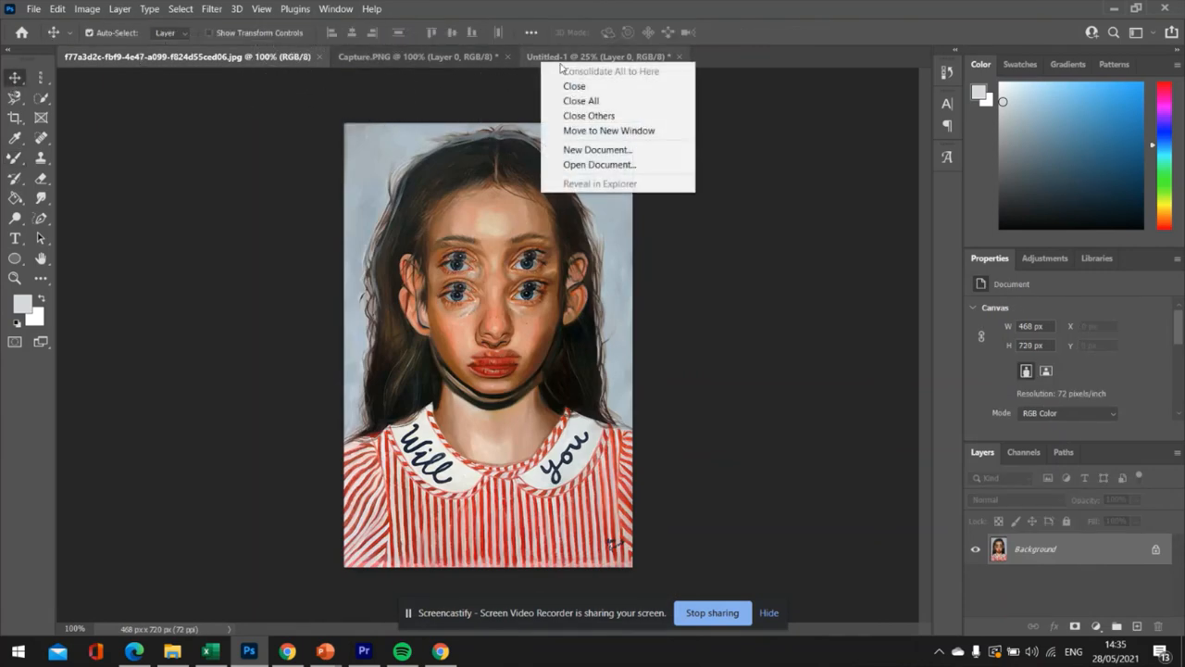
pyautogui.click(574, 85)
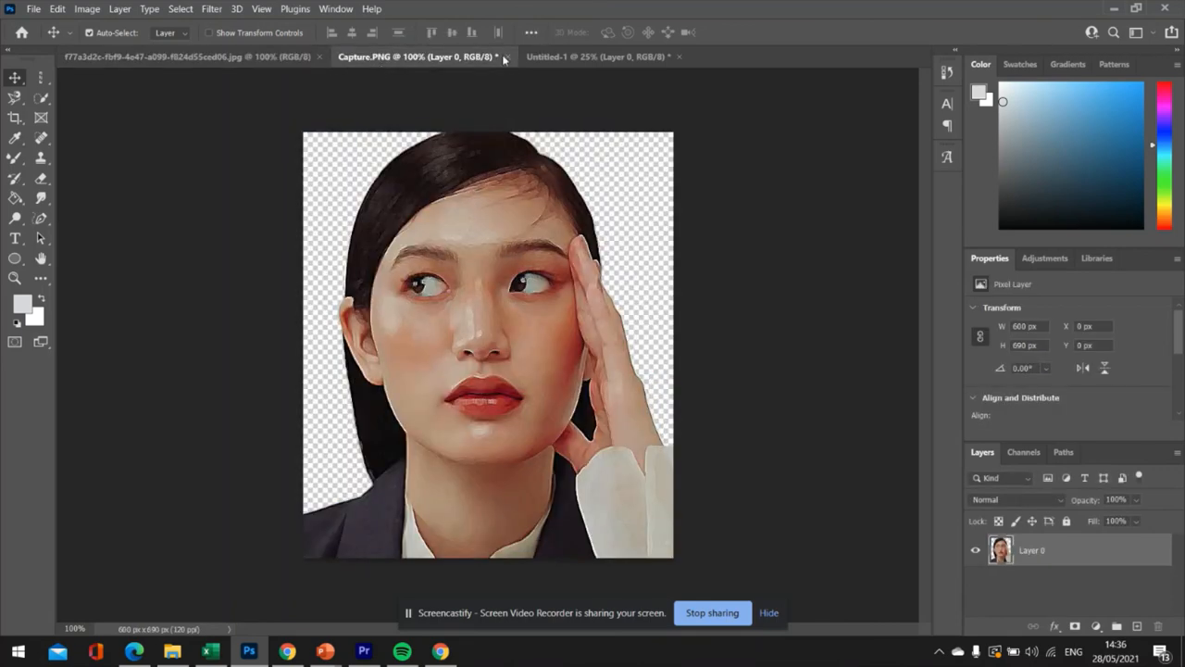
pyautogui.click(496, 55)
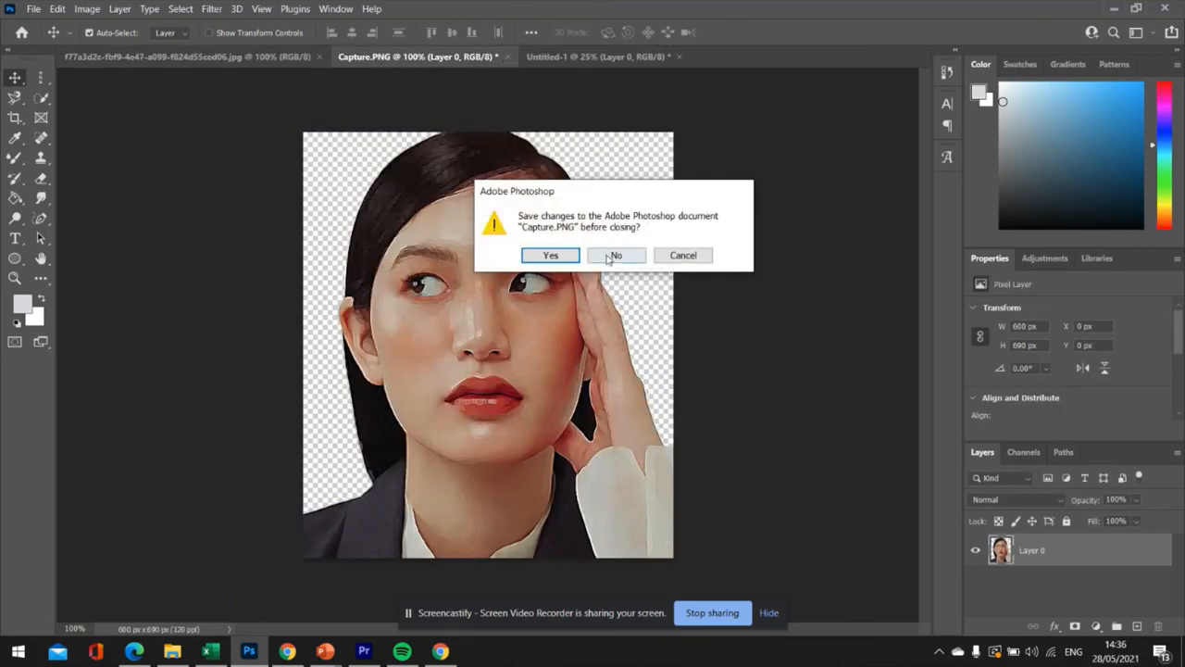
pyautogui.click(615, 256)
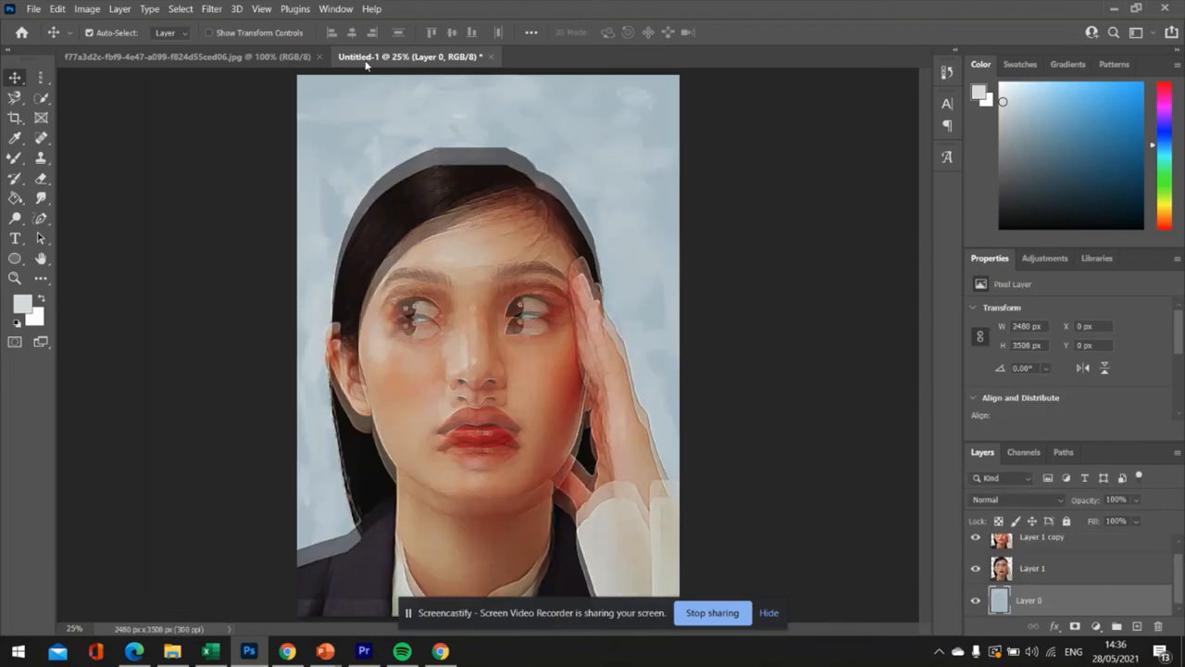
pyautogui.moveTo(185, 55)
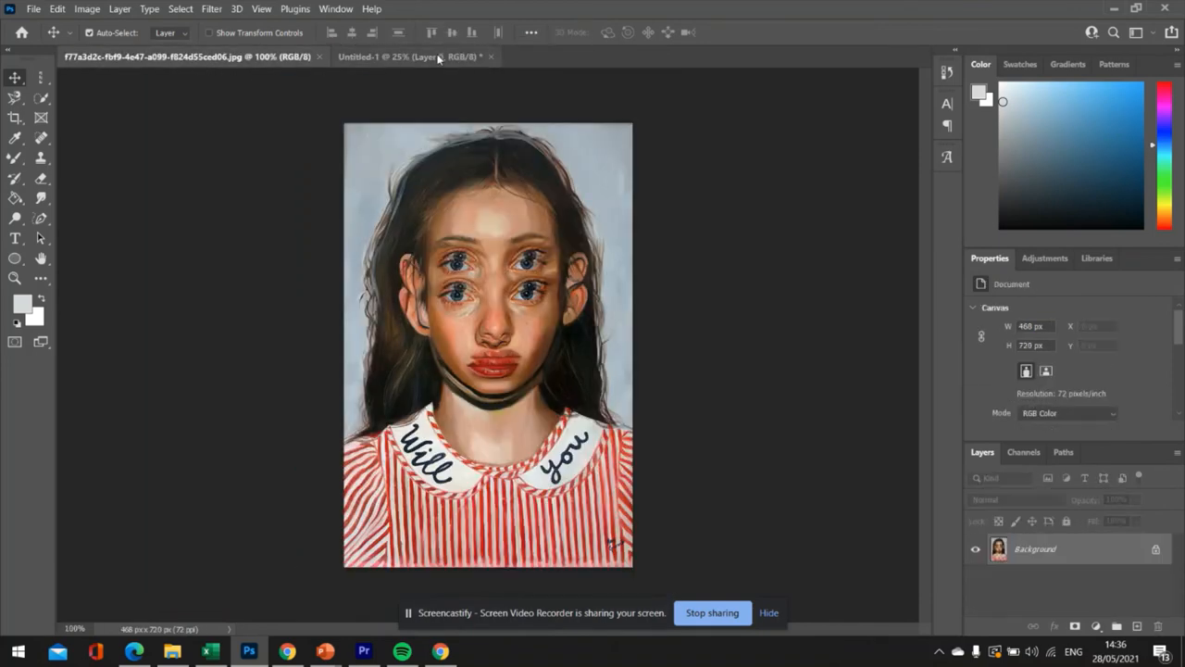
pyautogui.click(411, 56)
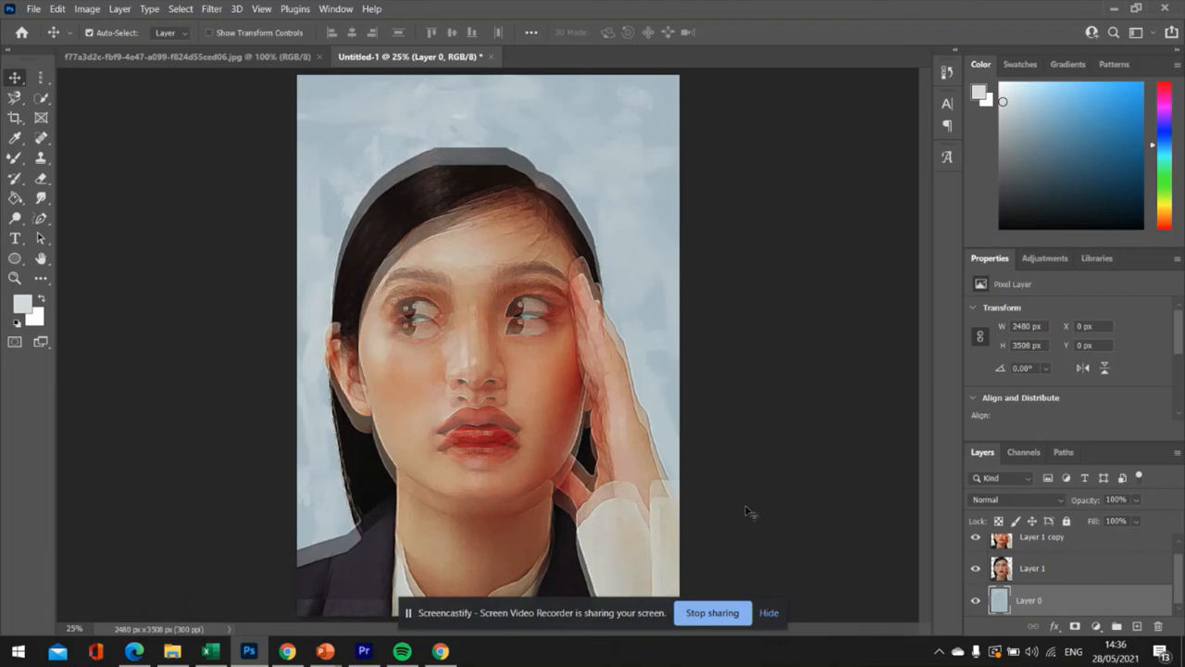